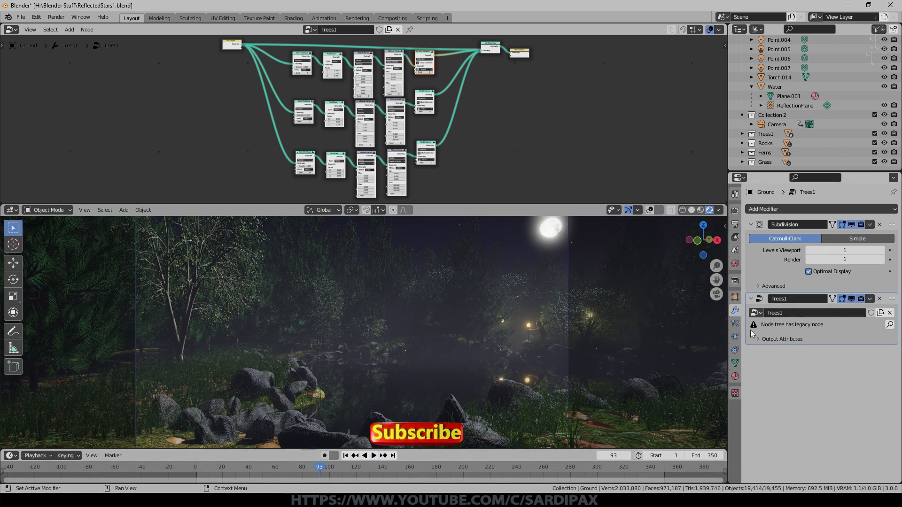
mouse_move(822, 332)
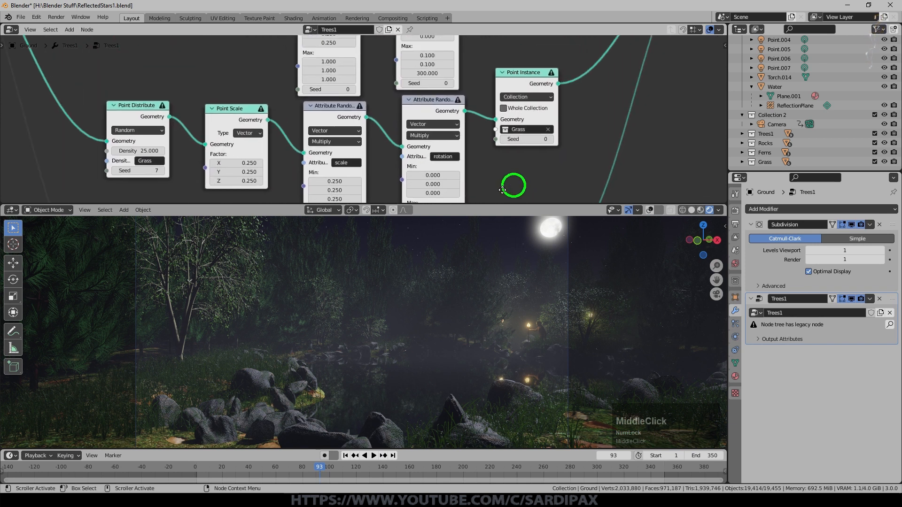
Review the Trees1 node tree, then open B3GeoTut1.blend for a fresh scene
scroll("up", 3)
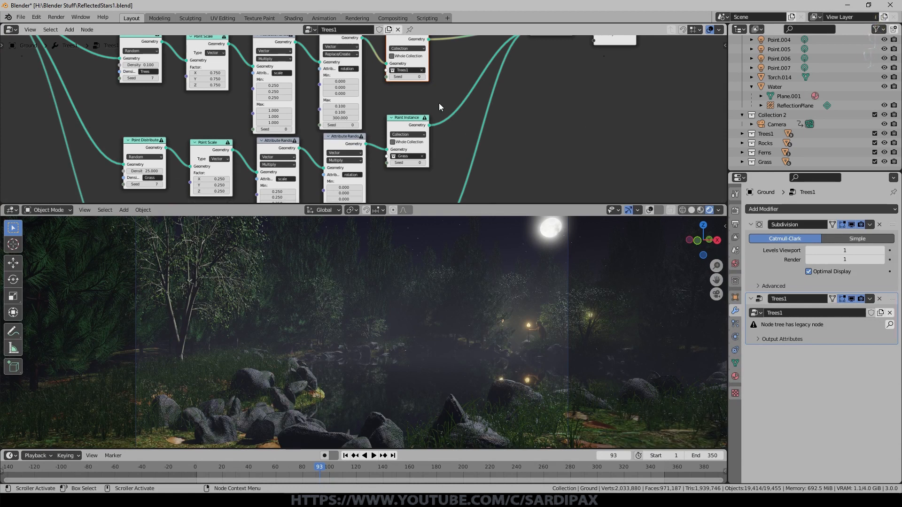
mouse_move(426, 65)
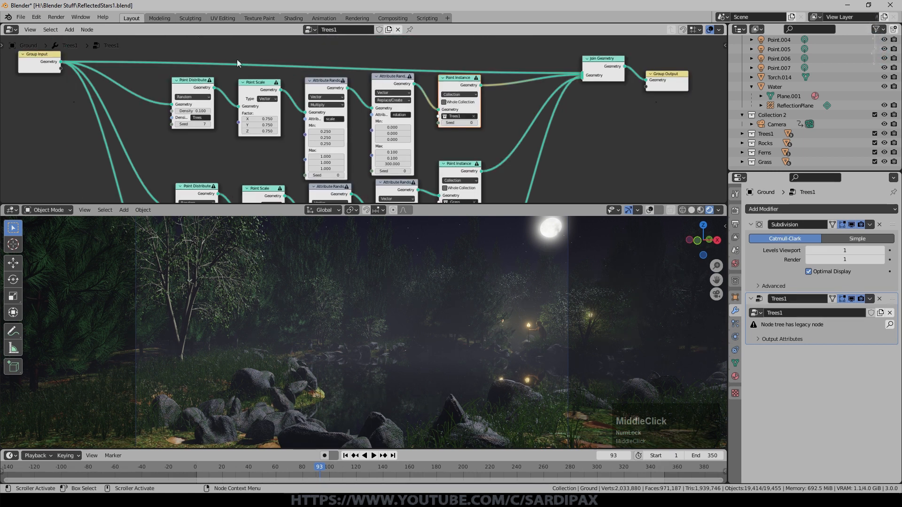
left_click(69, 30)
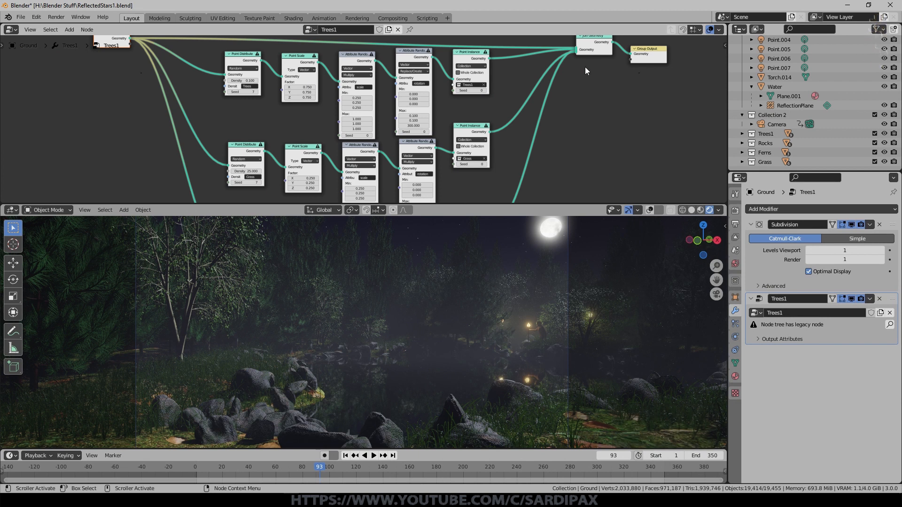
mouse_move(404, 77)
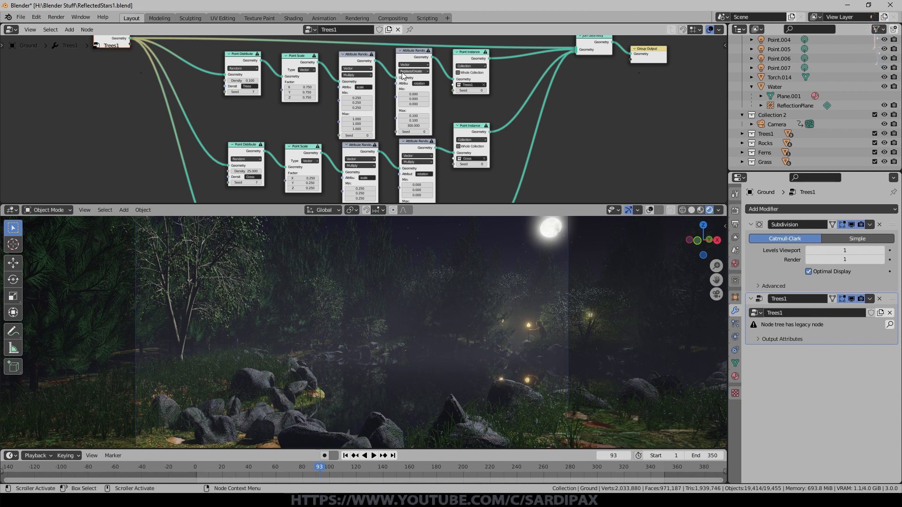
mouse_move(632, 96)
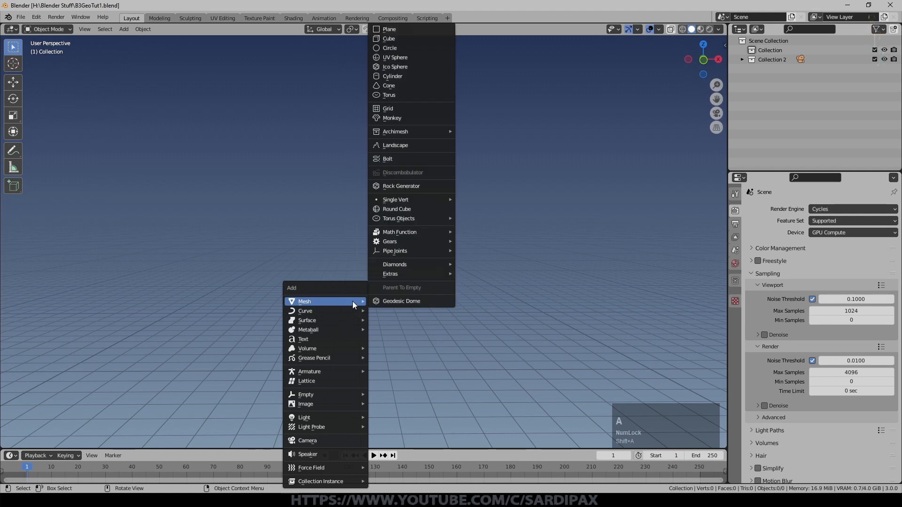
Add an icosphere and inset its faces individually in Edit Mode
left_click(395, 67)
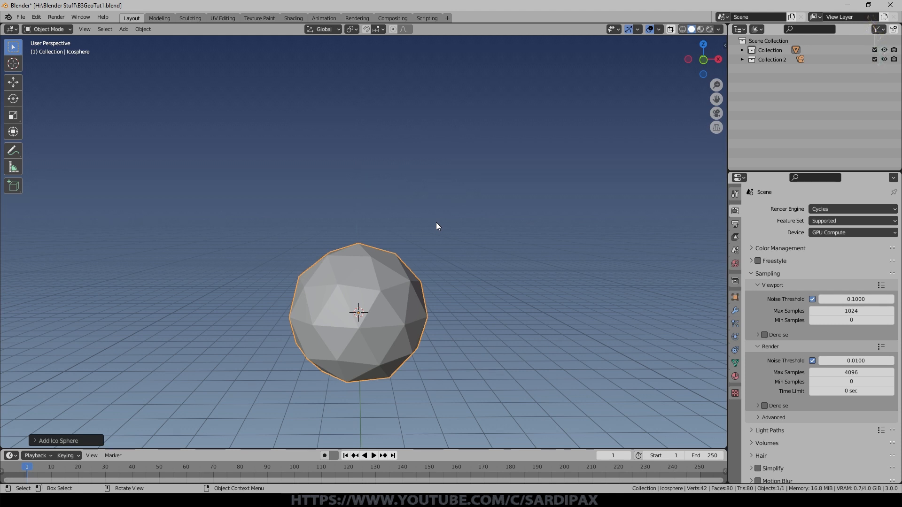
key("Tab")
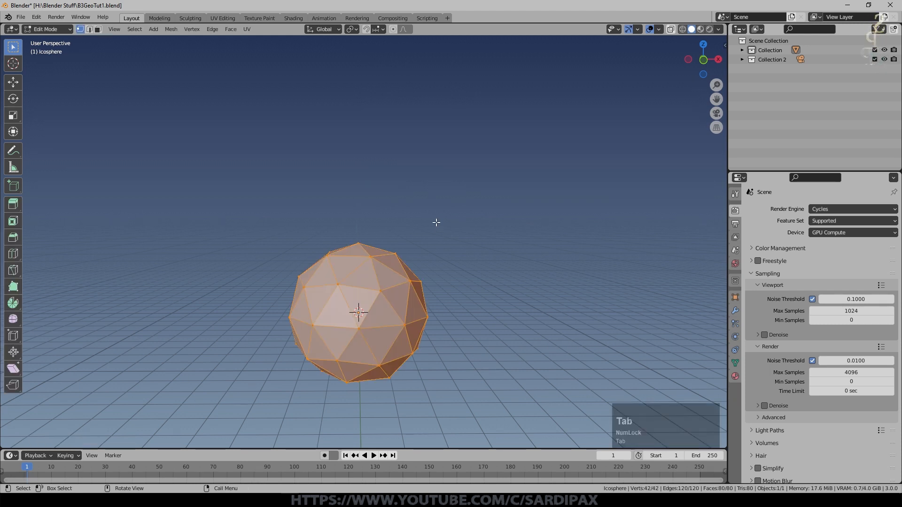
key("i")
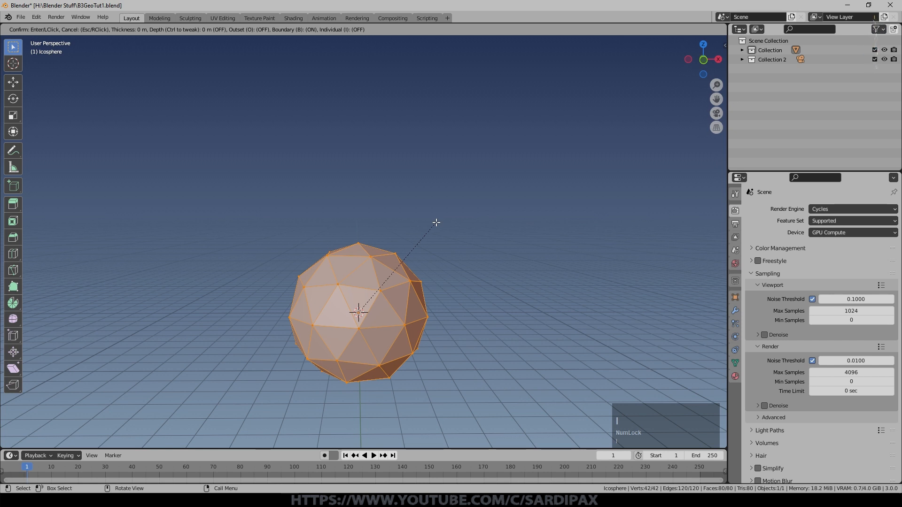
mouse_move(434, 230)
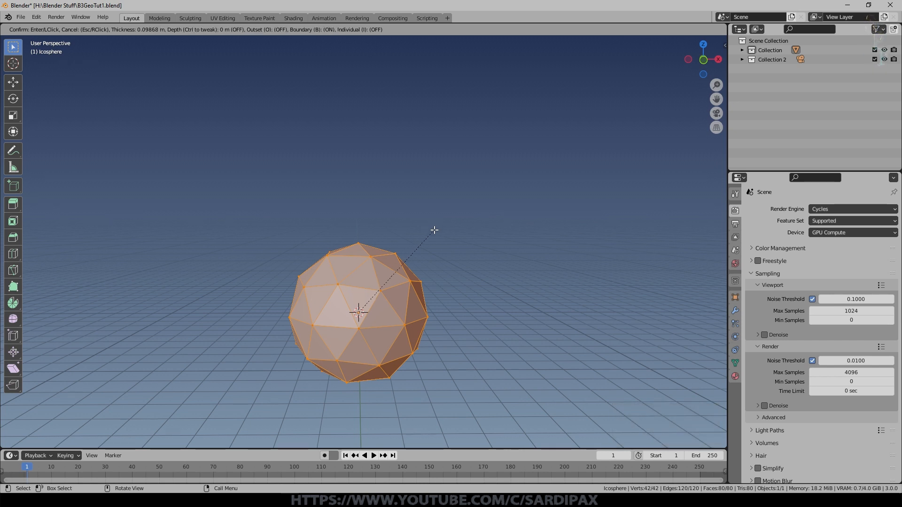
mouse_move(260, 37)
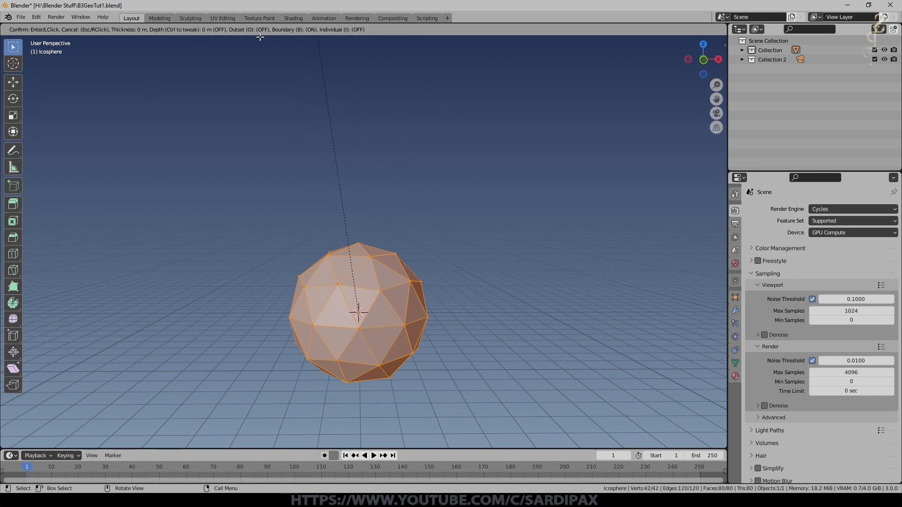
key("Escape")
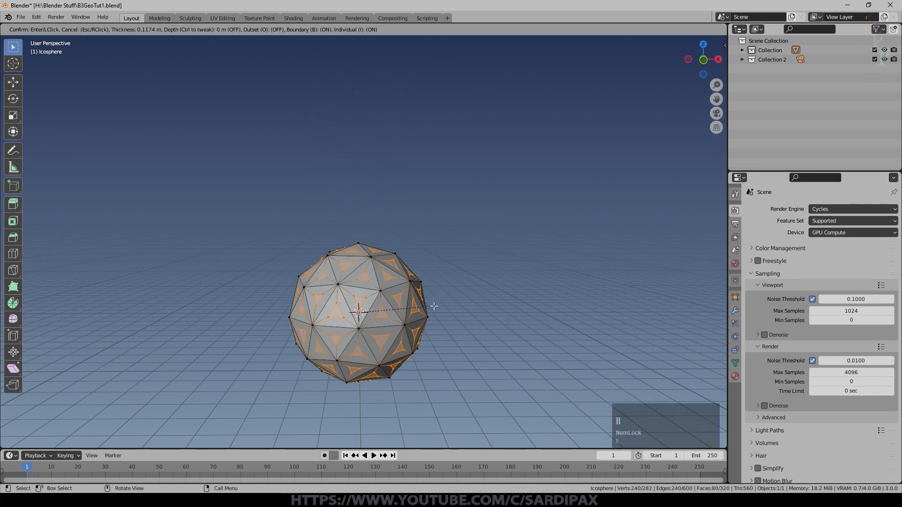
left_click(433, 306)
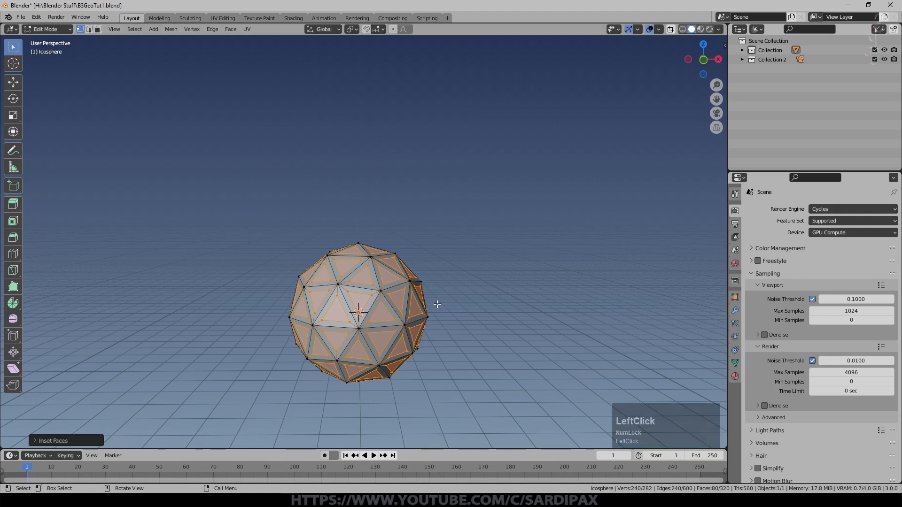
Scale the inset faces inward, then outward to form spikes
key("s")
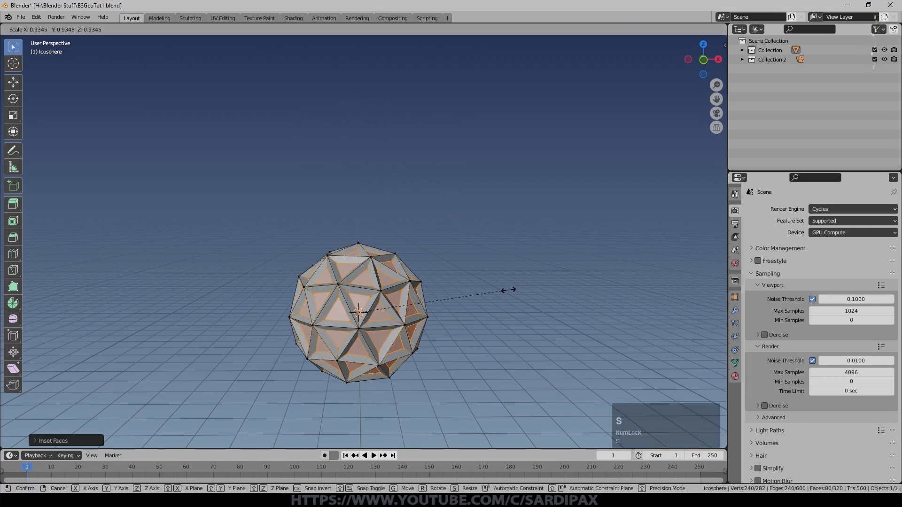
left_click(511, 290)
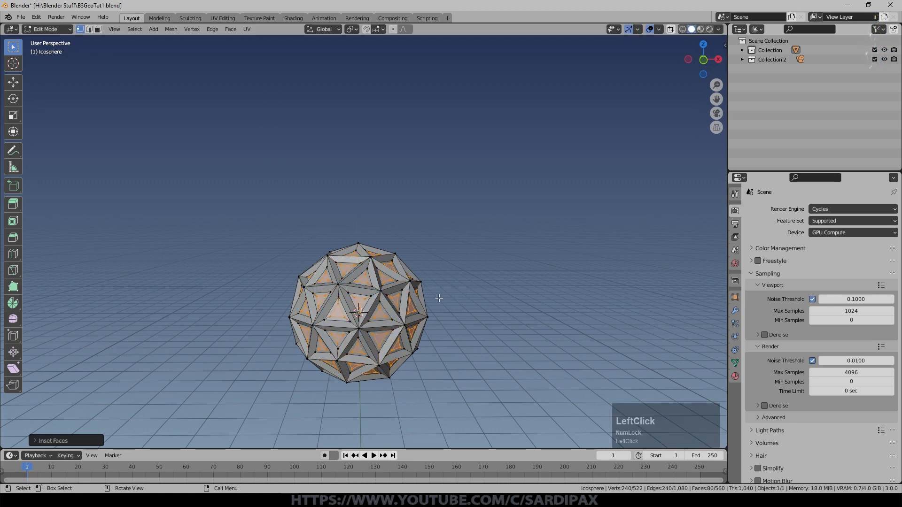
key("s")
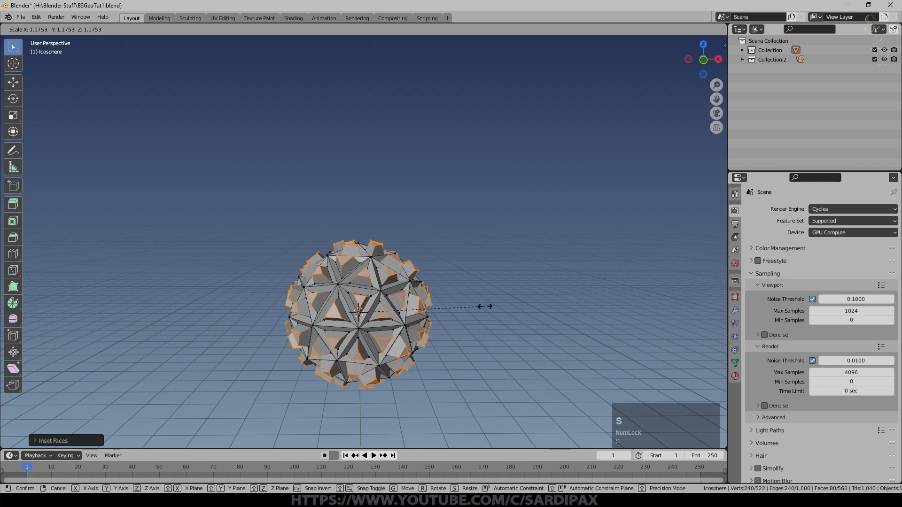
middle_click(421, 299)
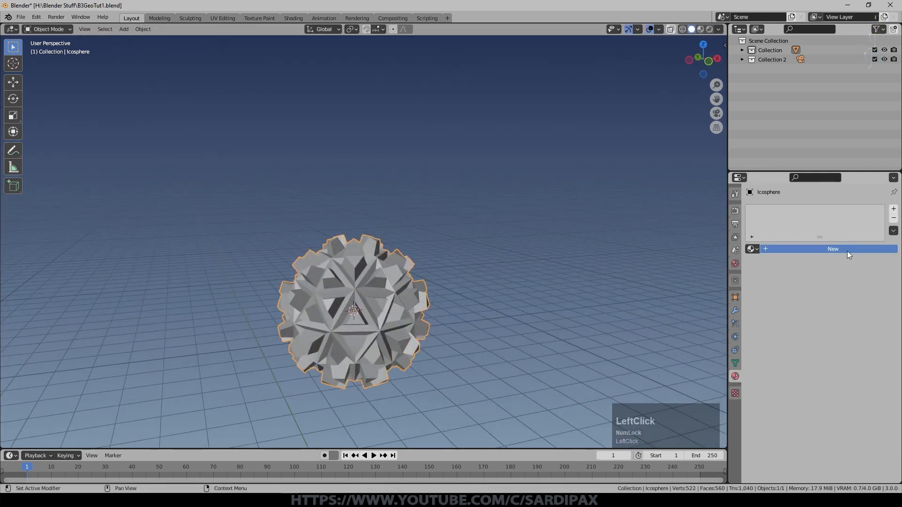
Create the Base material, add a second red material slot, and enter Edit Mode for its faces
left_click(832, 248)
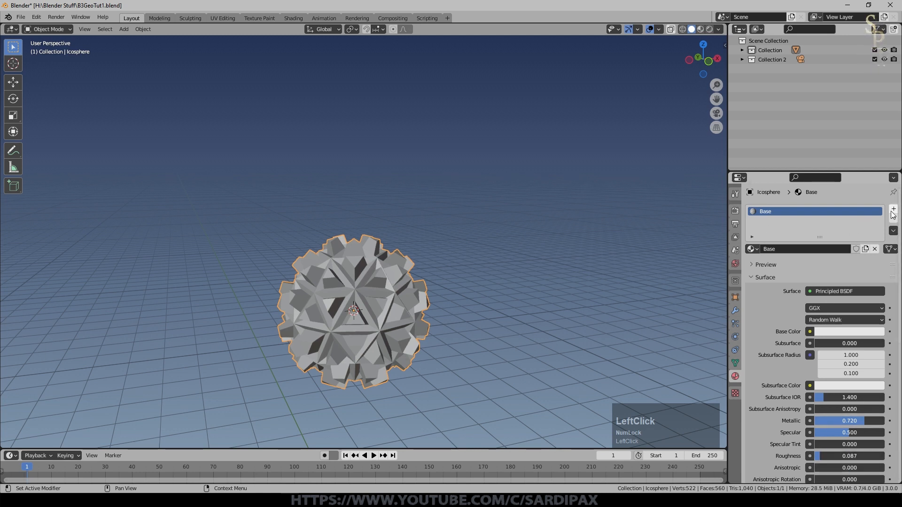
left_click(893, 208)
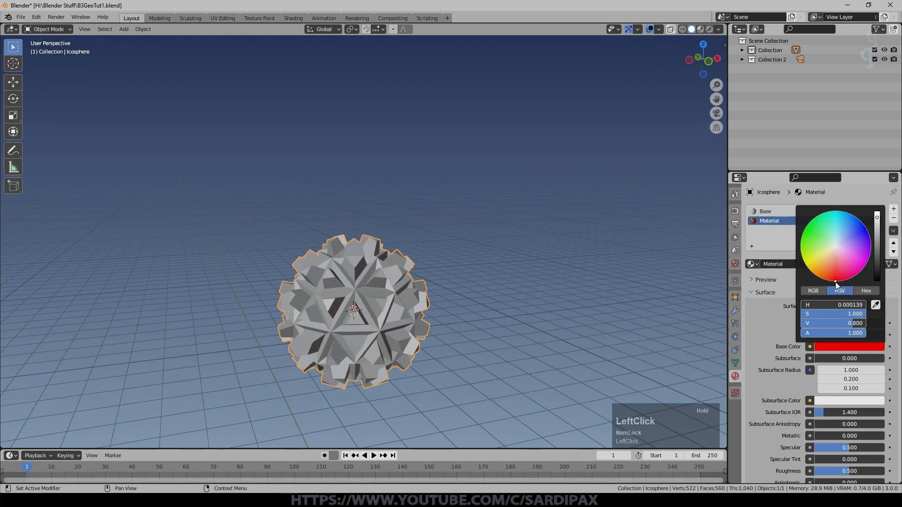
key("Tab")
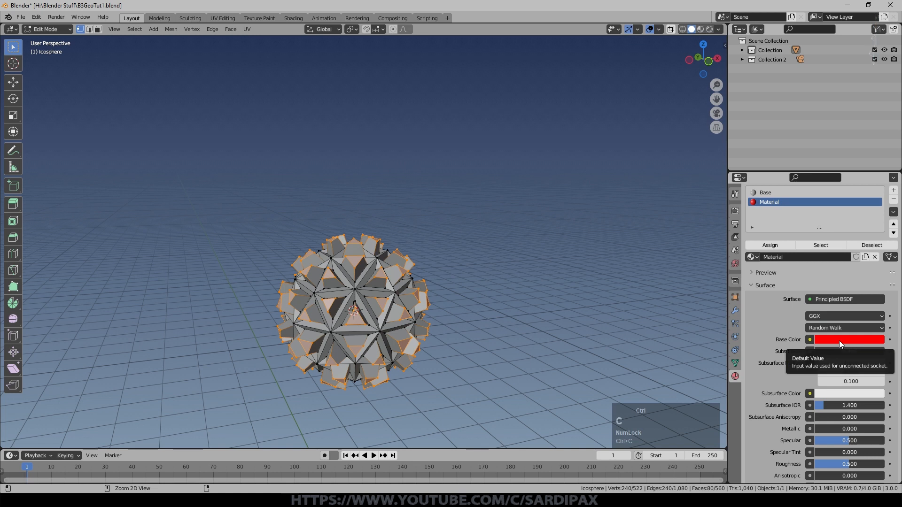
scroll("down", 3)
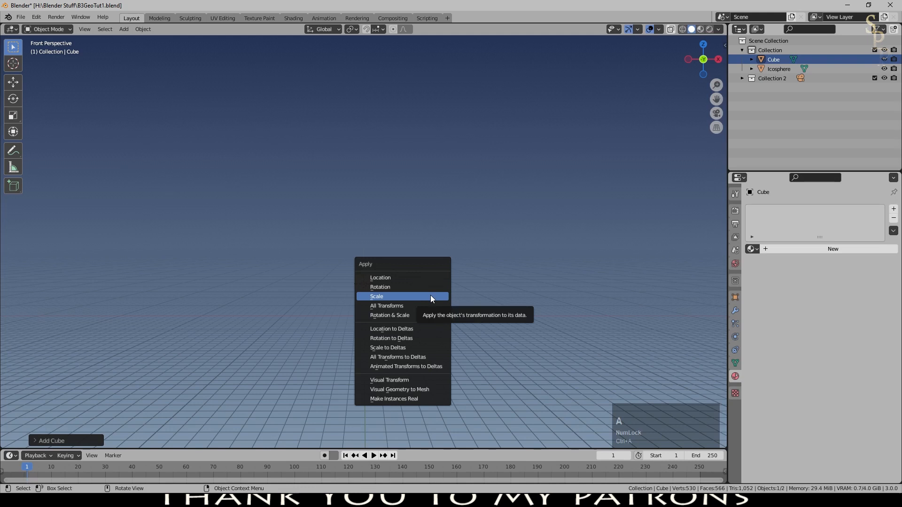
Apply the cube's scale and create a new geometry node tree for it
left_click(376, 297)
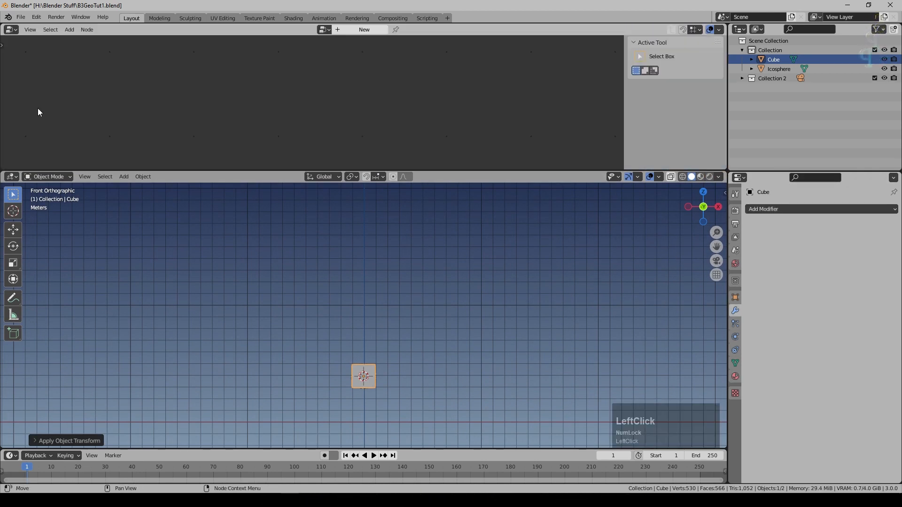
left_click(364, 29)
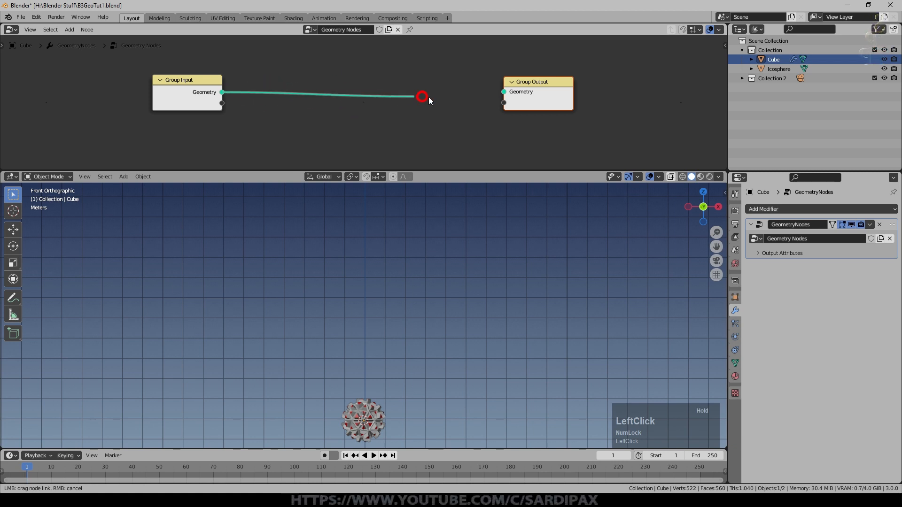
Link Group Input to Output, insert Distribute Points on Faces, and select the icosphere
left_click(505, 92)
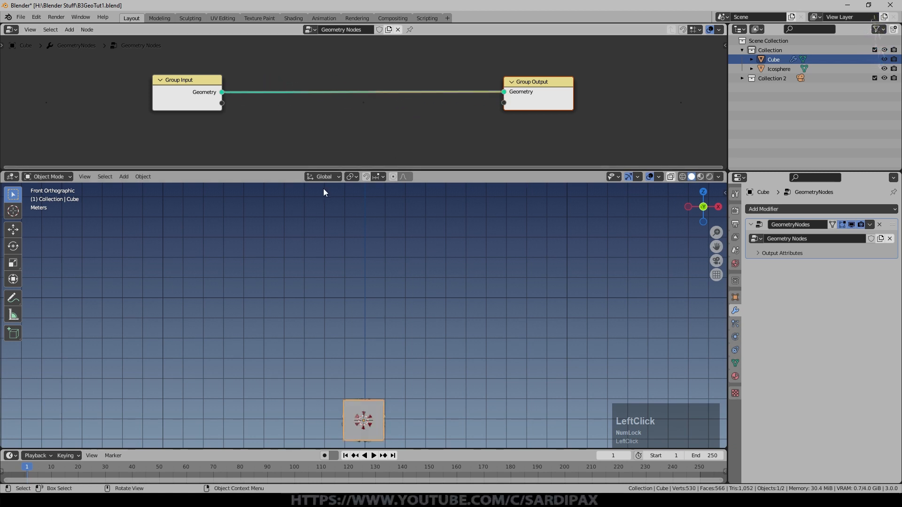
left_click(69, 29)
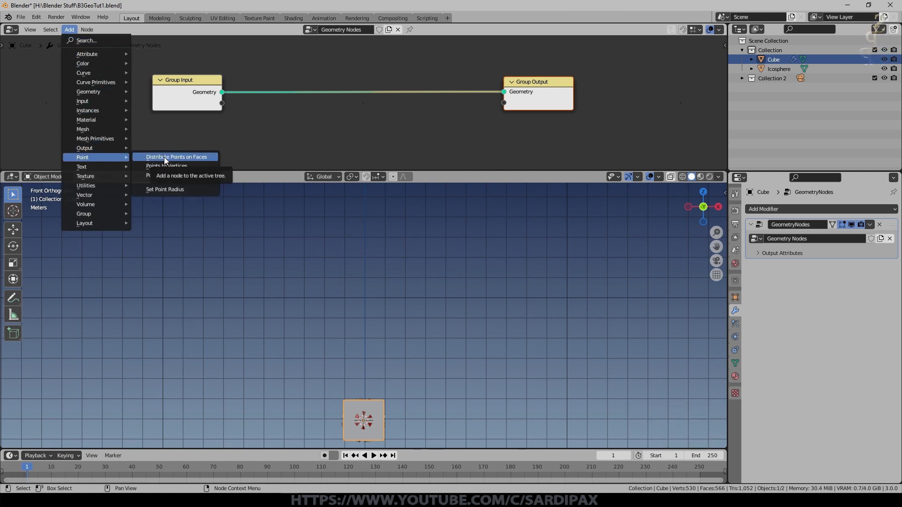
left_click(176, 156)
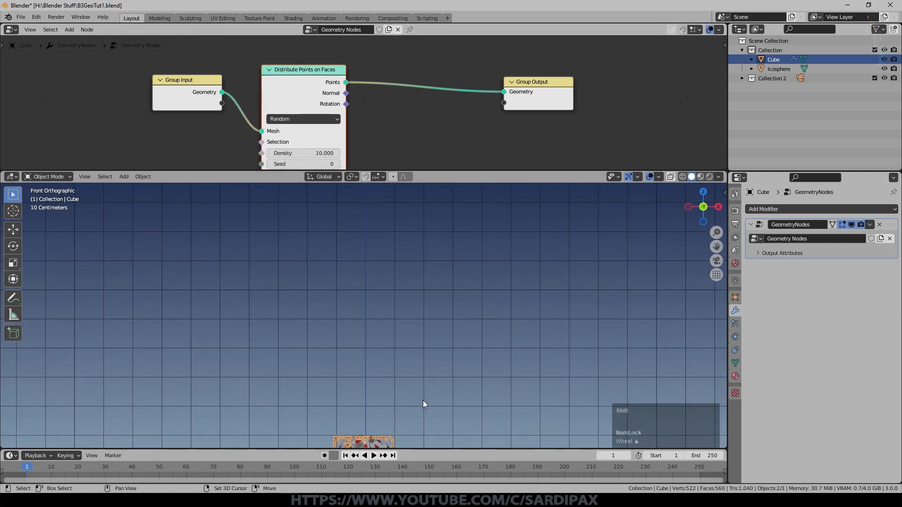
scroll("up", 3)
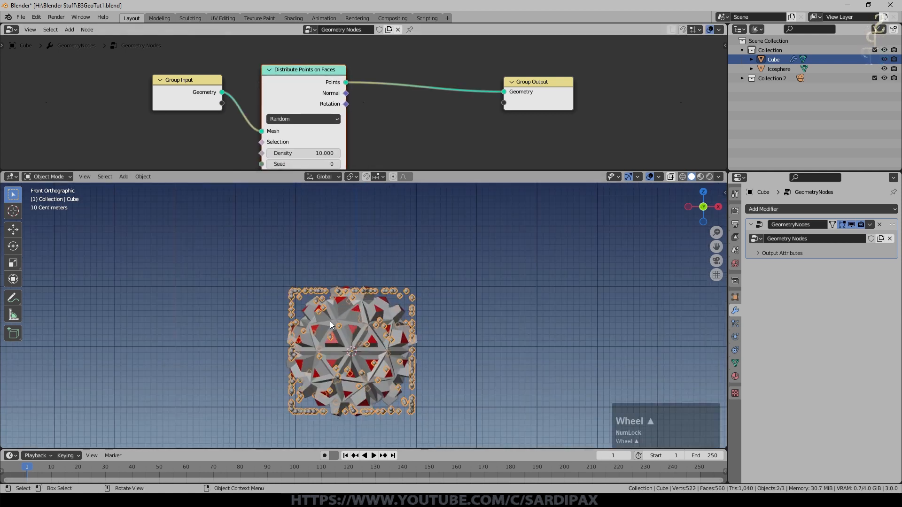
left_click(779, 68)
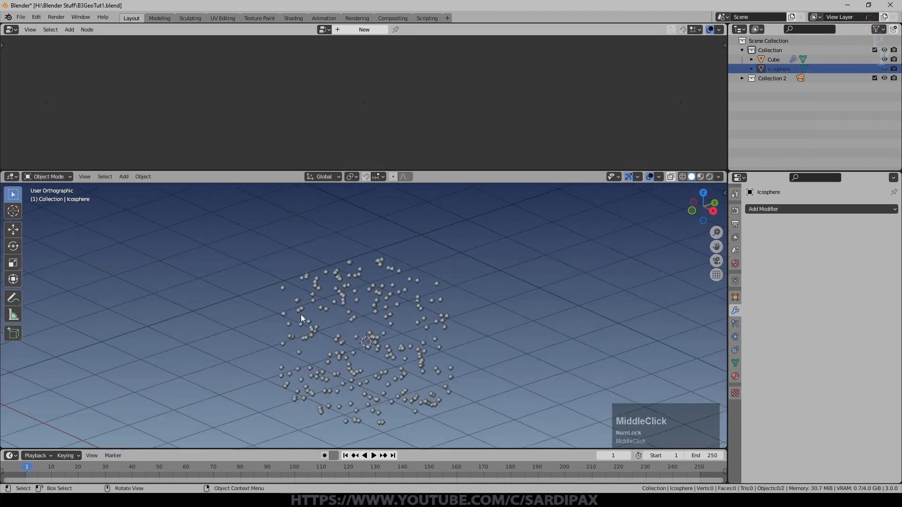
Set Distribute Points on Faces density to 80 and seed to 144
scroll("up", 3)
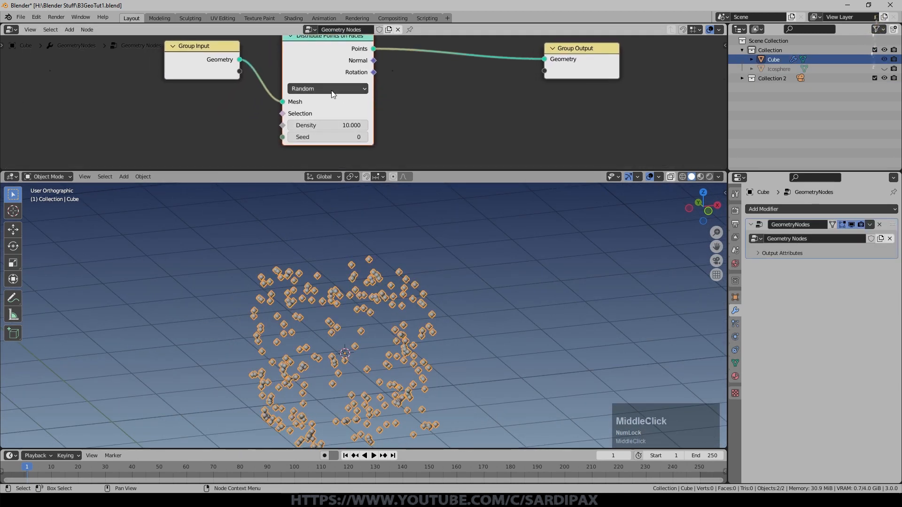
left_click_drag(310, 125, 356, 125)
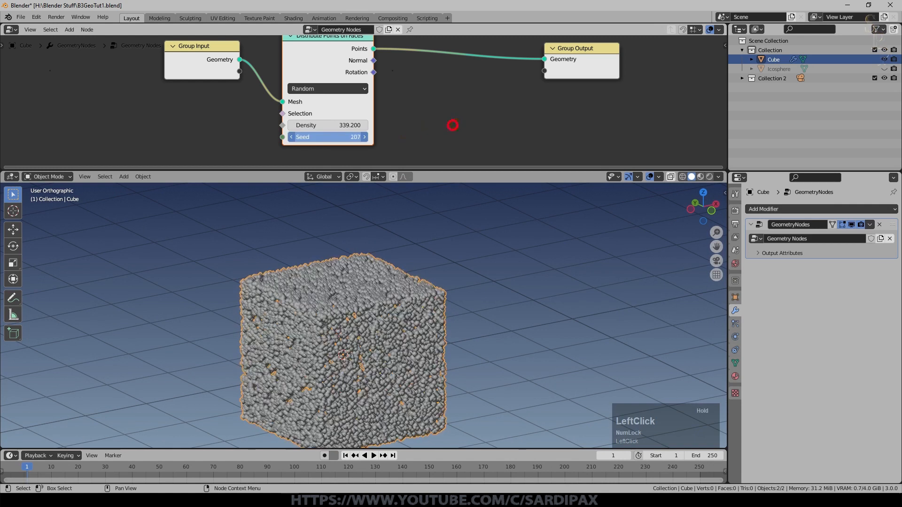
left_click(327, 88)
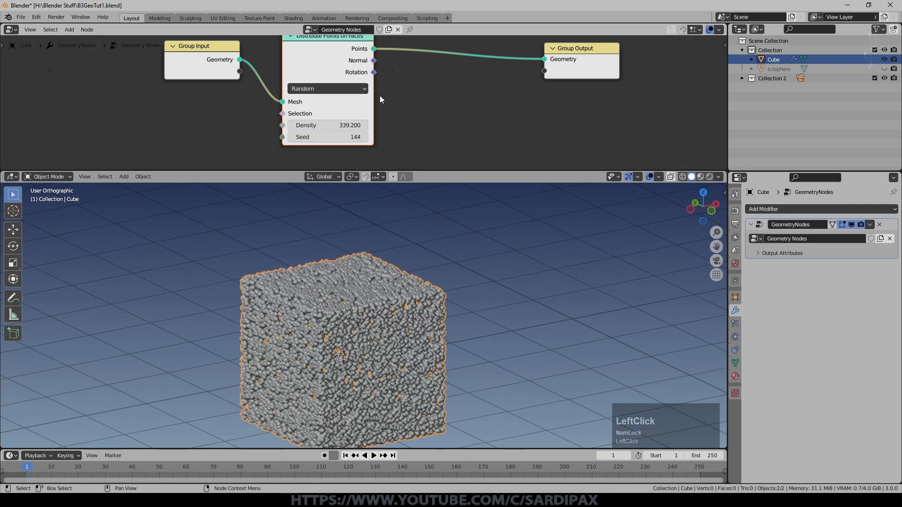
double_click(326, 125)
type("80.000")
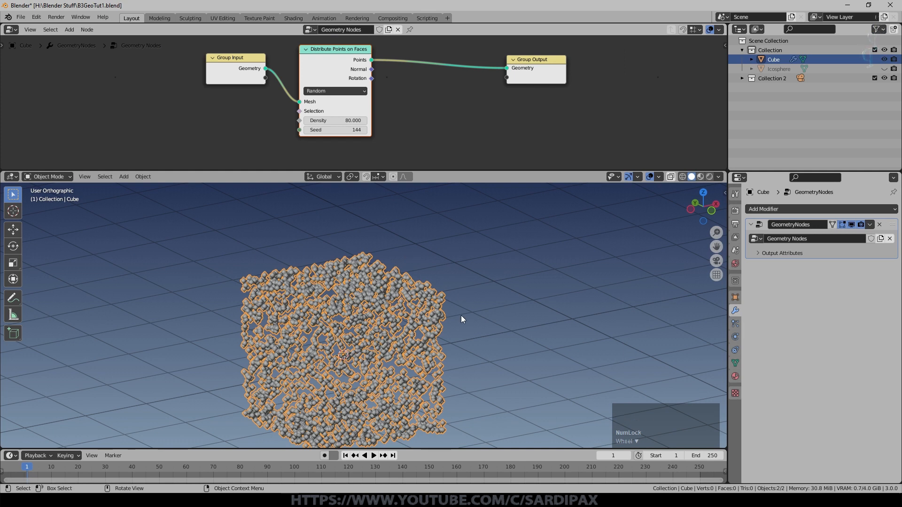
mouse_move(443, 73)
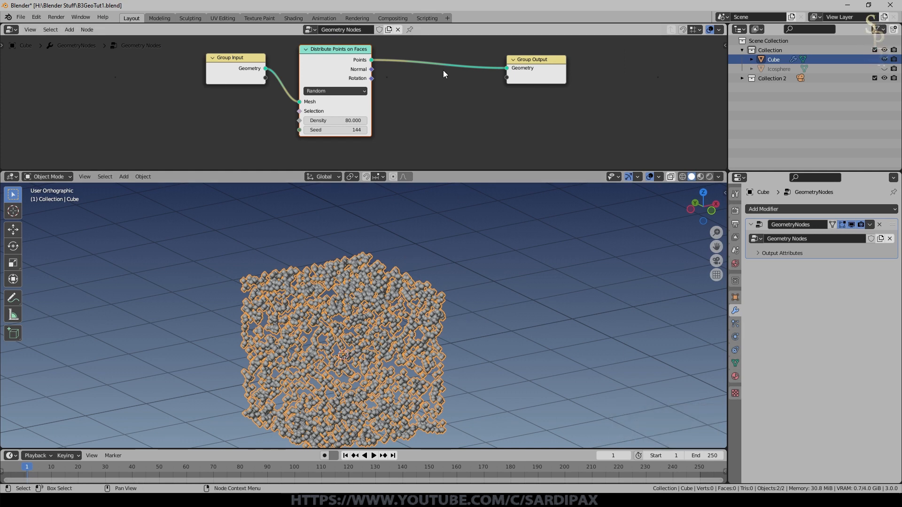
scroll("down", 3)
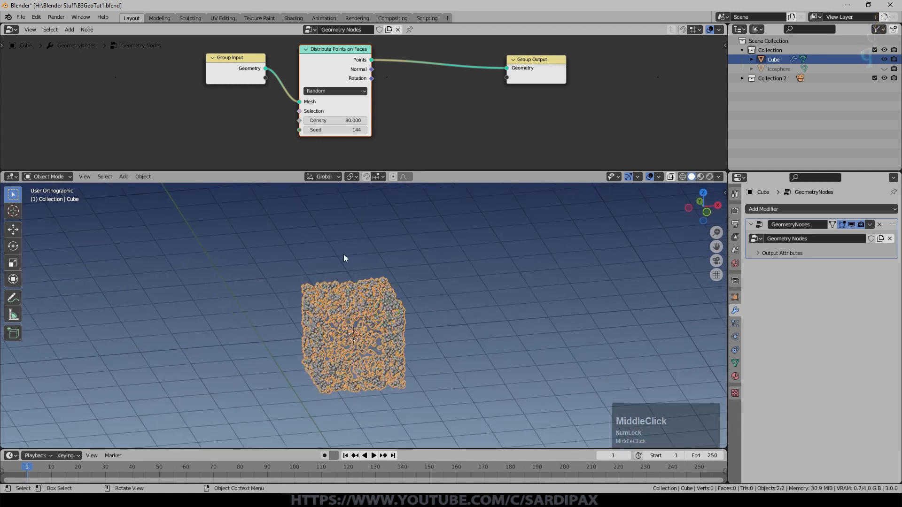
middle_click(344, 258)
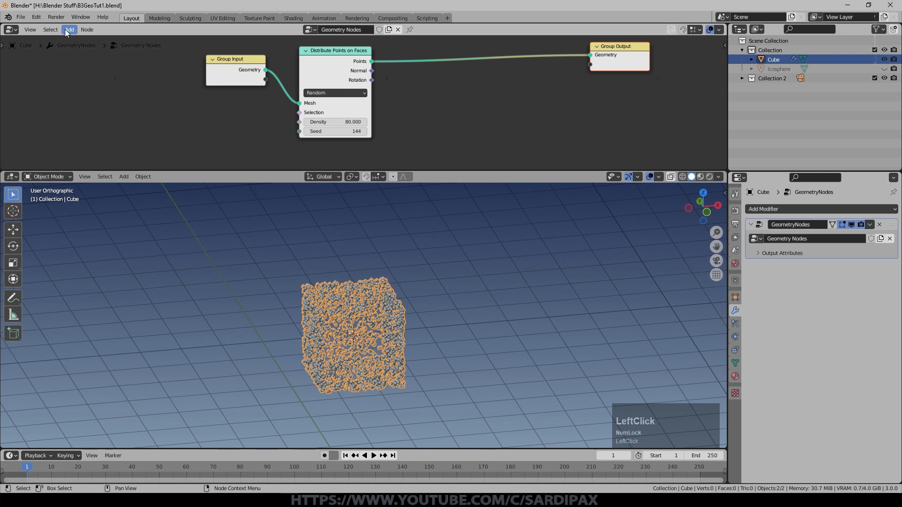
Insert Instance on Points before Group Output and return density to 10
left_click(68, 29)
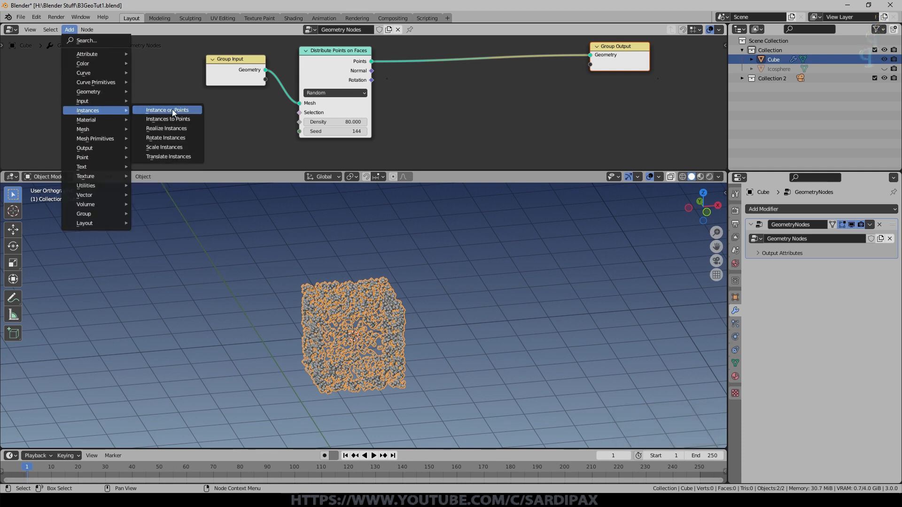
left_click(166, 110)
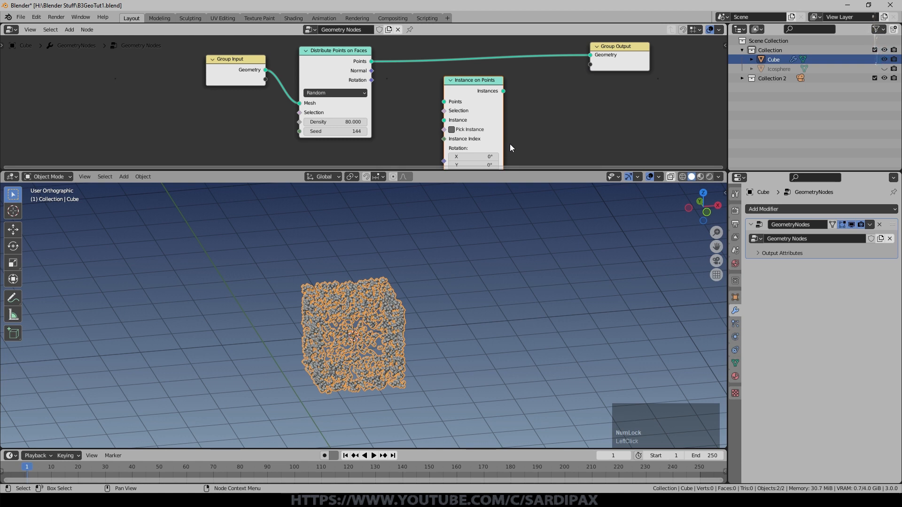
scroll("up", 3)
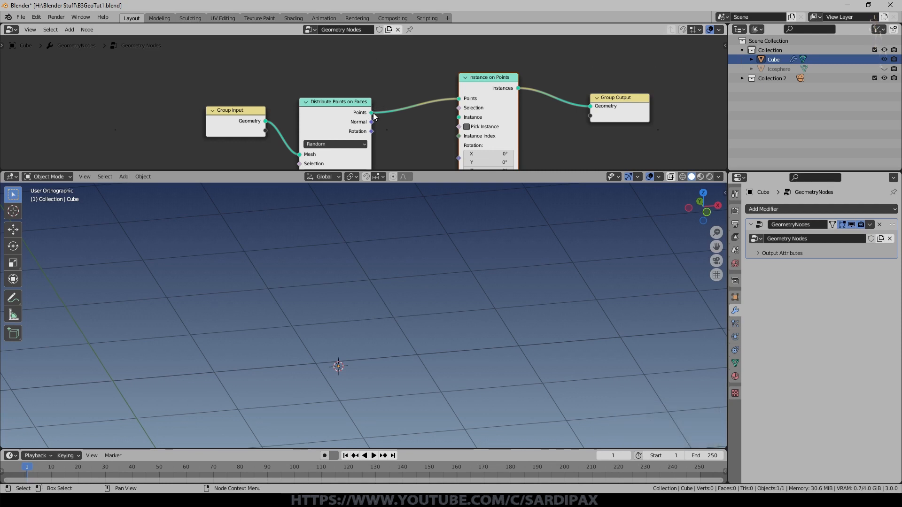
mouse_move(459, 99)
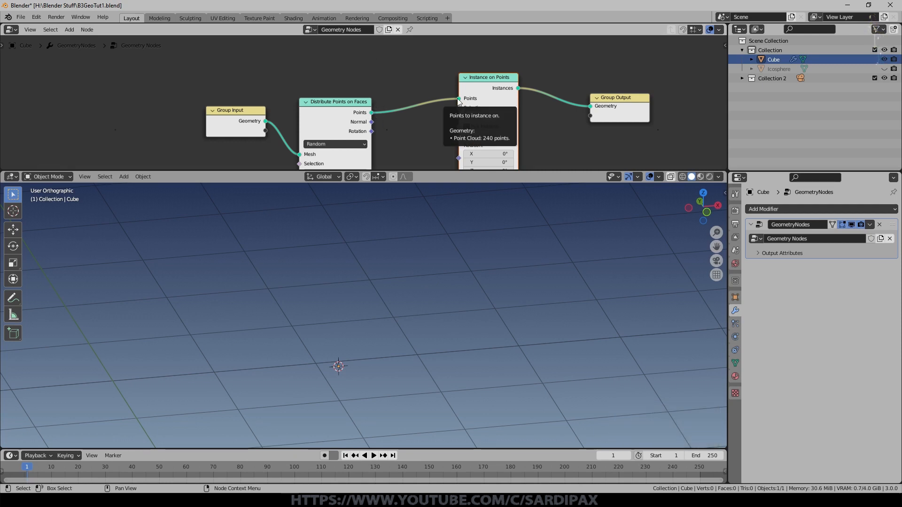
mouse_move(602, 110)
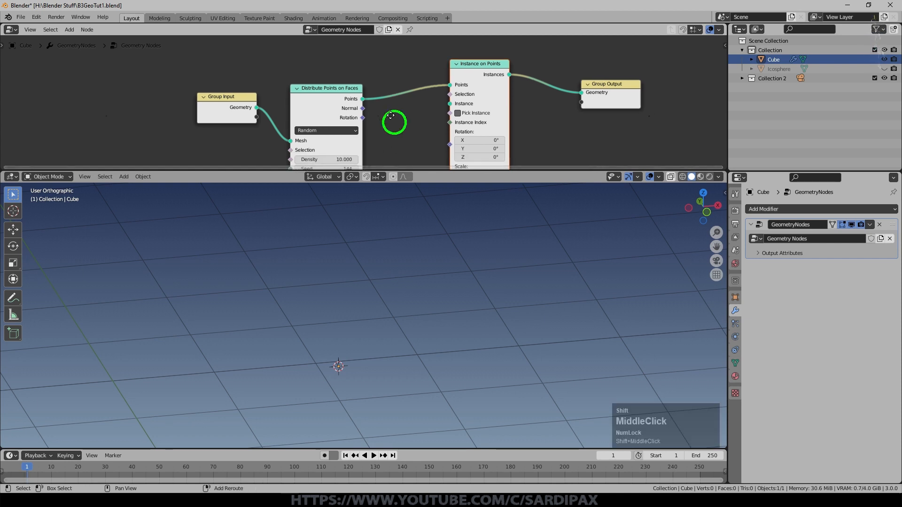
scroll("up", 3)
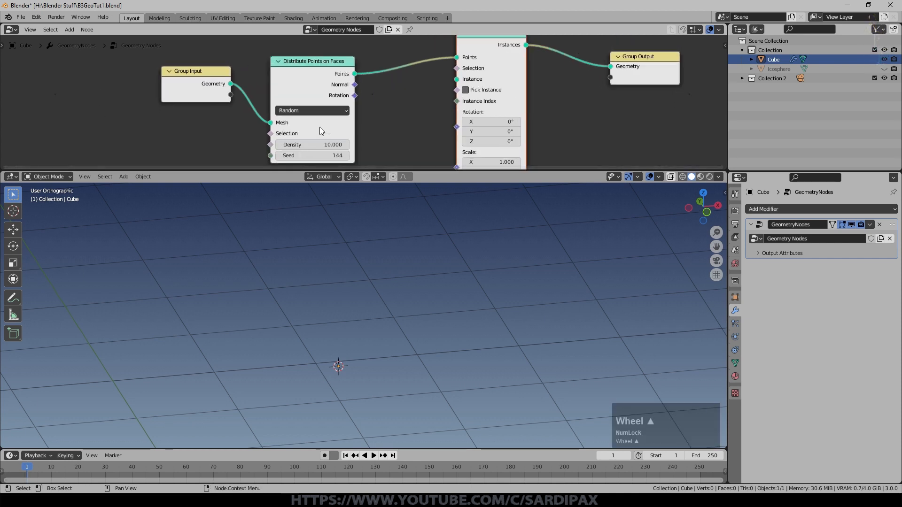
left_click(184, 84)
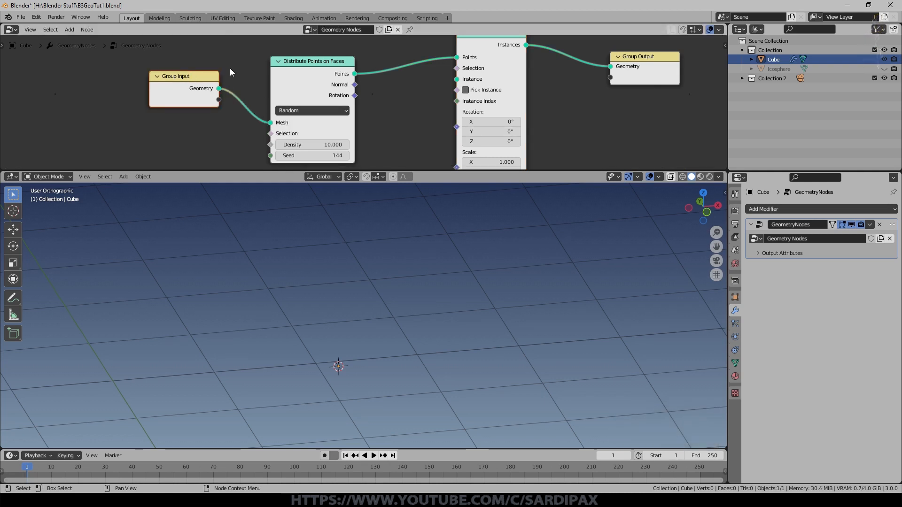
mouse_move(270, 141)
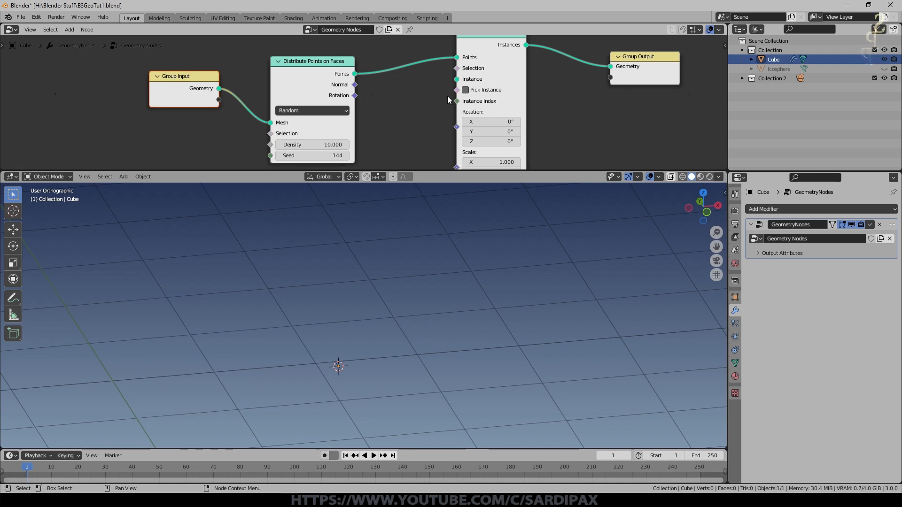
mouse_move(449, 91)
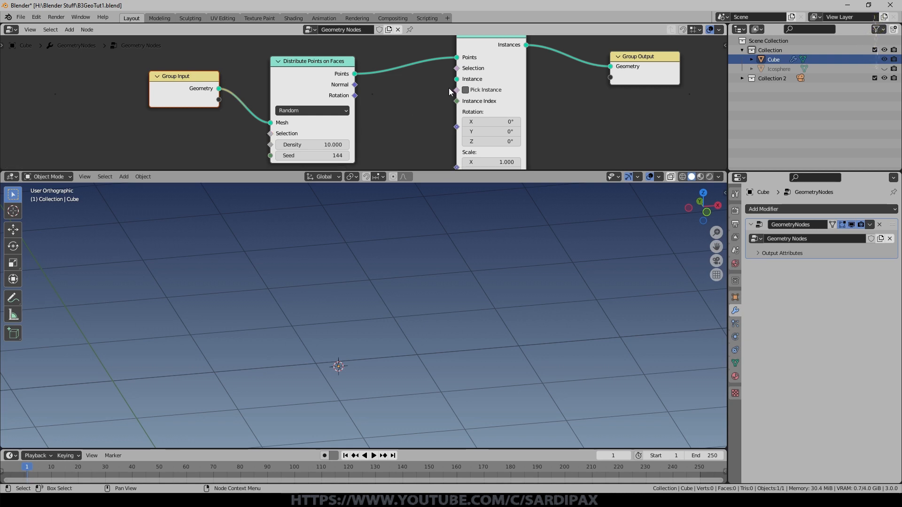
mouse_move(435, 84)
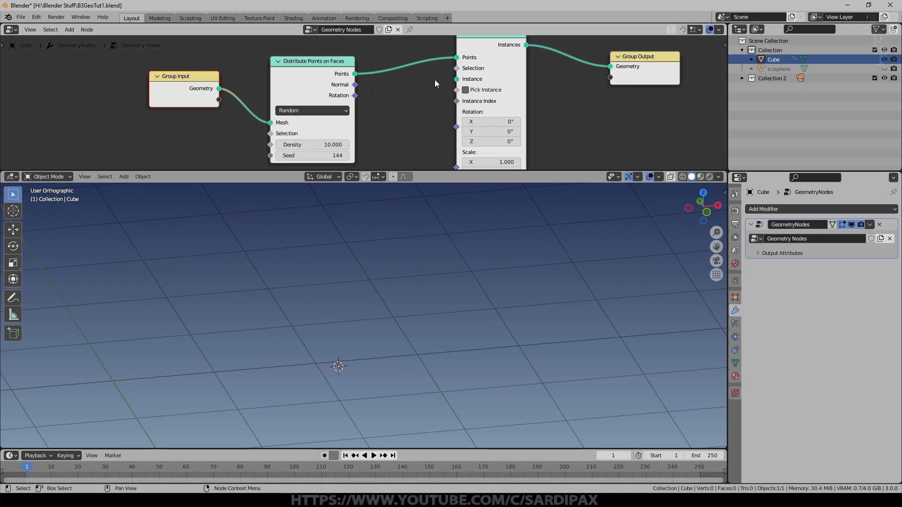
scroll("up", 3)
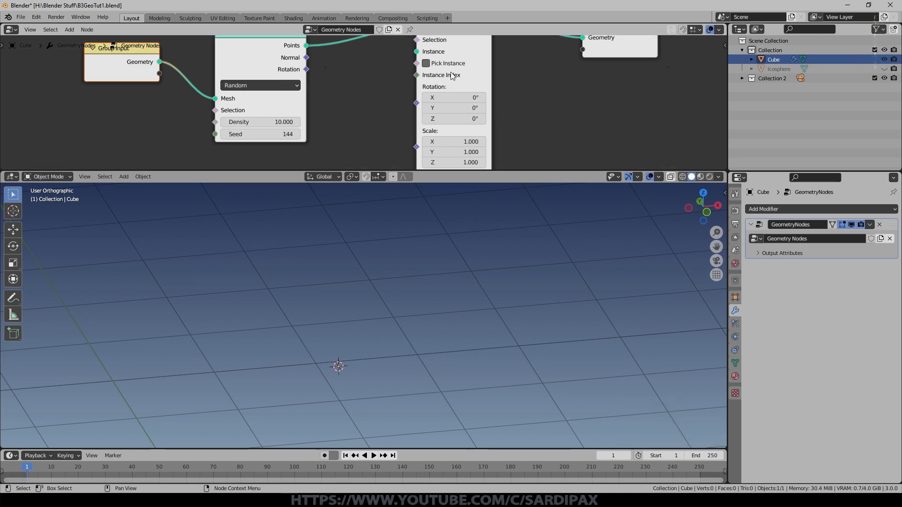
scroll("down", 3)
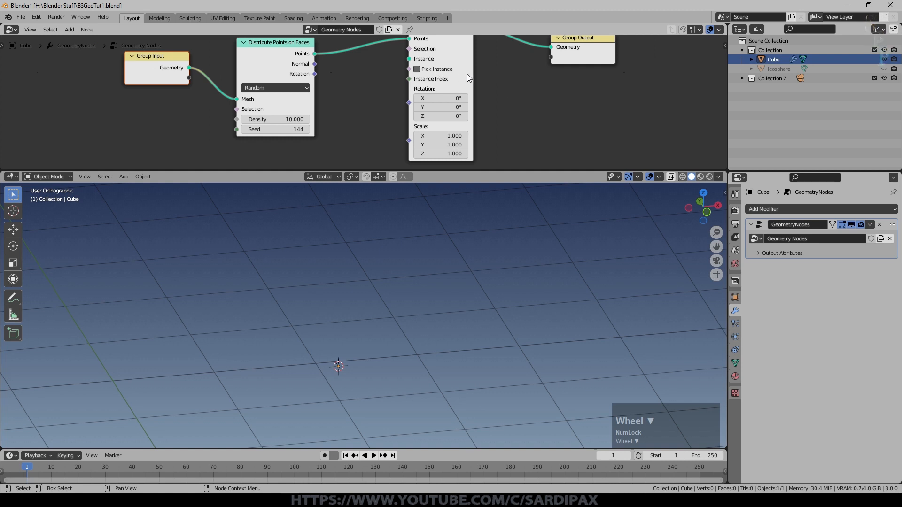
scroll("up", 3)
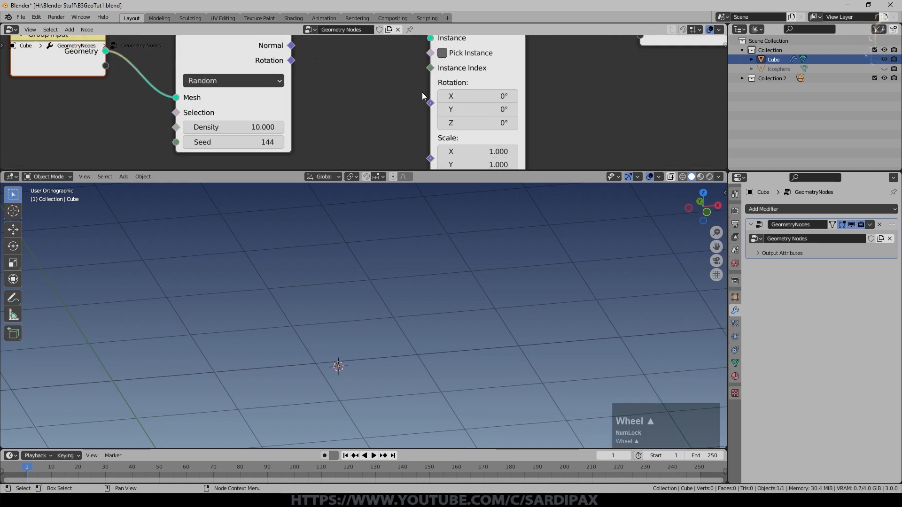
scroll("down", 3)
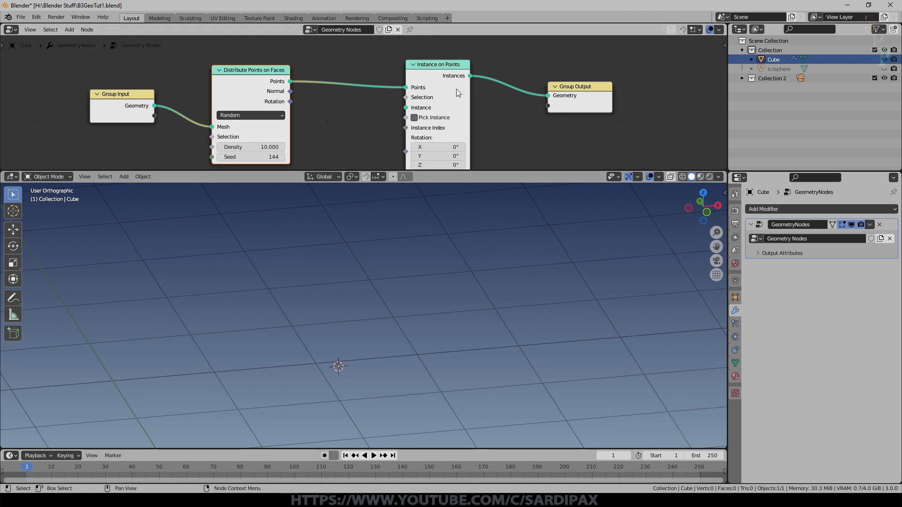
mouse_move(490, 112)
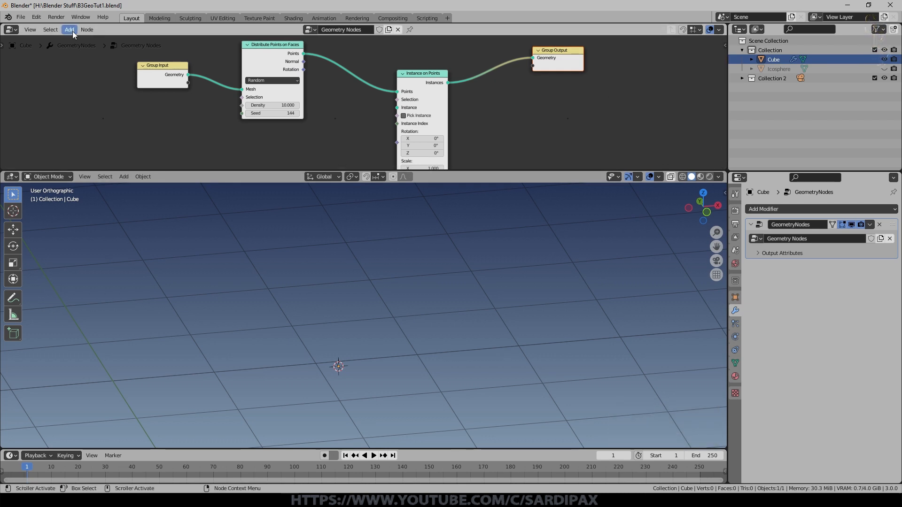
Add an Object Info node reading Icosphere and feed it to Instance on Points
left_click(68, 29)
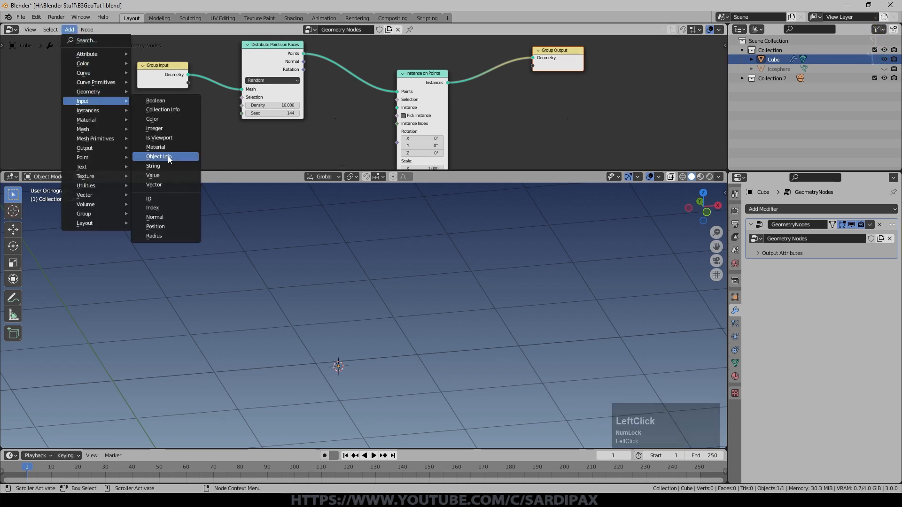
left_click(157, 156)
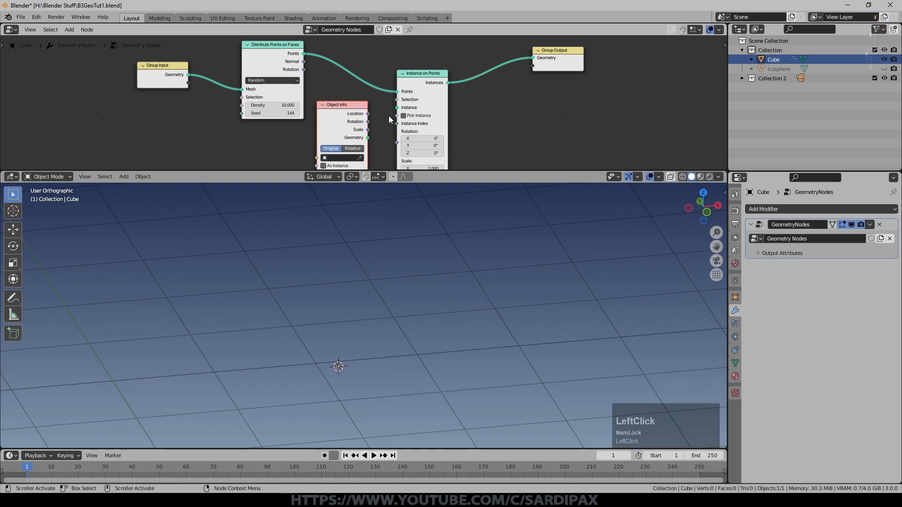
scroll("up", 3)
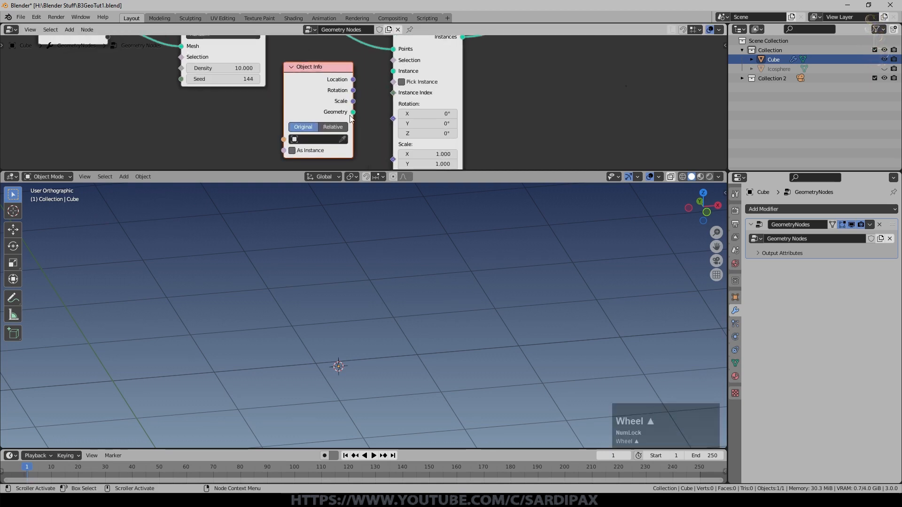
mouse_move(354, 113)
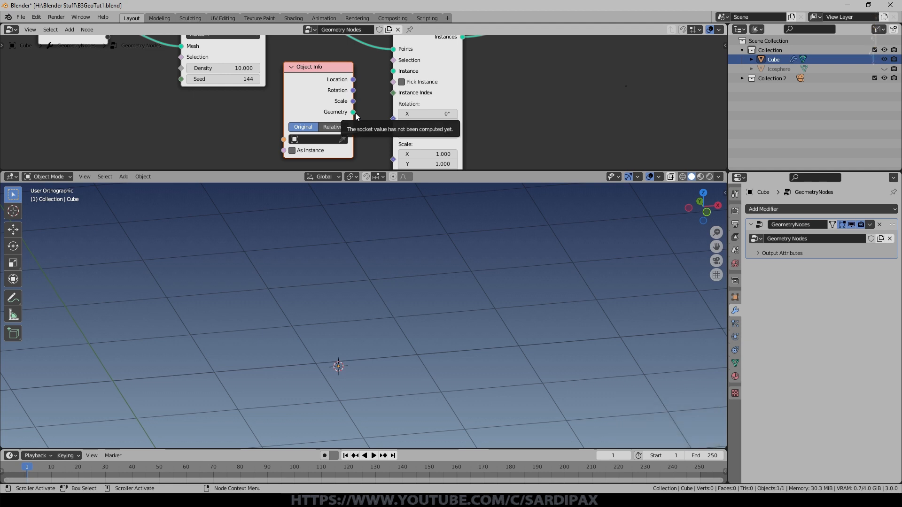
left_click(316, 140)
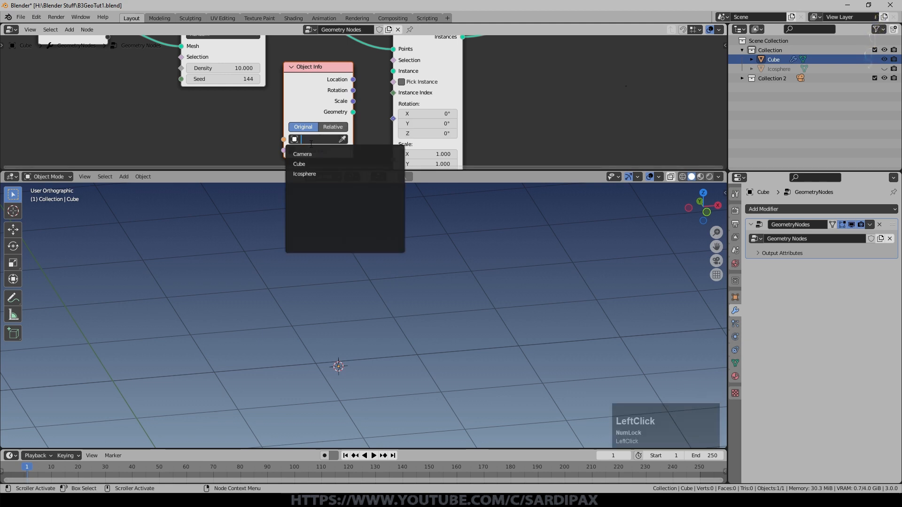
left_click(305, 174)
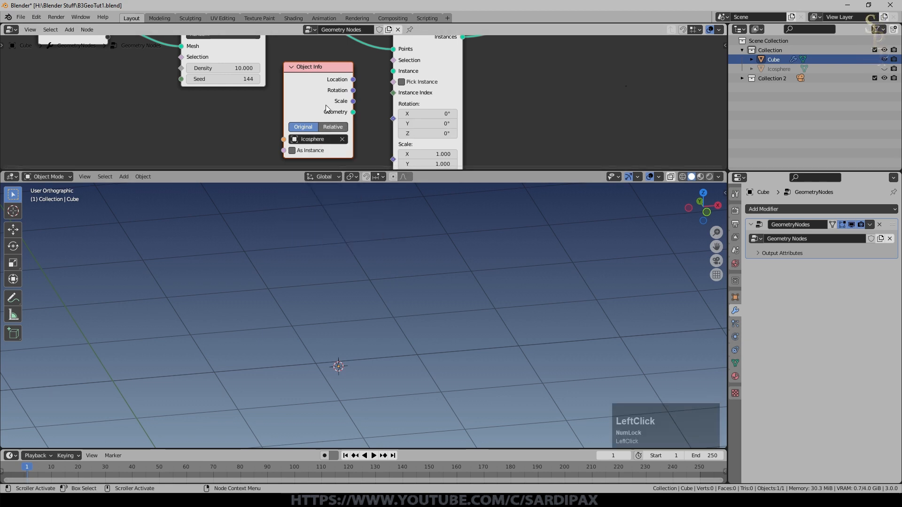
mouse_move(316, 146)
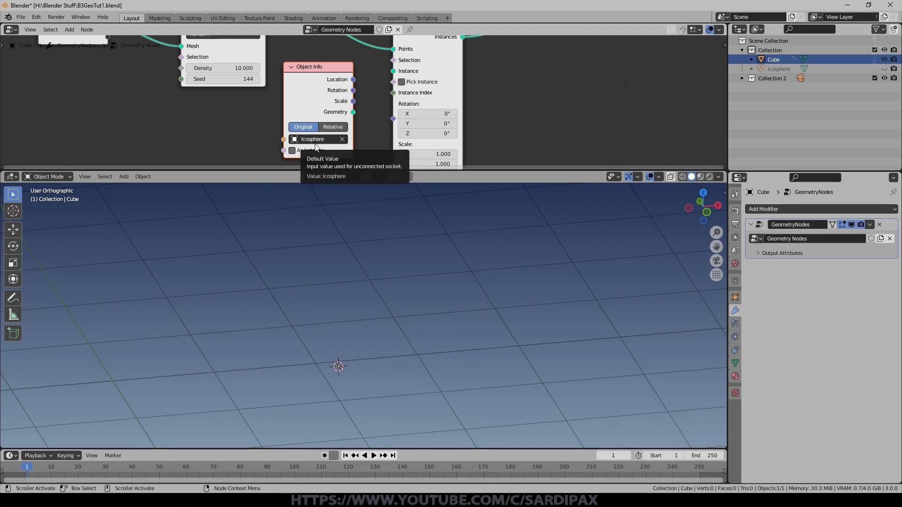
left_click_drag(353, 90, 362, 90)
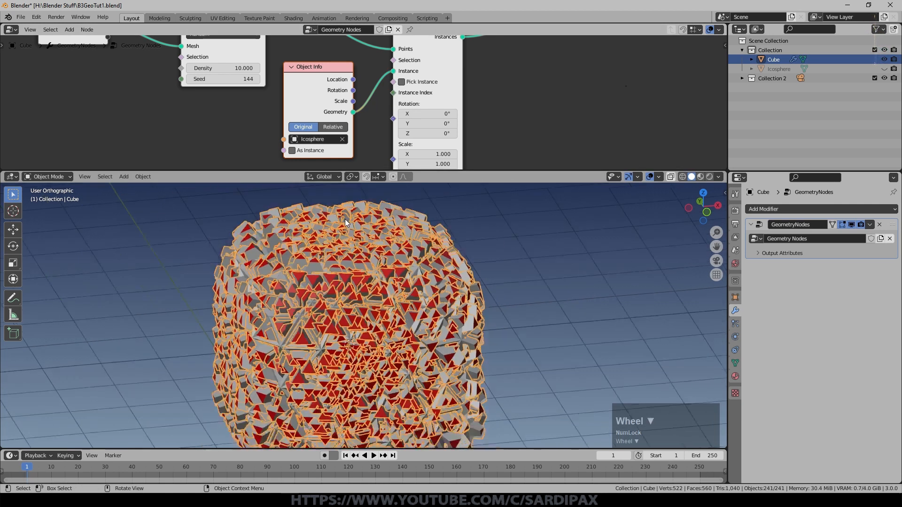
Drop point density to 3 and move the Object Info node lower
scroll("down", 3)
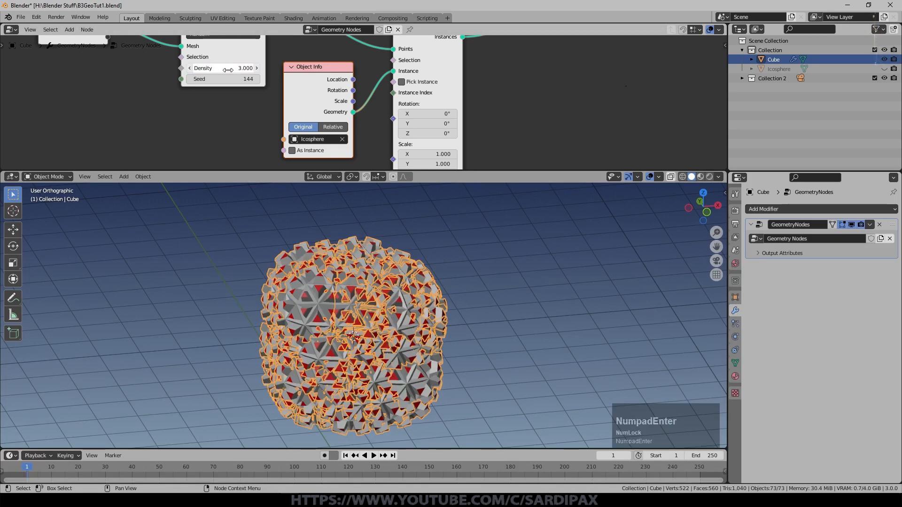
middle_click(378, 246)
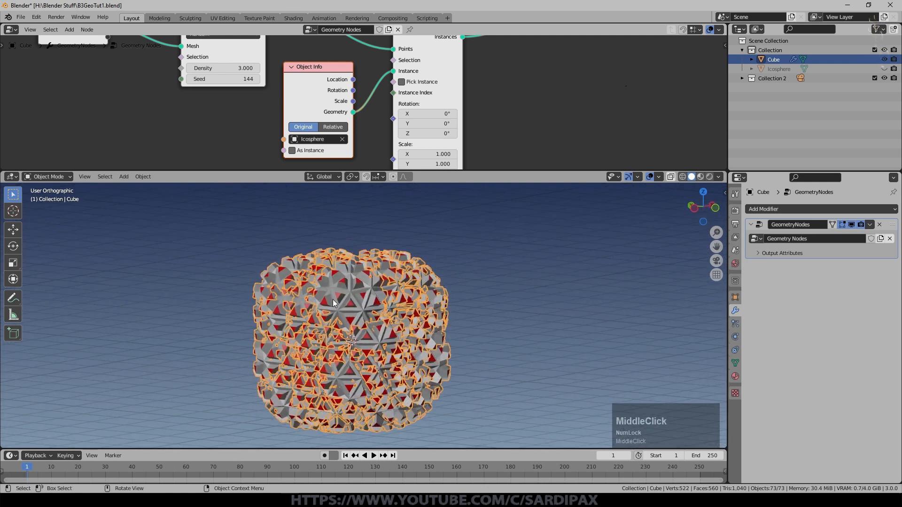
scroll("down", 3)
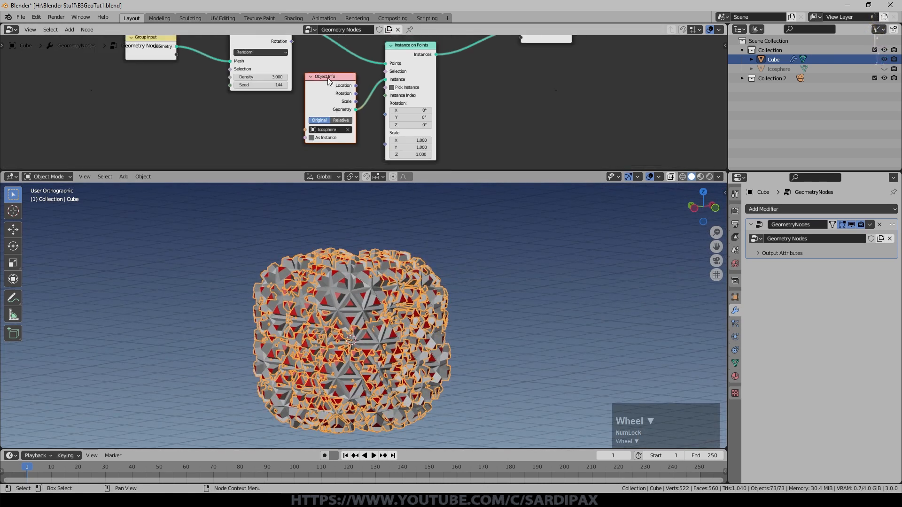
left_click_drag(325, 76, 263, 98)
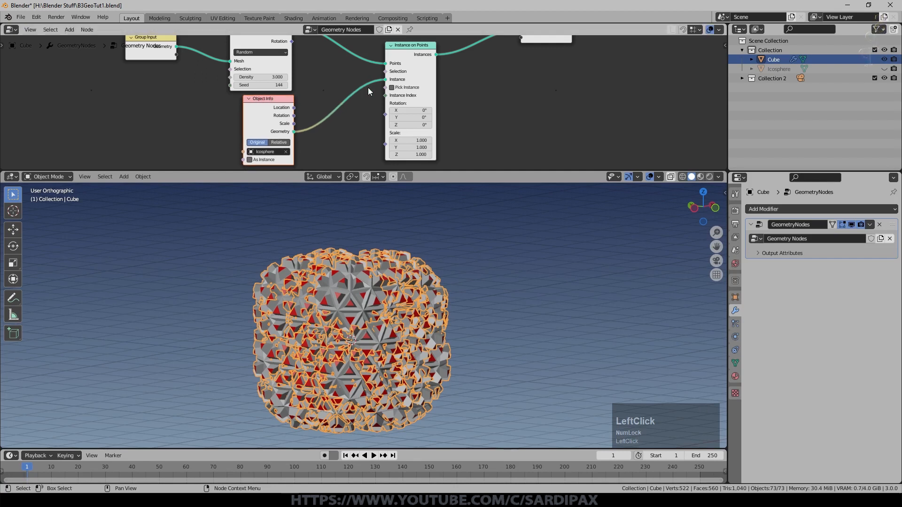
scroll("up", 3)
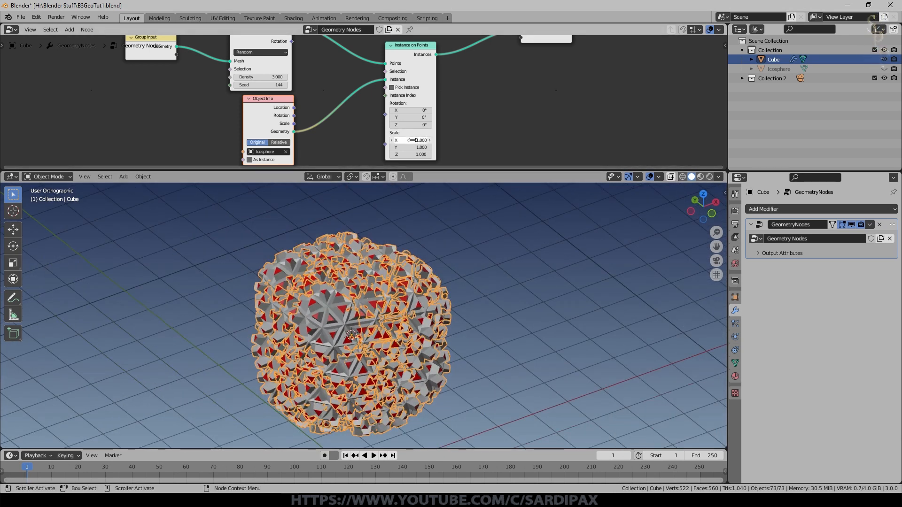
Set Instance on Points scale to 0.2 on X, Y and Z
left_click(410, 140)
type("0.200")
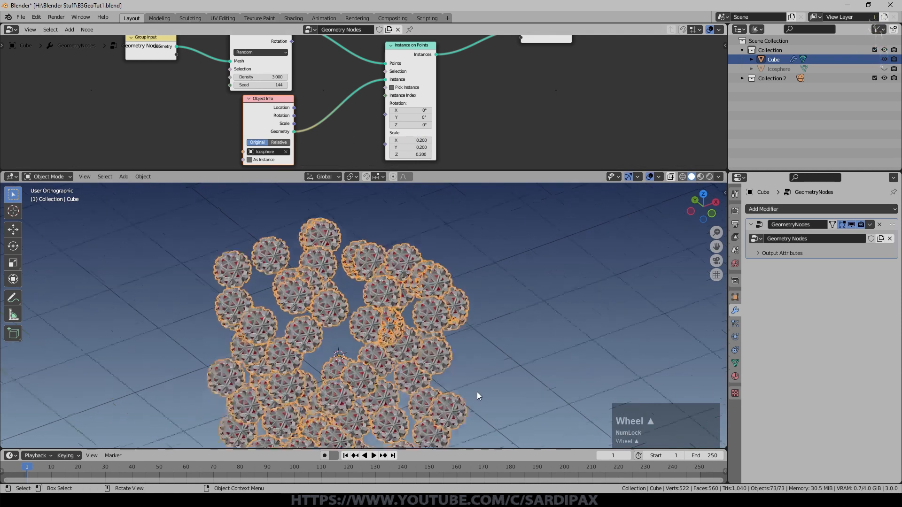
scroll("up", 3)
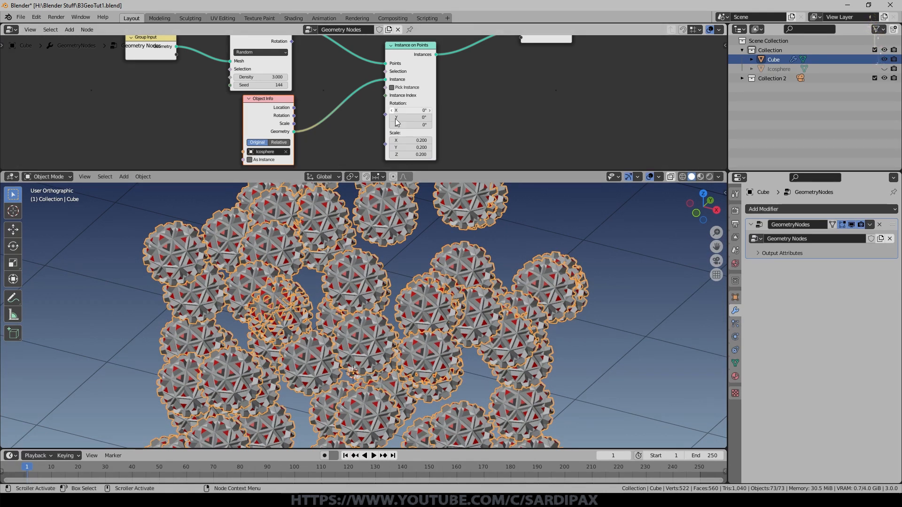
mouse_move(409, 140)
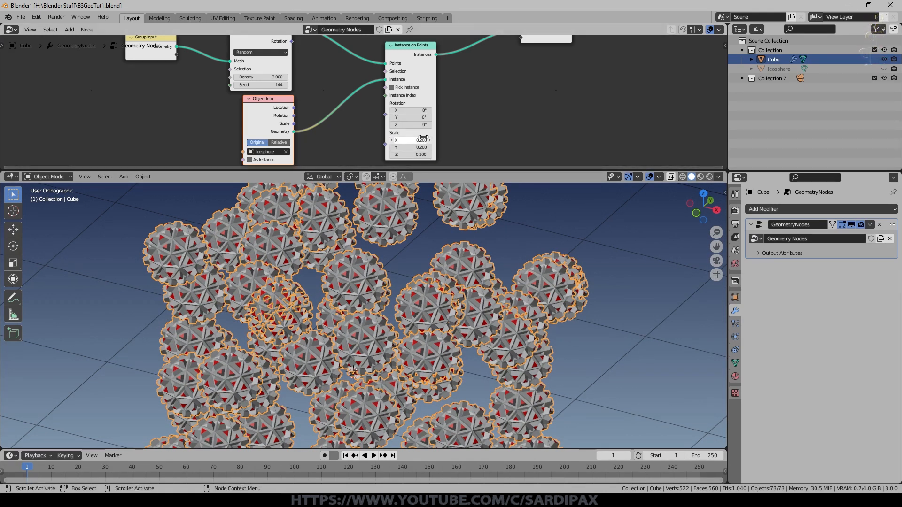
left_click(69, 29)
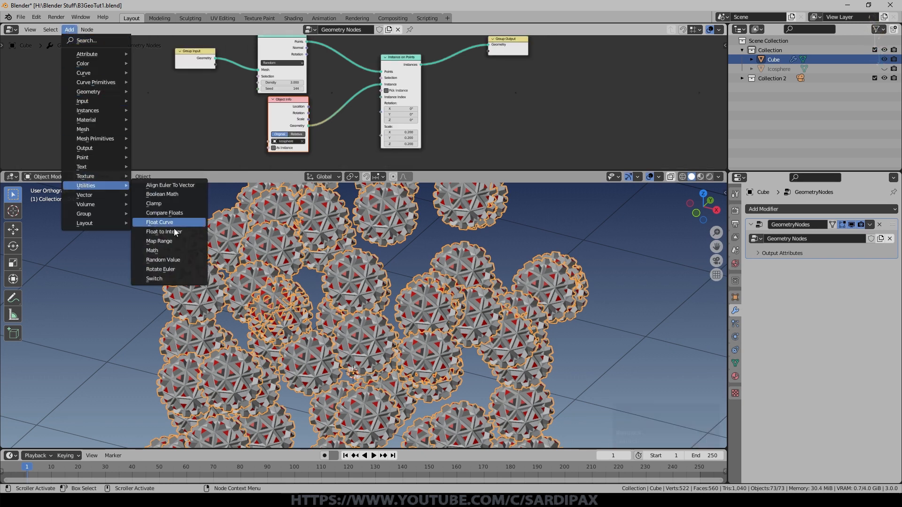
Drive instance scale with a Vector Random Value node, Max 0.2 on each axis
left_click(162, 259)
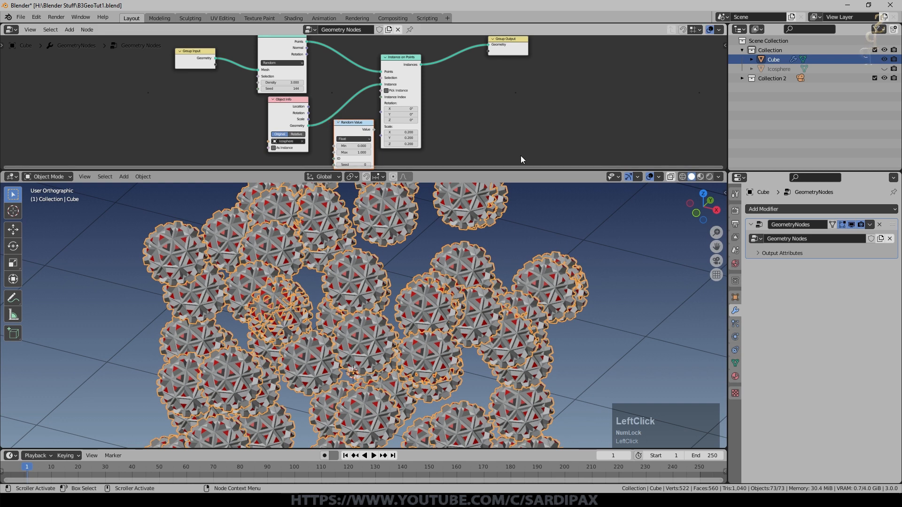
left_click(353, 139)
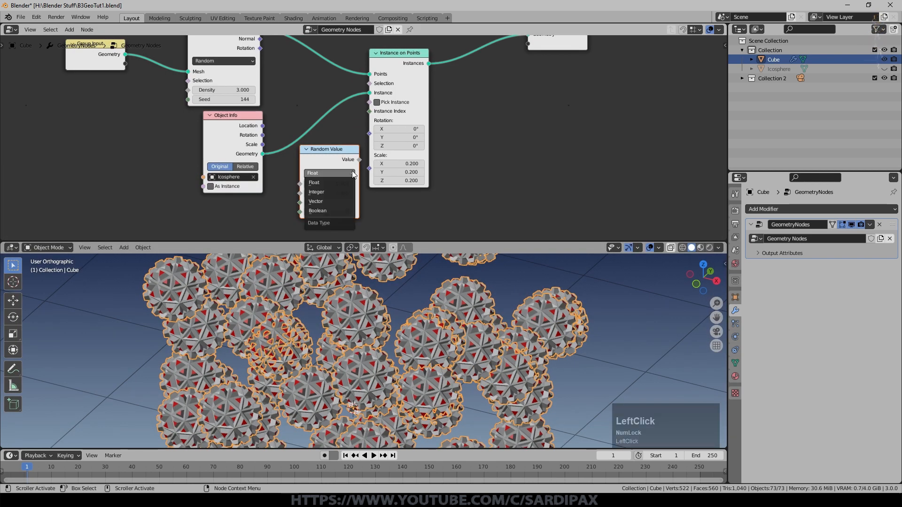
mouse_move(338, 192)
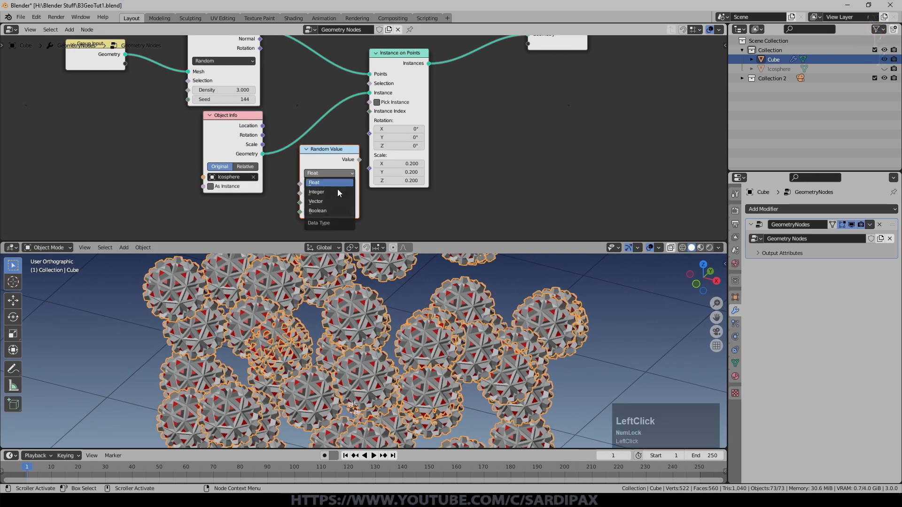
left_click(315, 200)
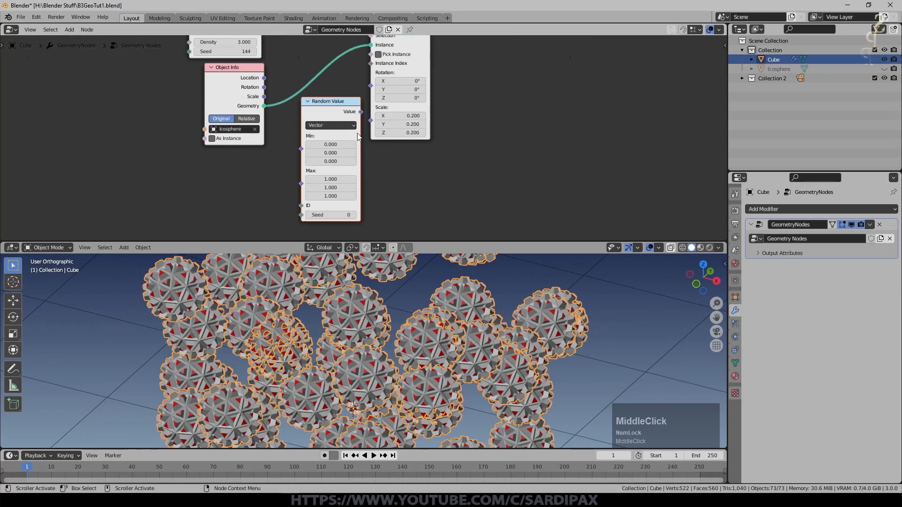
mouse_move(330, 152)
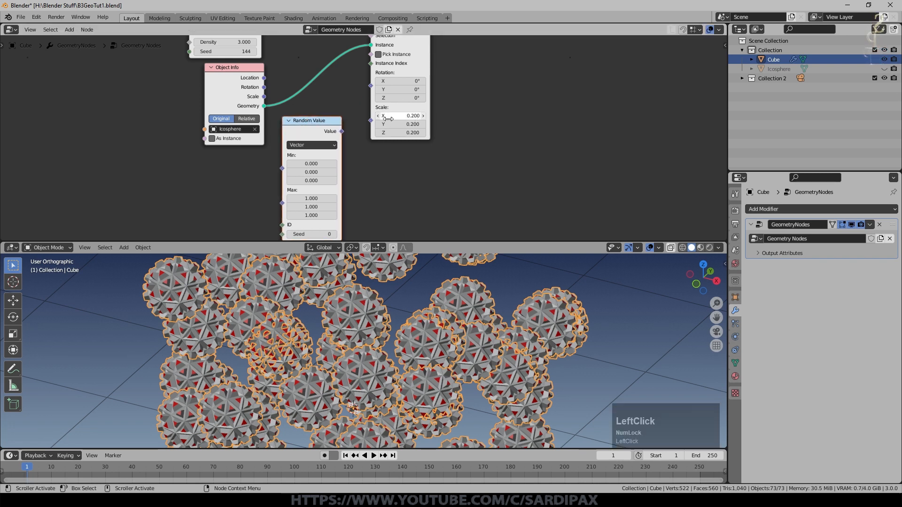
left_click(310, 164)
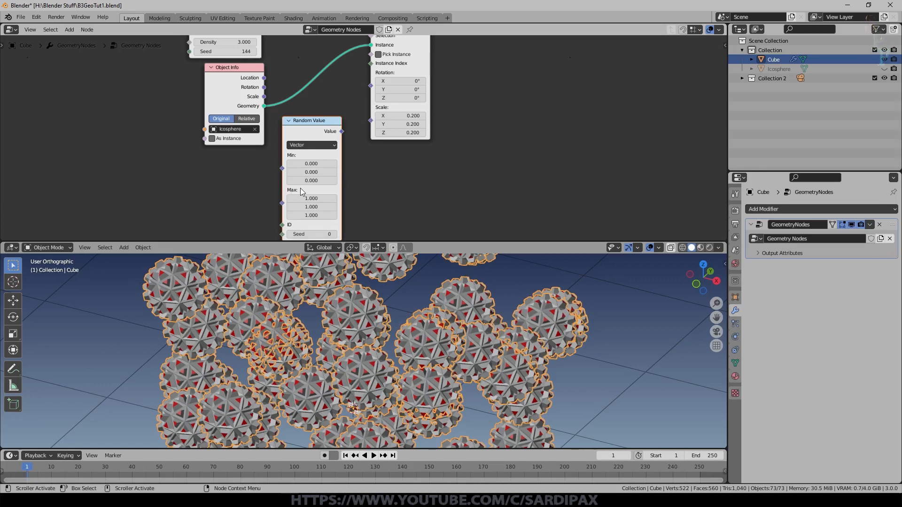
mouse_move(654, 324)
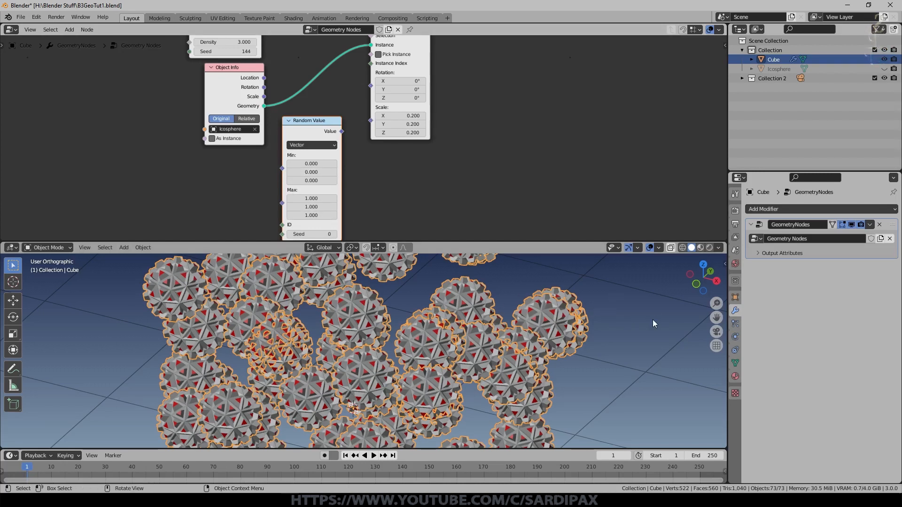
middle_click(492, 305)
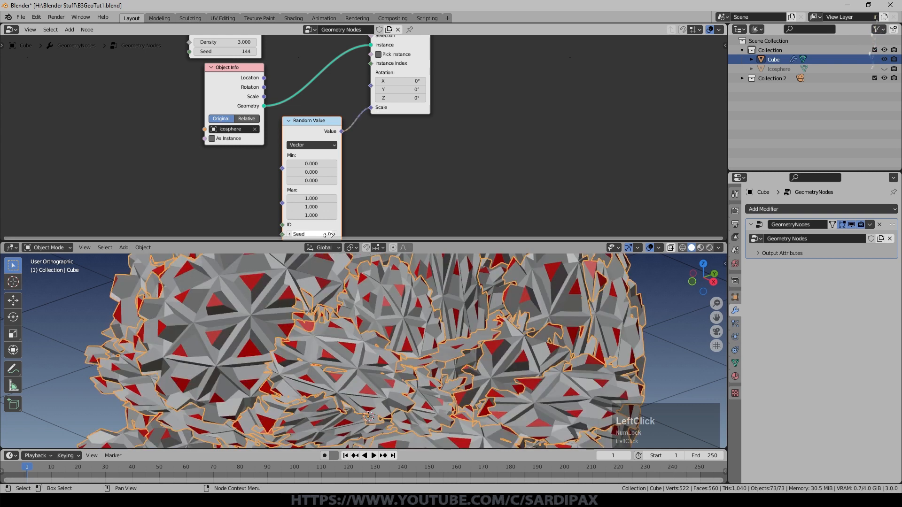
double_click(310, 198)
type("0.200")
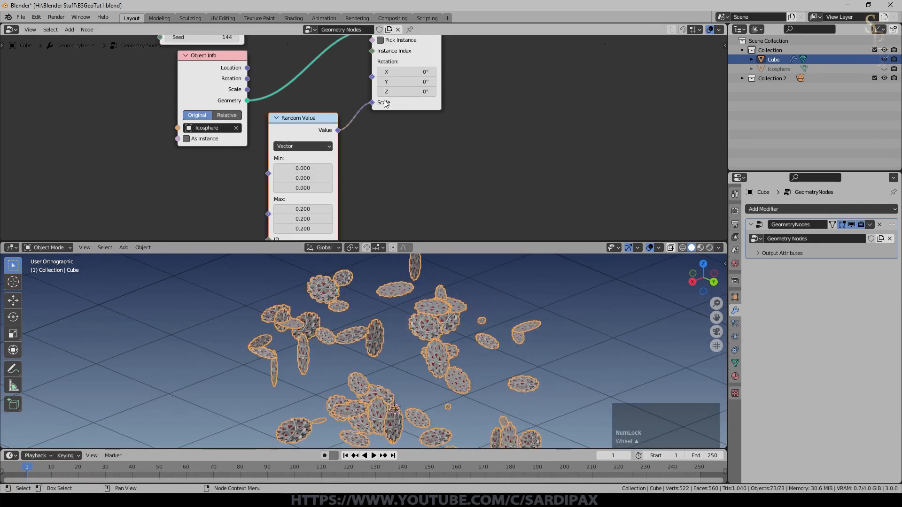
Switch the scale Random Value to Float with Max 0.2 and Seed 134
left_click(302, 146)
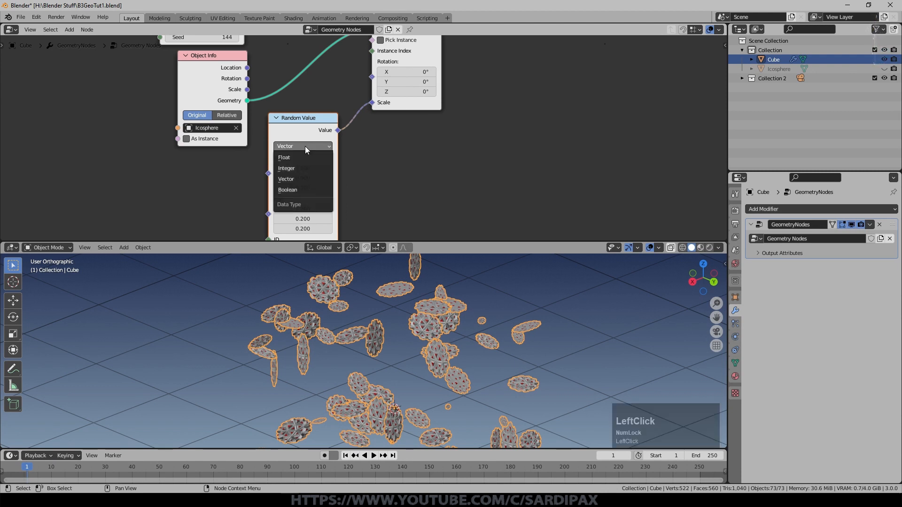
left_click(284, 157)
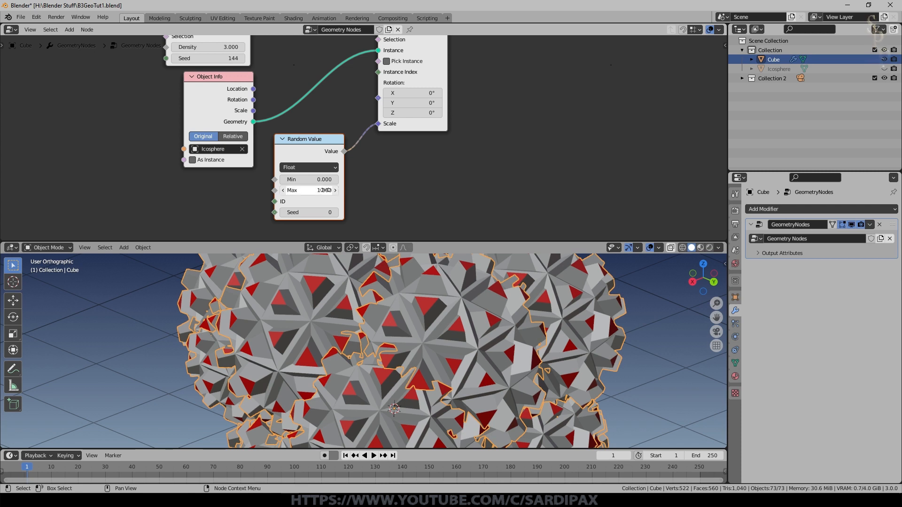
left_click_drag(324, 189, 310, 189)
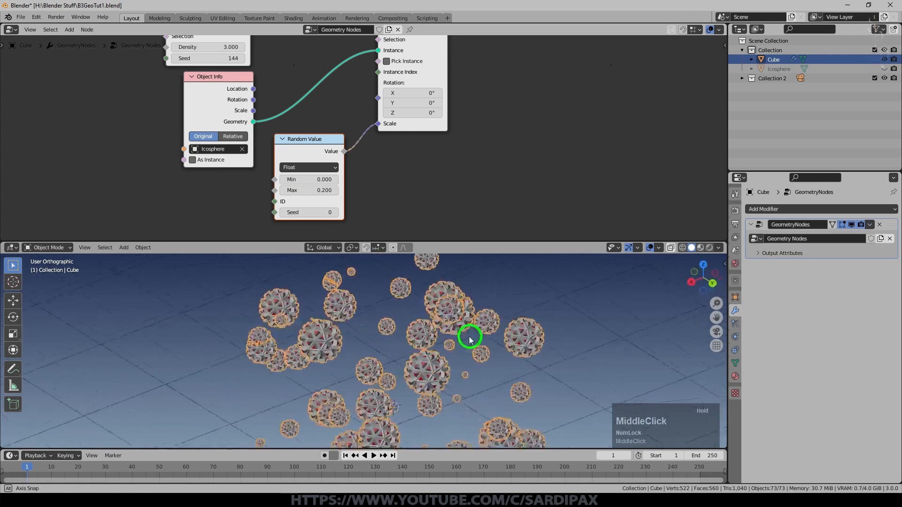
scroll("down", 3)
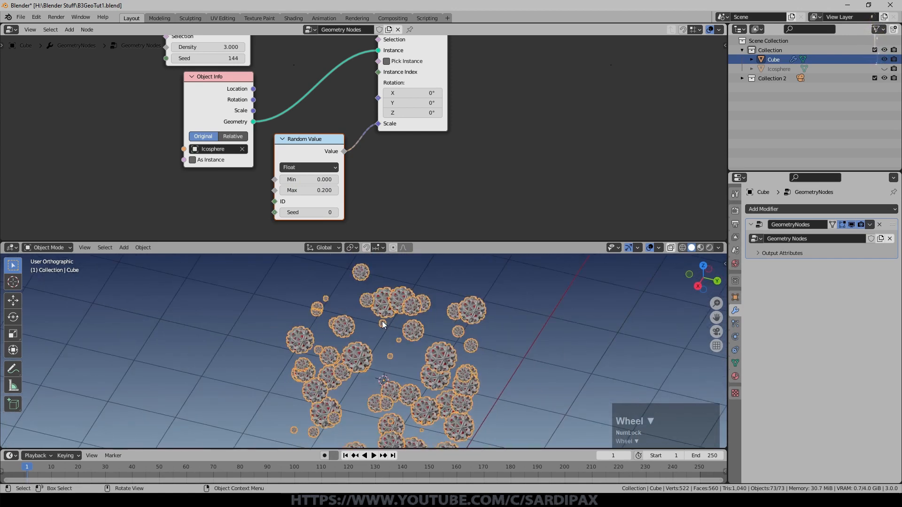
left_click(309, 212)
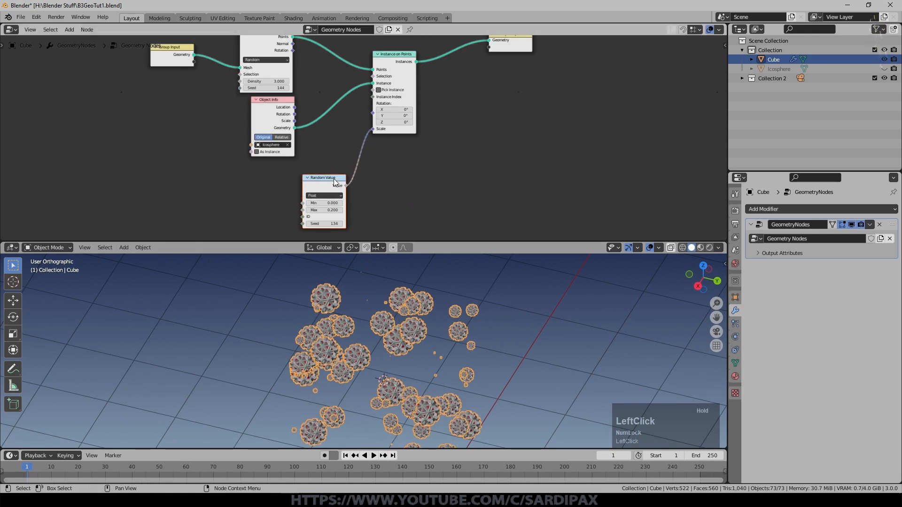
scroll("up", 3)
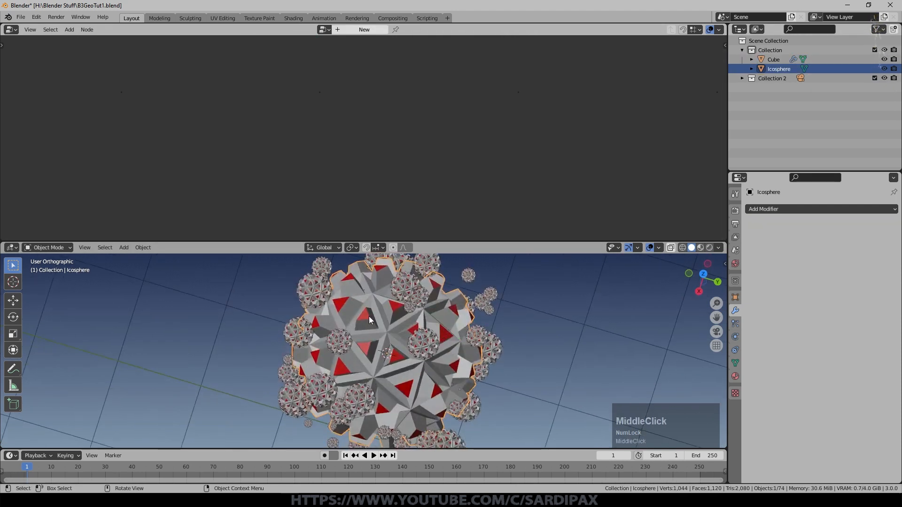
In Edit Mode, give selected icosphere faces a new bright green material
key("Tab")
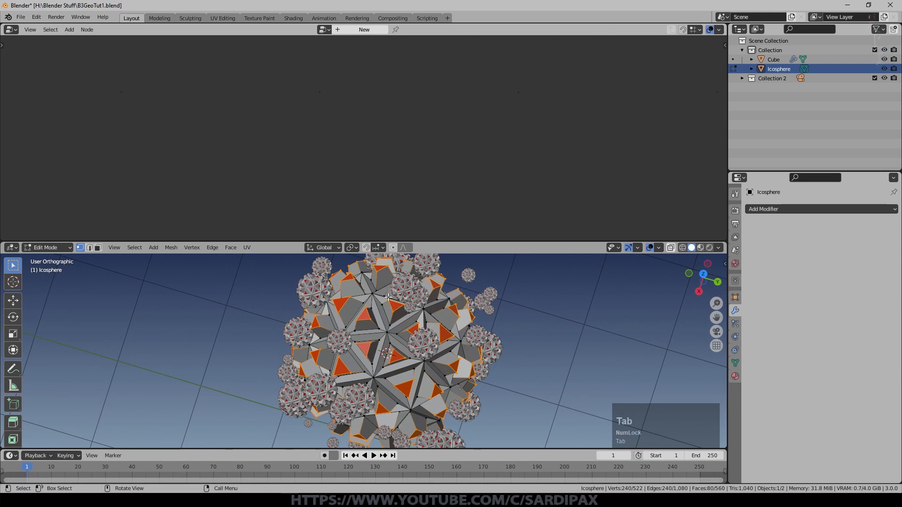
left_click(413, 329)
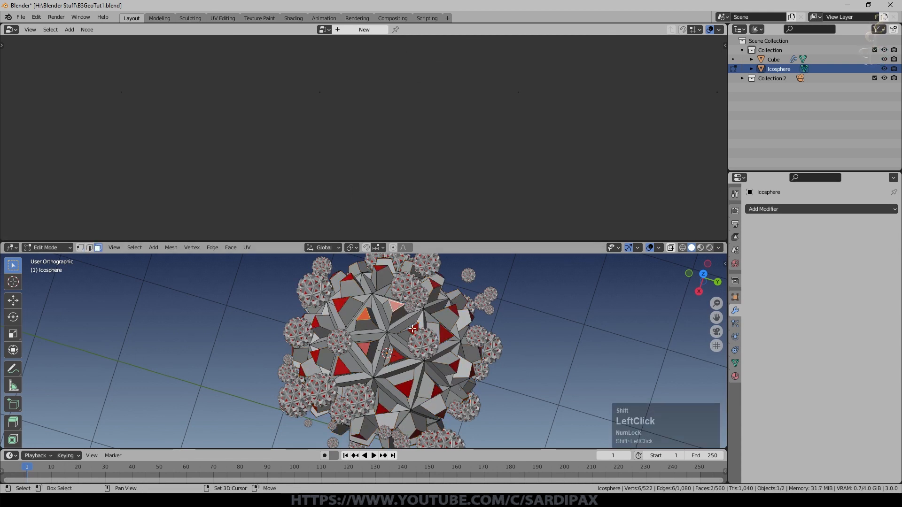
left_click(734, 376)
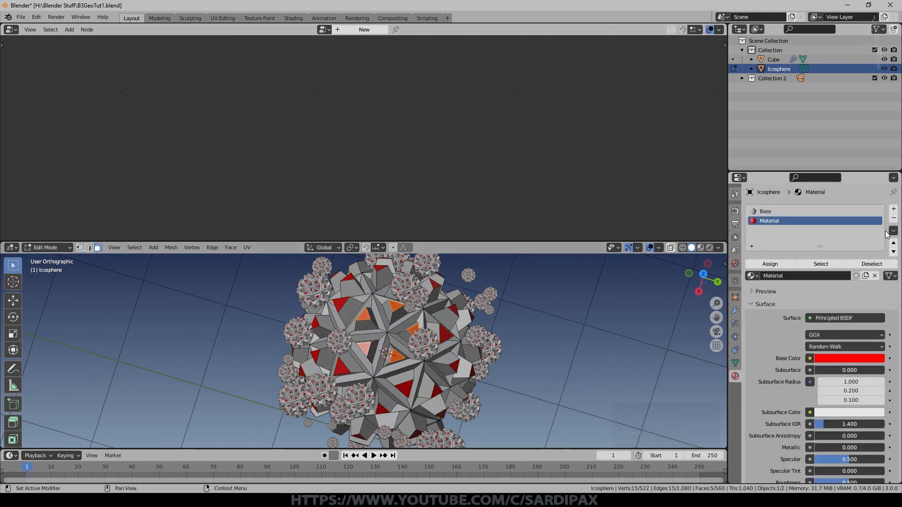
left_click(893, 208)
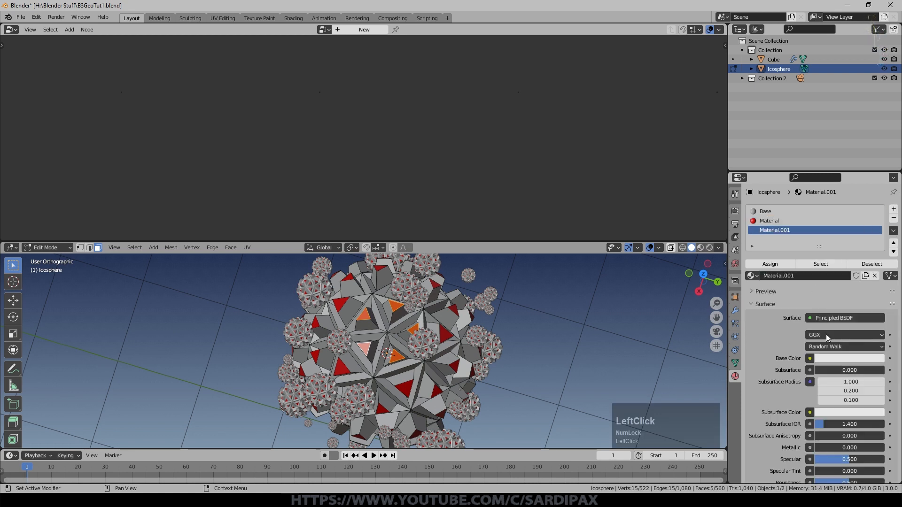
left_click(811, 359)
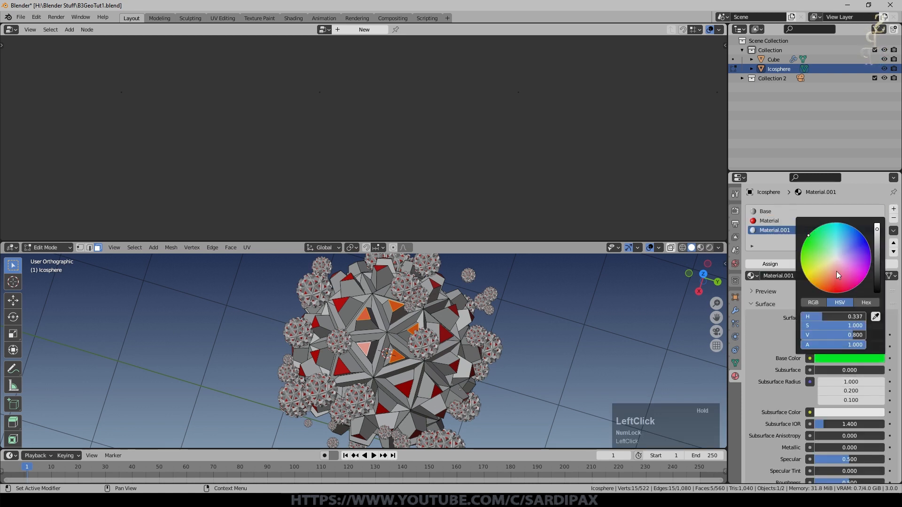
key("Tab")
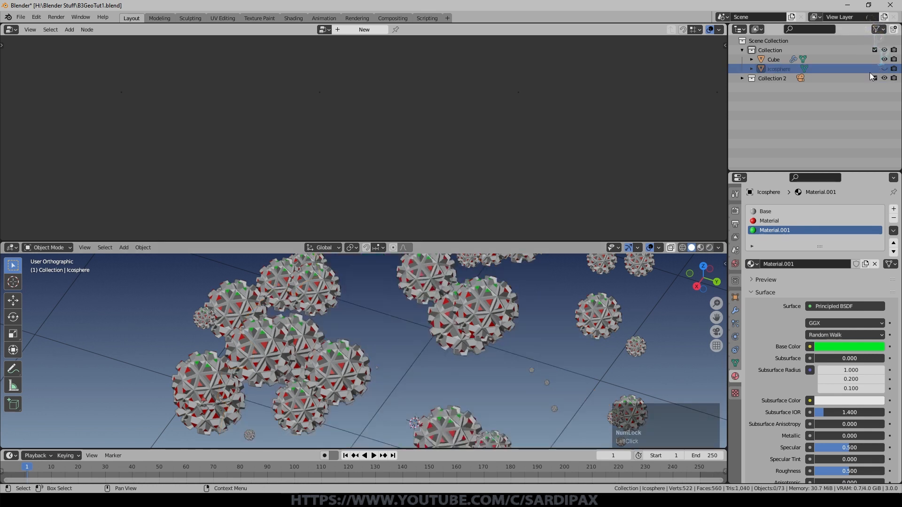
mouse_move(884, 68)
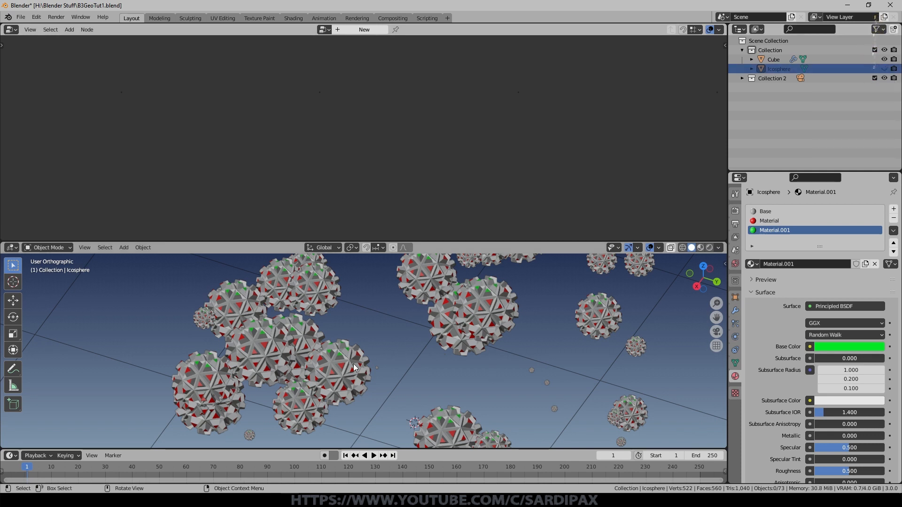
On the Cube's node tree, drive instance rotation with a Vector Random Value from 0 to 250
left_click(773, 59)
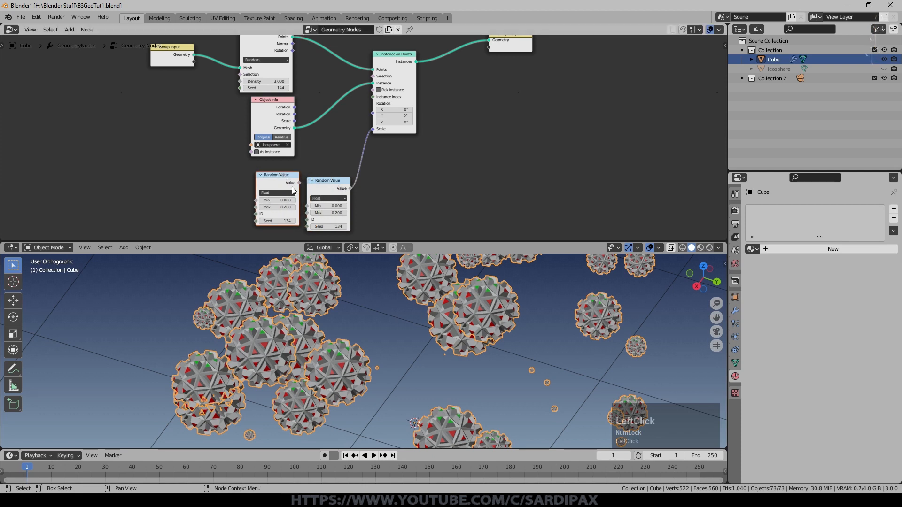
scroll("up", 3)
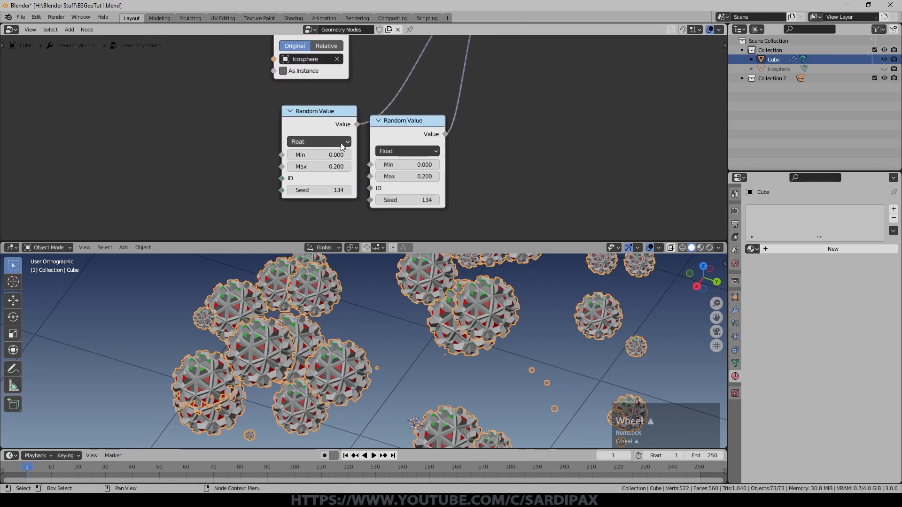
mouse_move(319, 142)
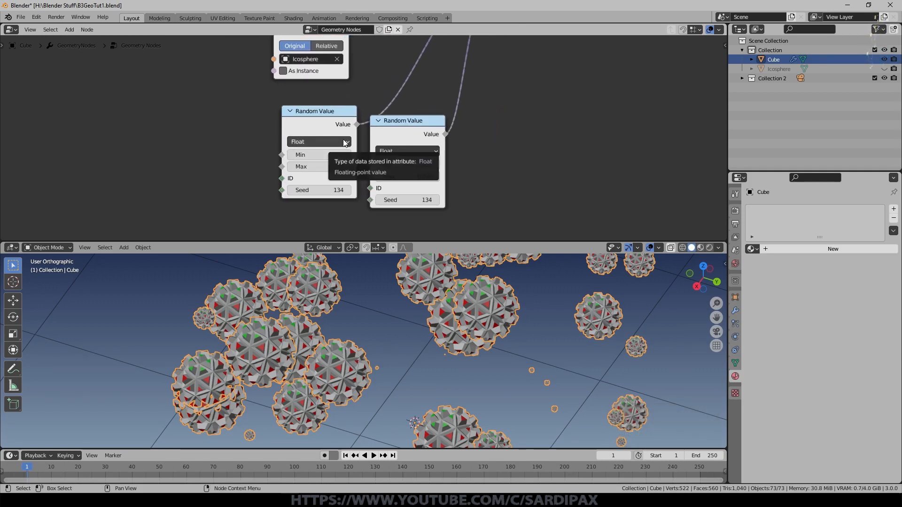
left_click(318, 141)
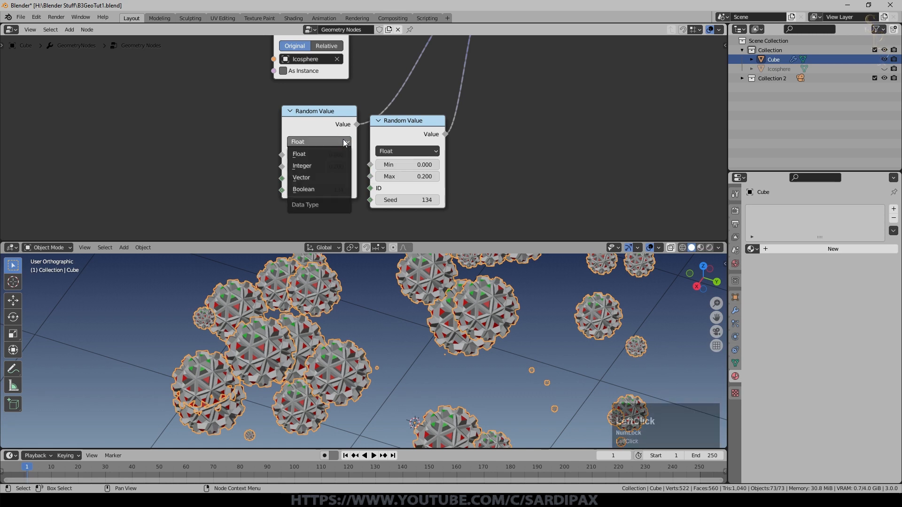
mouse_move(333, 177)
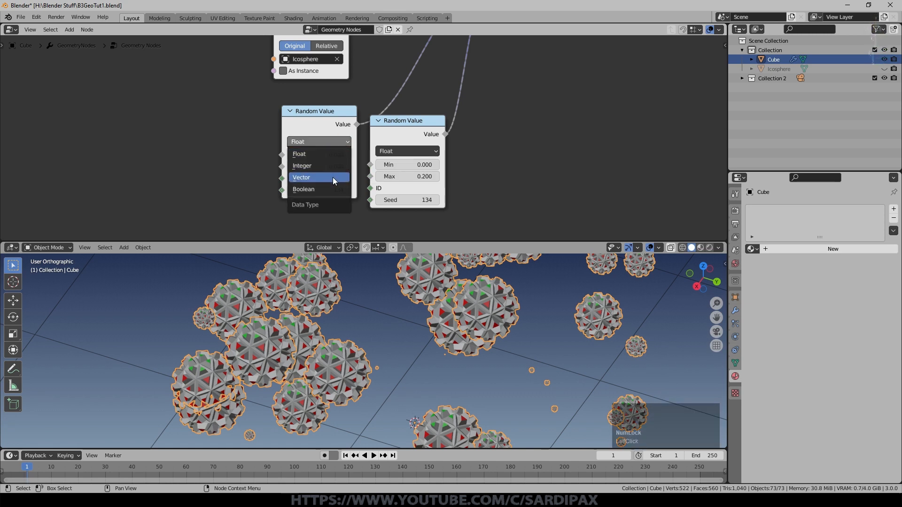
left_click(301, 177)
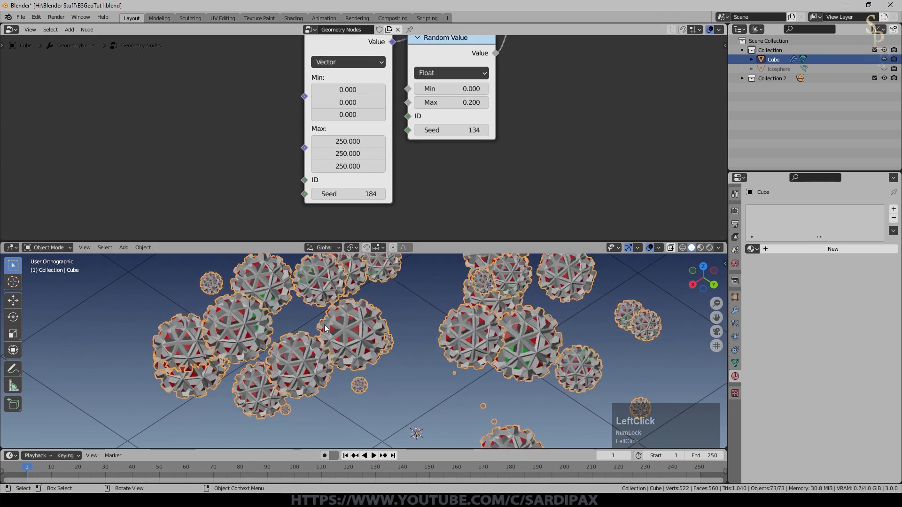
scroll("down", 3)
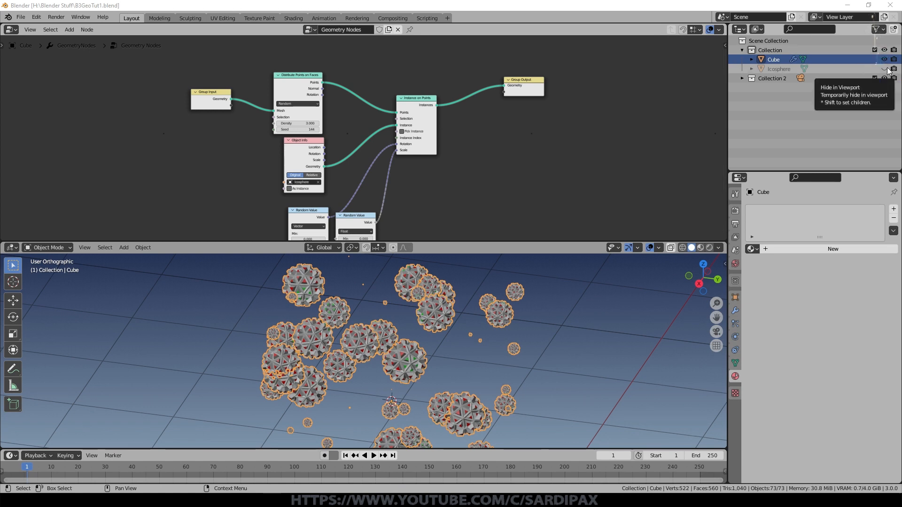
Show the Icosphere, hide the Cube, and keyframe Icosphere location in the Graph Editor
left_click(884, 68)
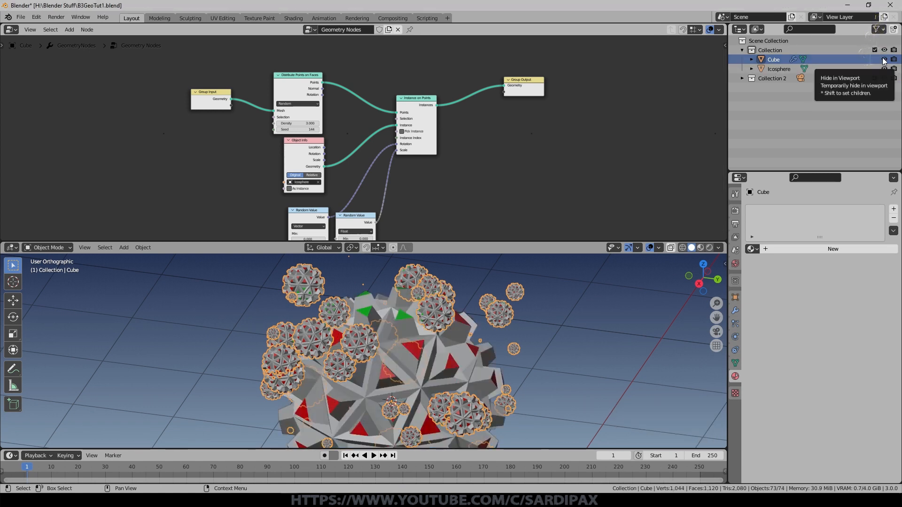
left_click(884, 60)
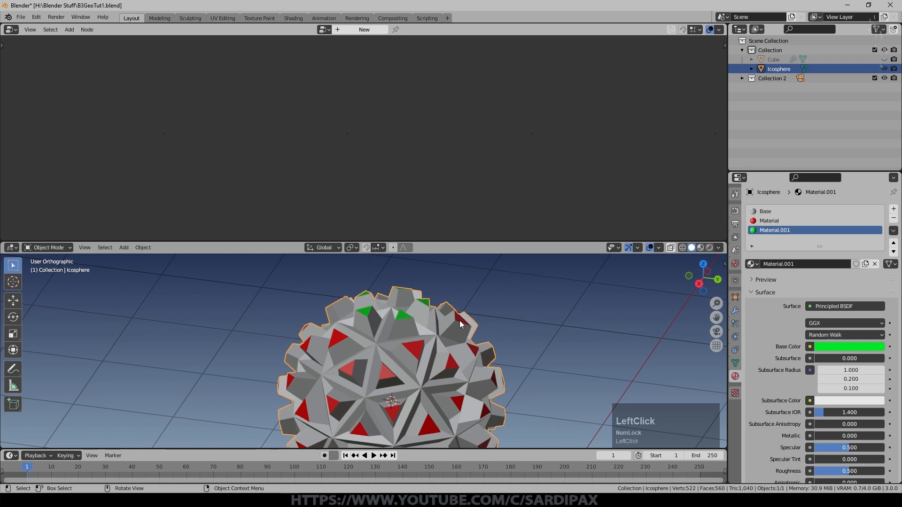
left_click(10, 30)
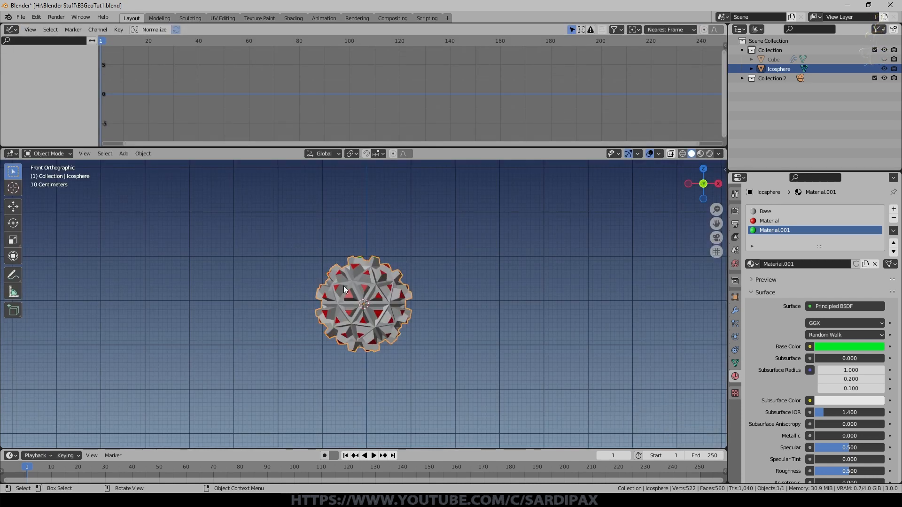
mouse_move(472, 285)
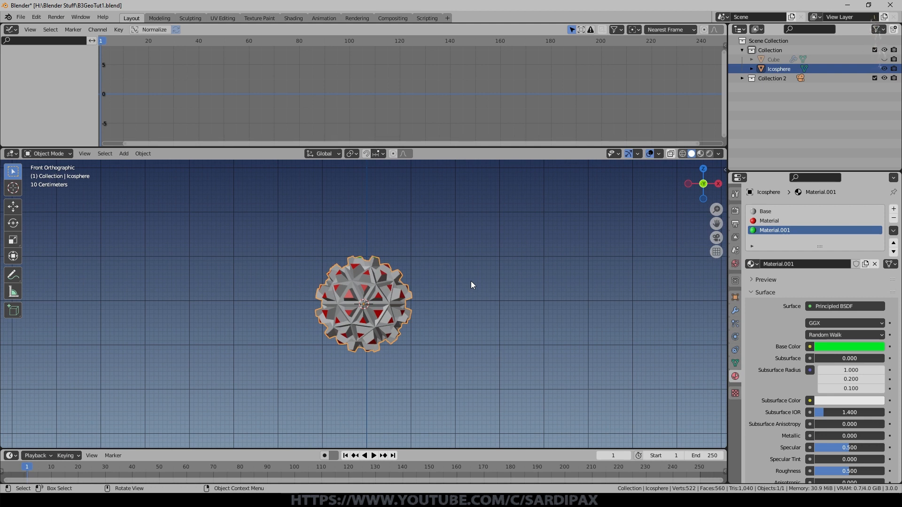
key("i")
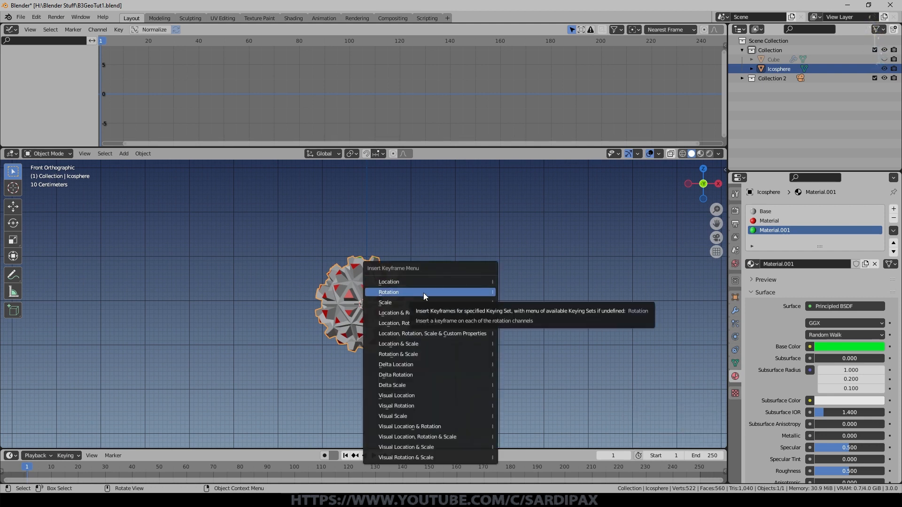
left_click(389, 292)
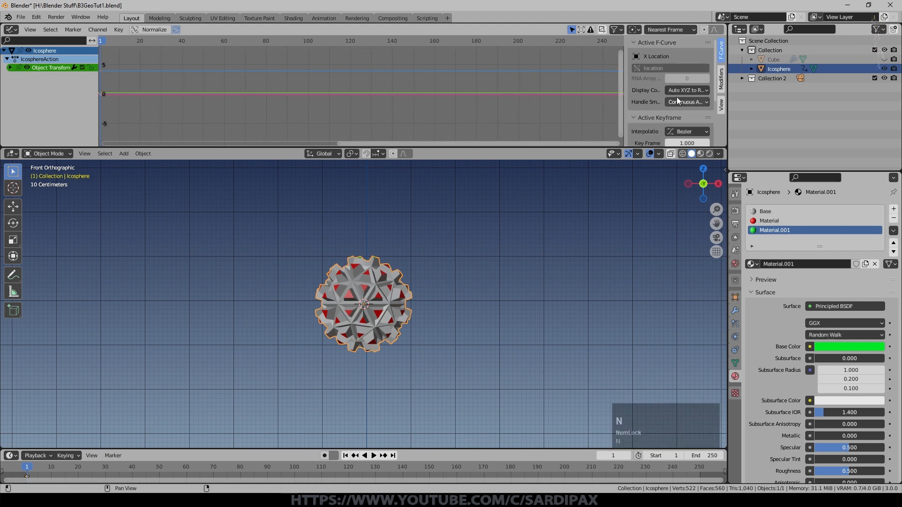
Add a Noise modifier to the location curve from the Graph Editor Modifiers tab
left_click(720, 80)
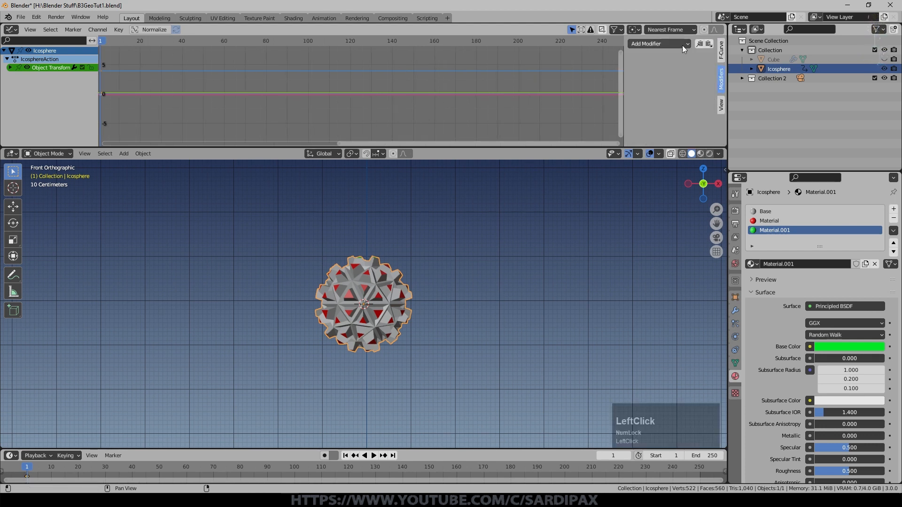
left_click(657, 43)
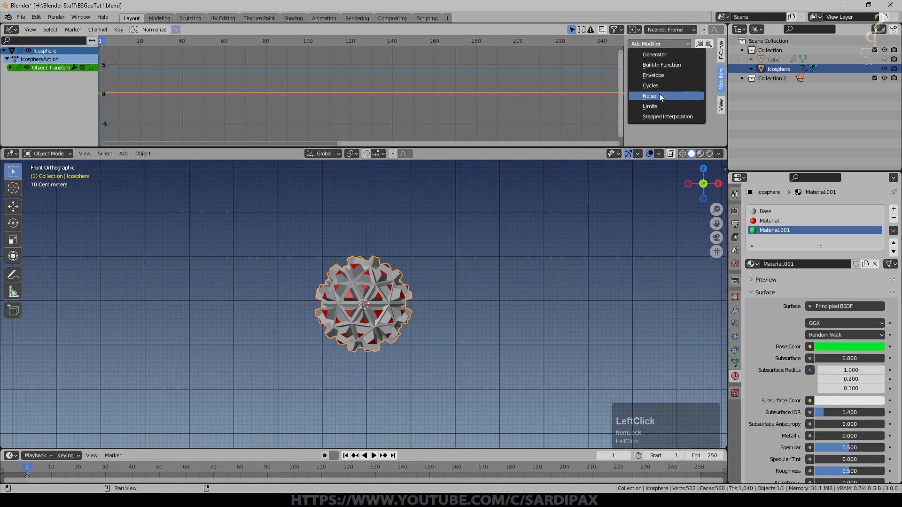
left_click(649, 95)
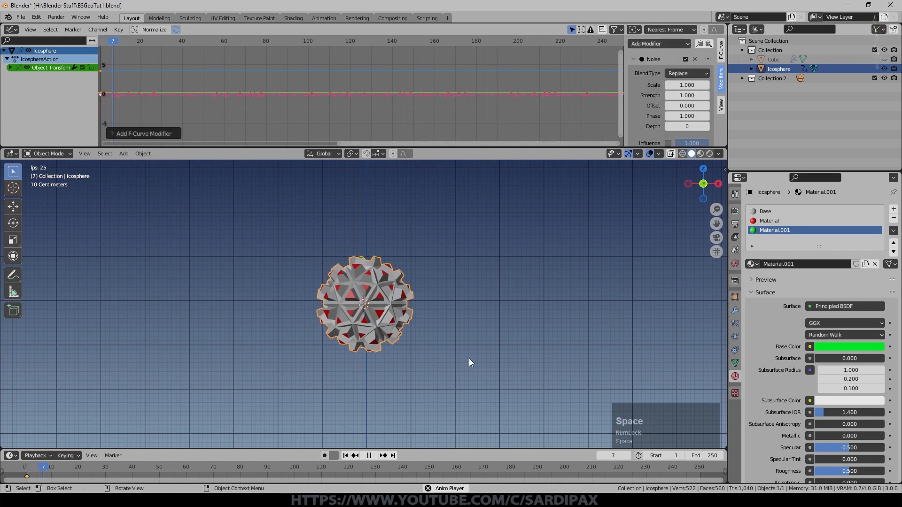
scroll("up", 3)
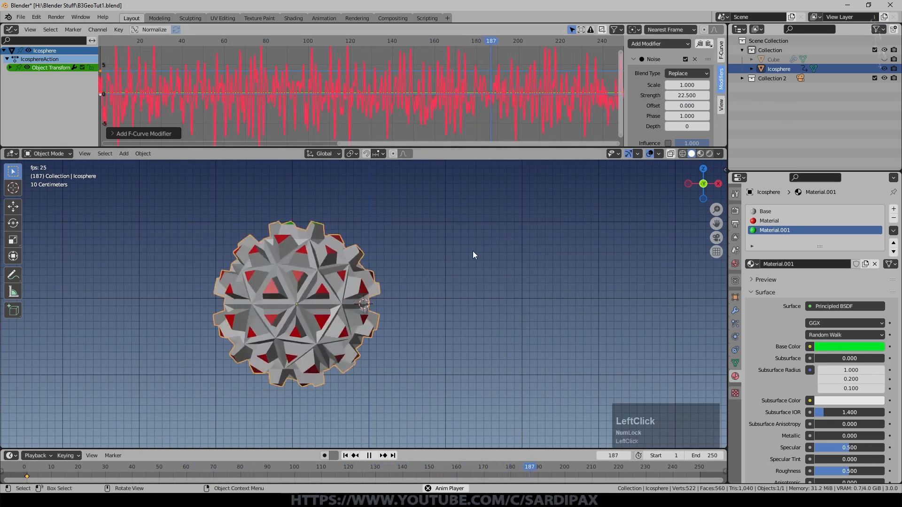
scroll("down", 3)
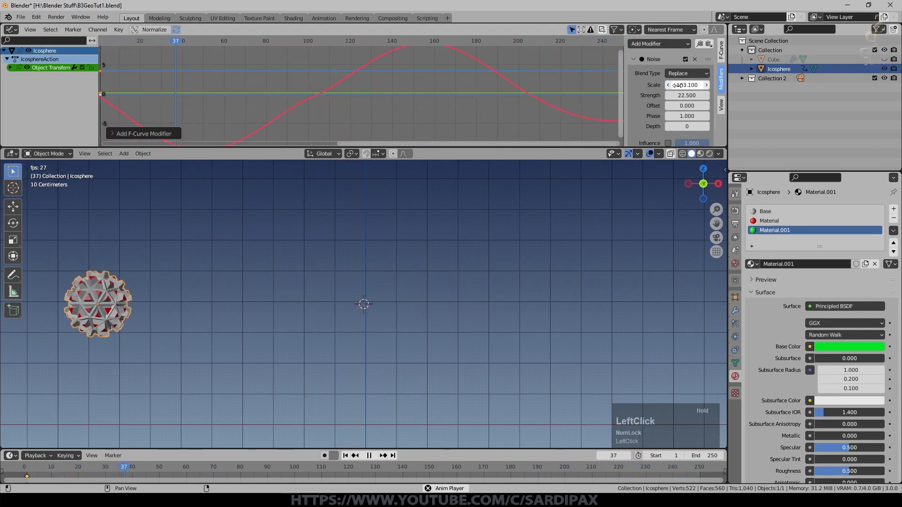
scroll("down", 3)
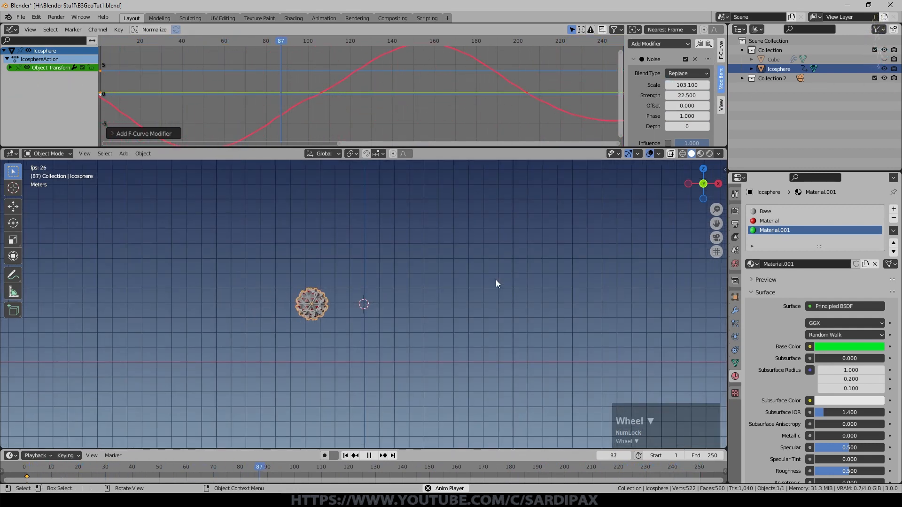
Preview playback and set Noise Scale 103.1, Strength 22.5, Offset 2.3
left_click(369, 455)
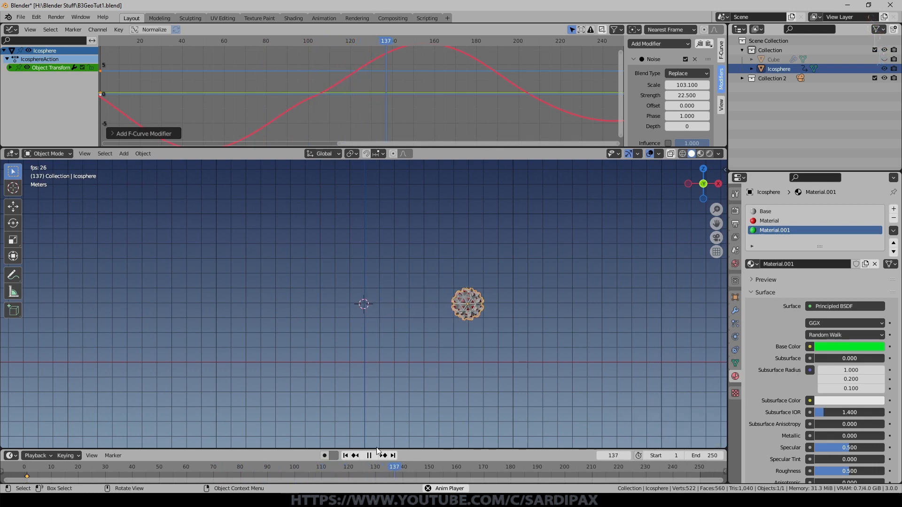
left_click(343, 455)
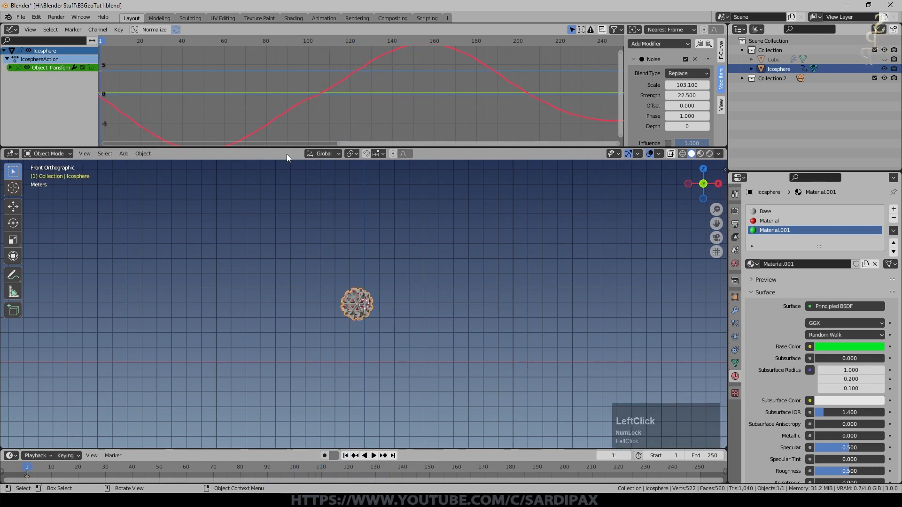
middle_click(474, 115)
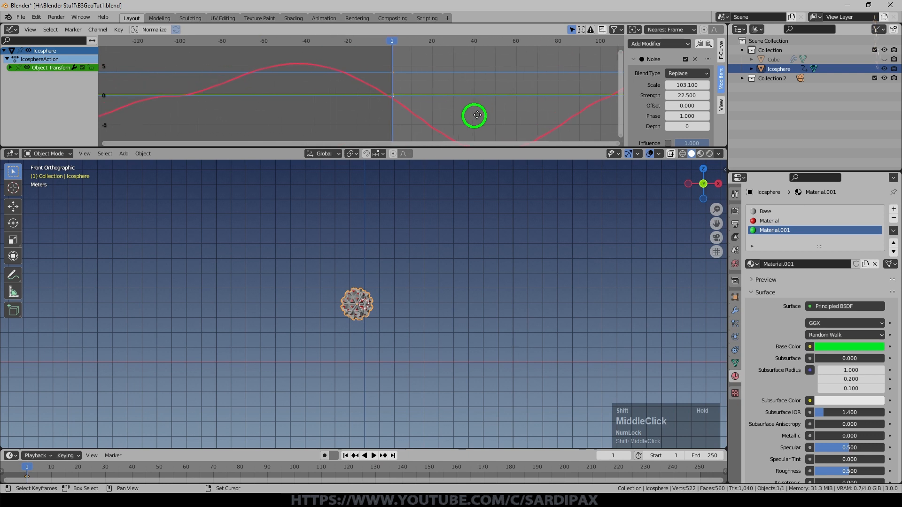
scroll("up", 3)
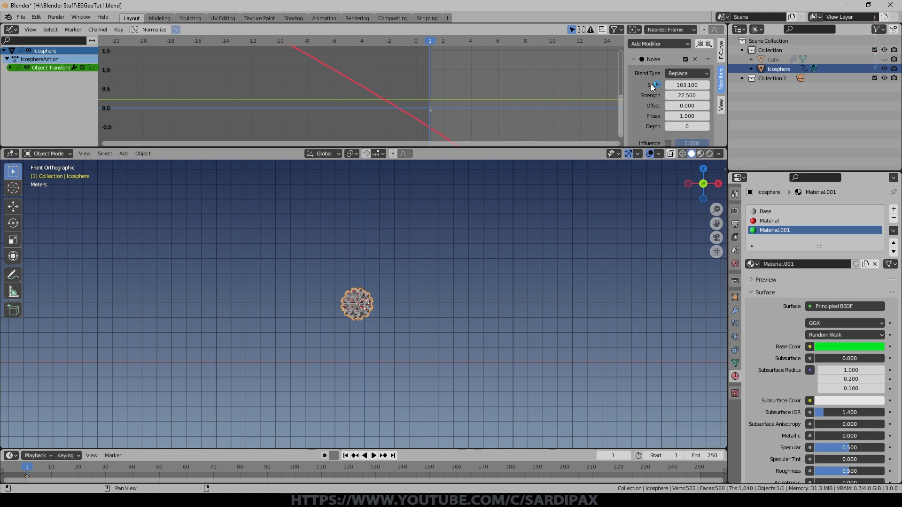
left_click(686, 105)
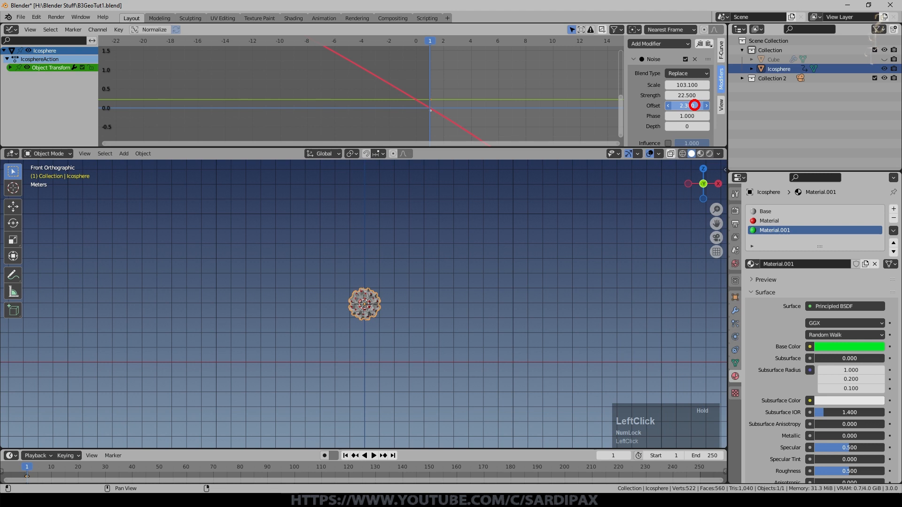
scroll("up", 3)
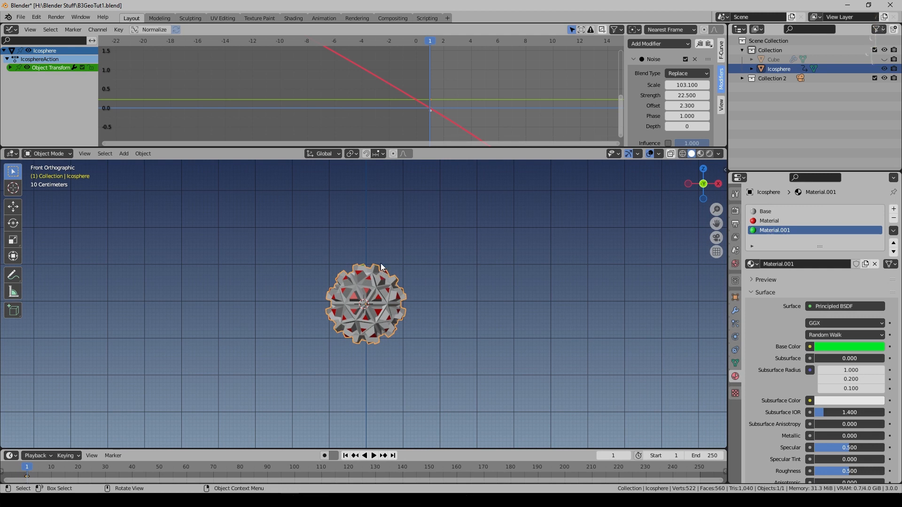
mouse_move(330, 300)
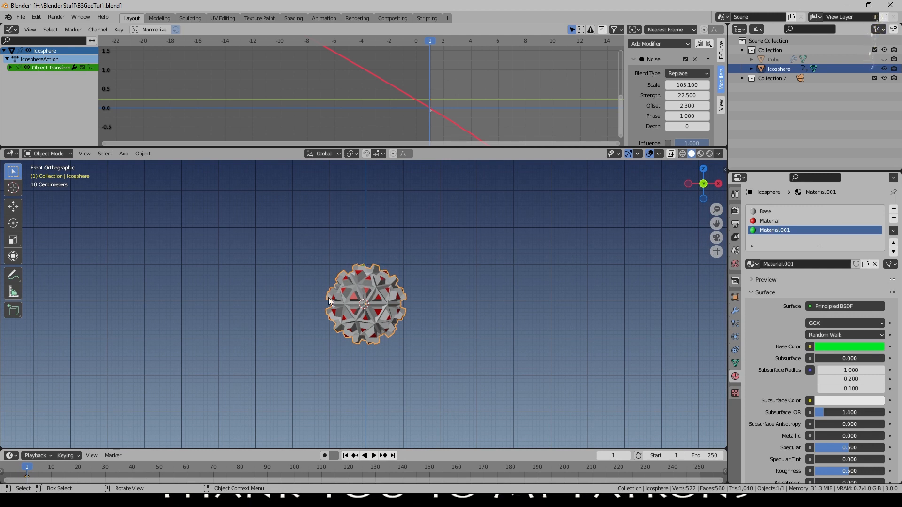
Paste the Noise modifier onto Y and Z Location with different offsets and phases
left_click(11, 67)
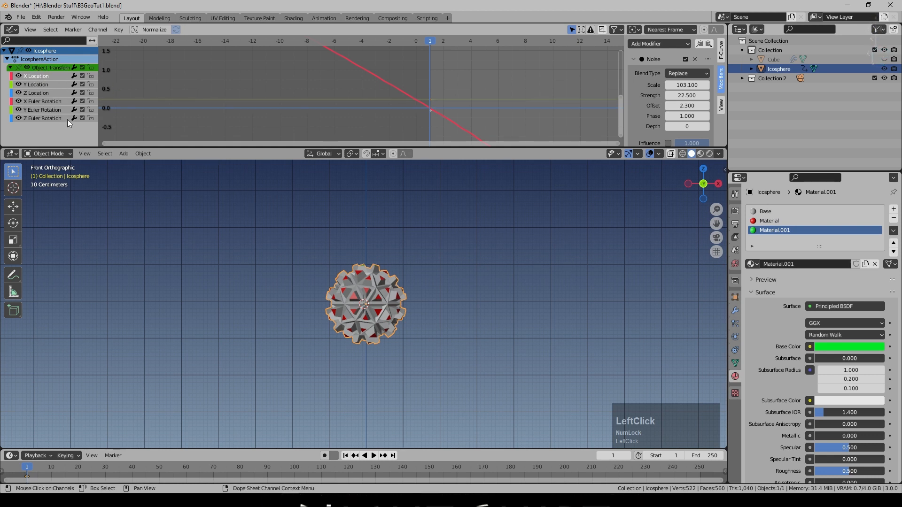
mouse_move(700, 44)
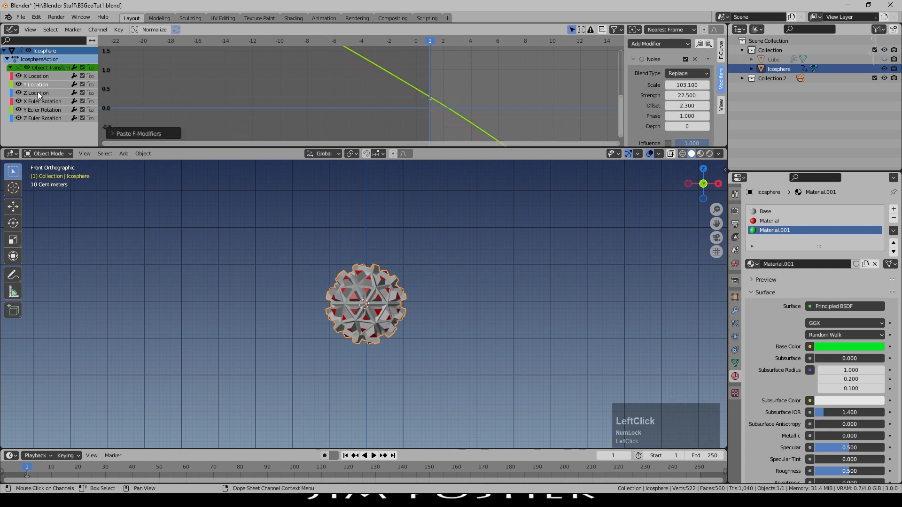
left_click(36, 92)
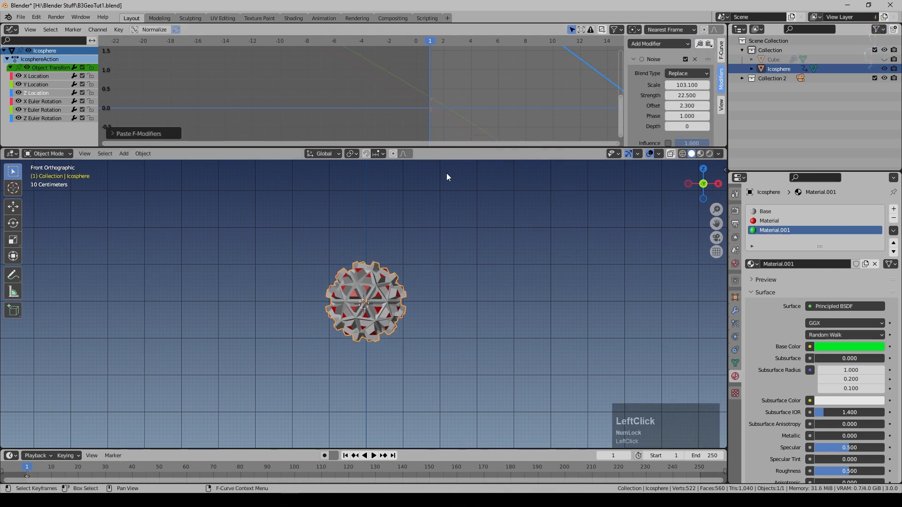
key("space")
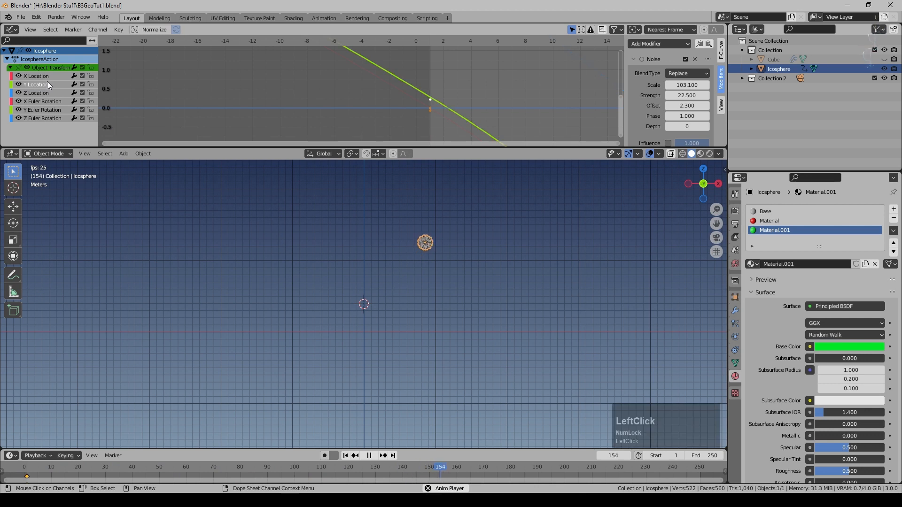
scroll("down", 3)
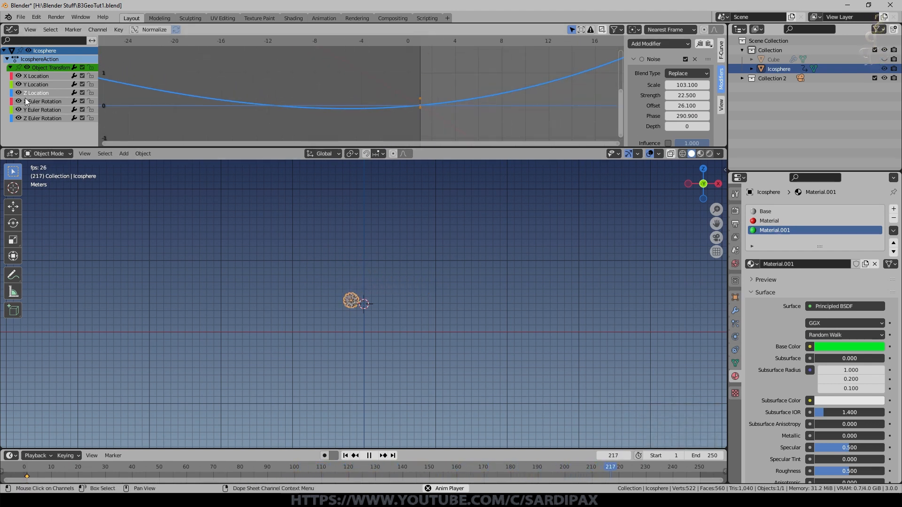
scroll("left", 3)
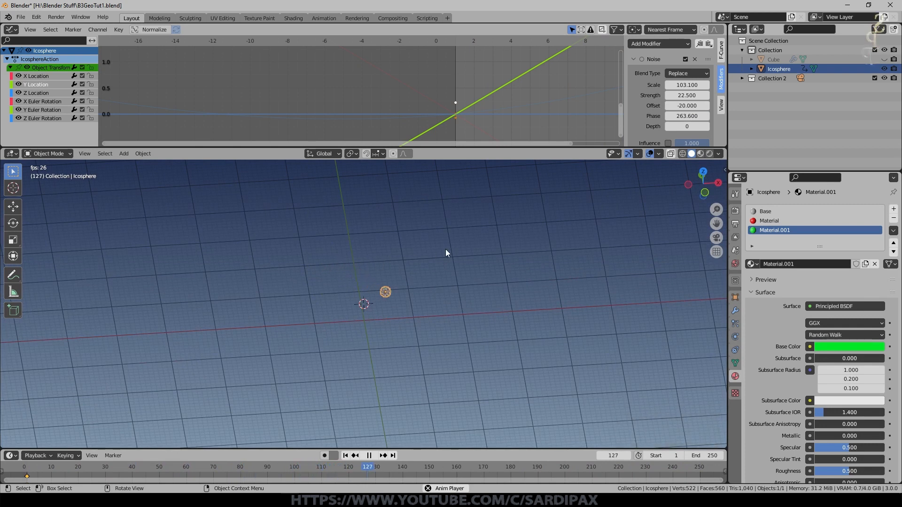
scroll("up", 3)
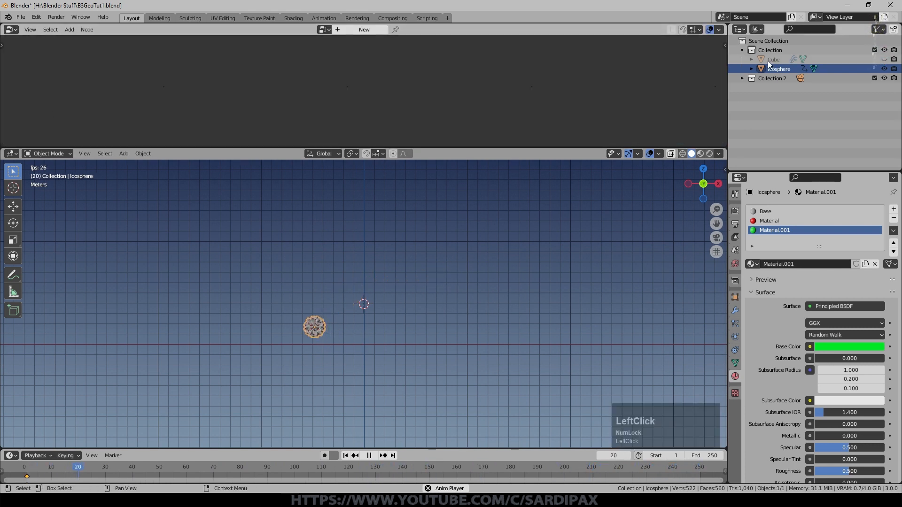
Set the Cube's Icosphere Object Info node to Relative, then reselect the Icosphere
left_click(774, 59)
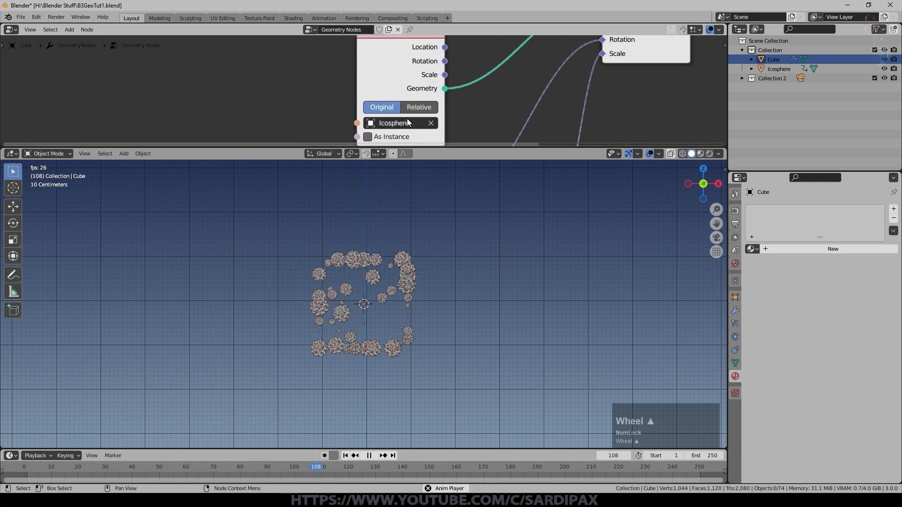
left_click(418, 107)
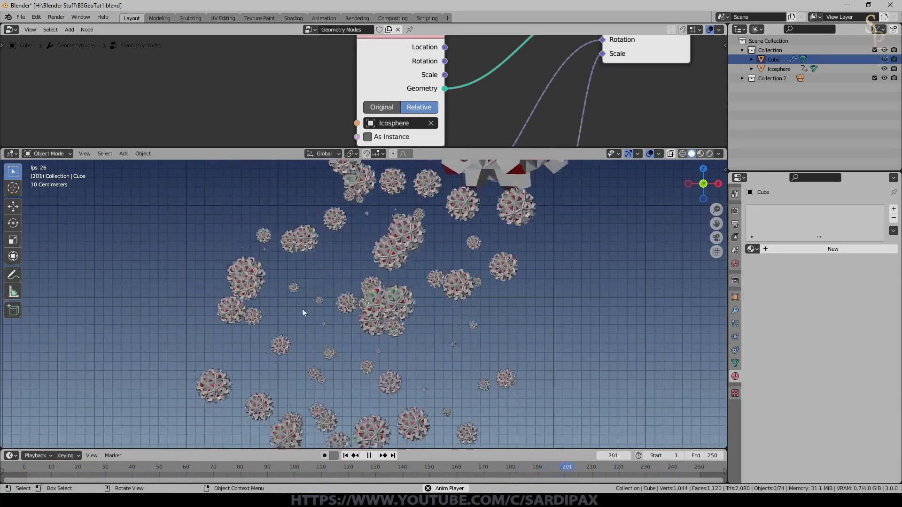
left_click(145, 466)
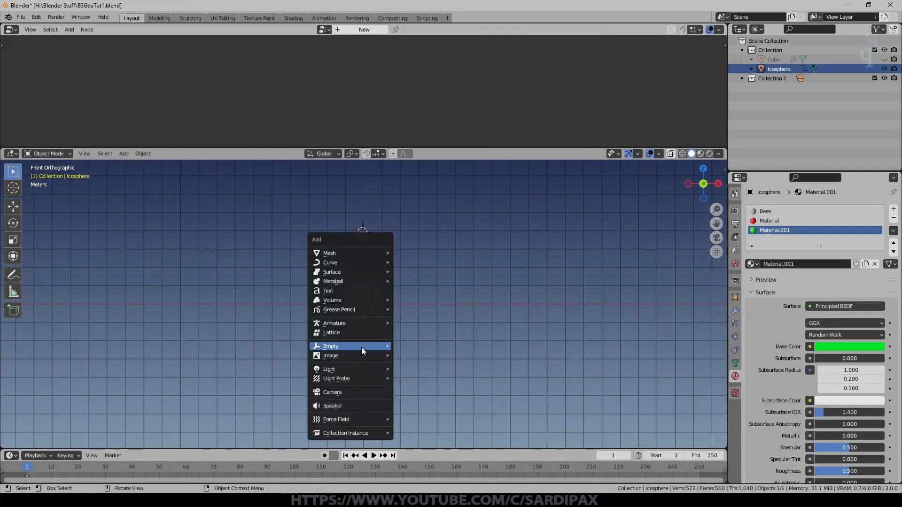
Add an Empty with a Copy Transforms constraint targeting the Icosphere
left_click(331, 346)
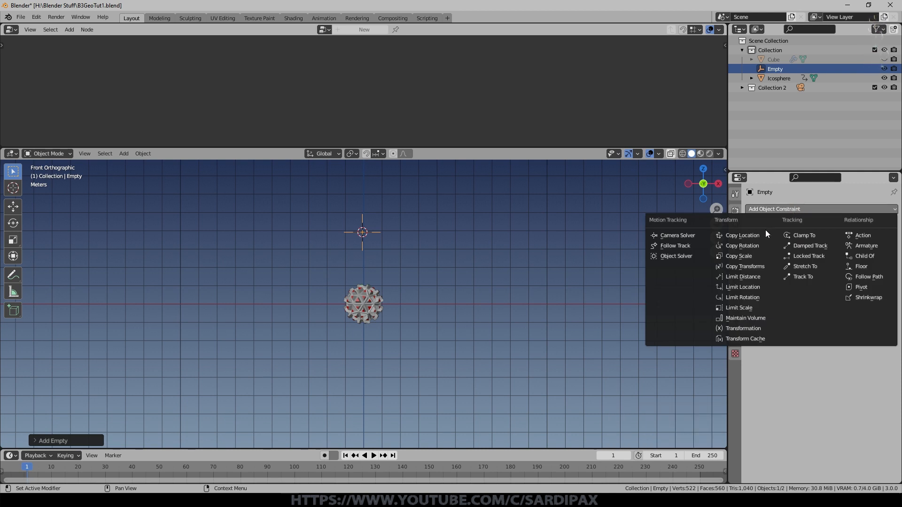
left_click(745, 266)
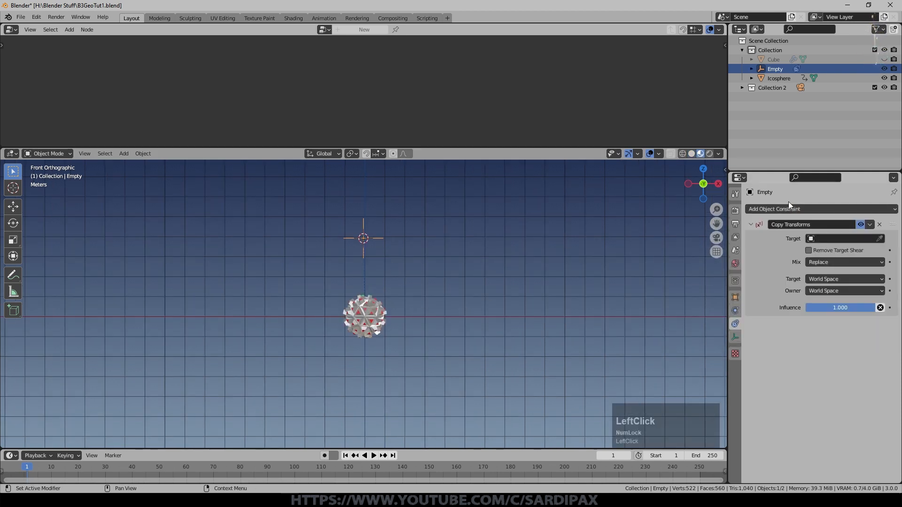
left_click(843, 238)
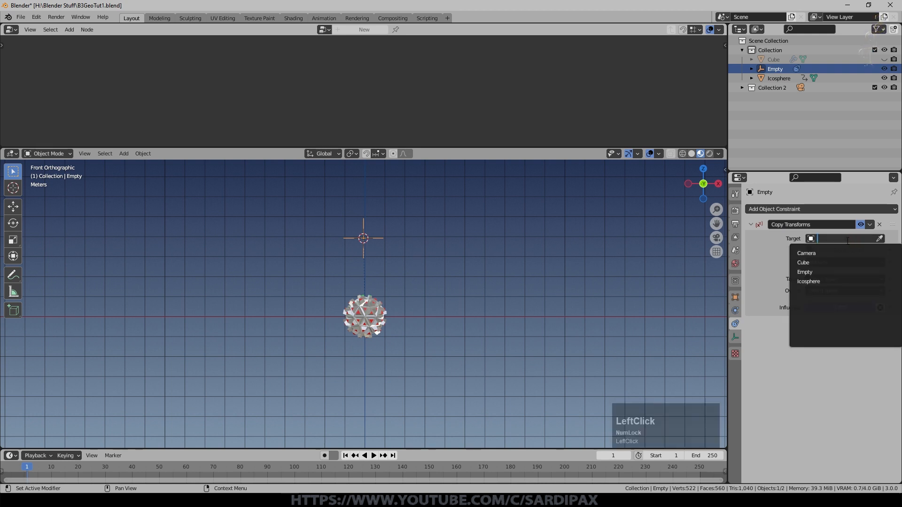
left_click(808, 282)
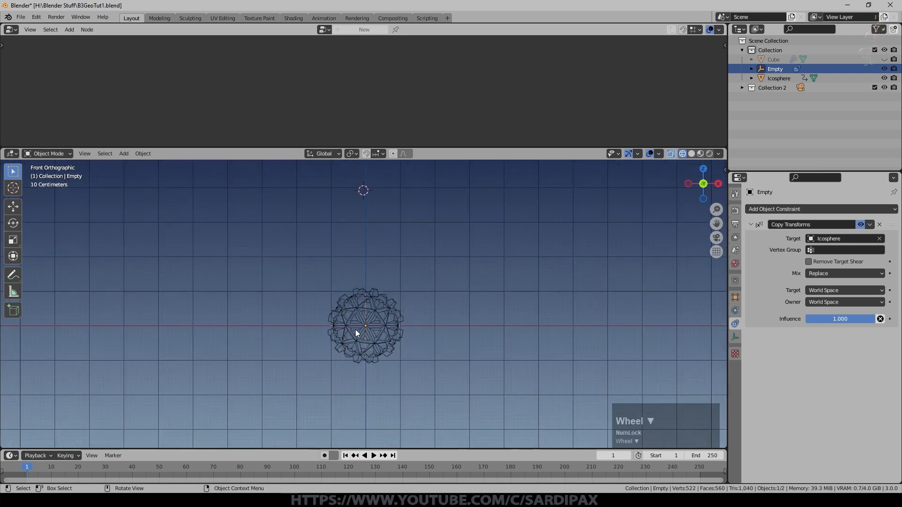
Set the constraint Influence to 0.8 and preview the animation
scroll("down", 3)
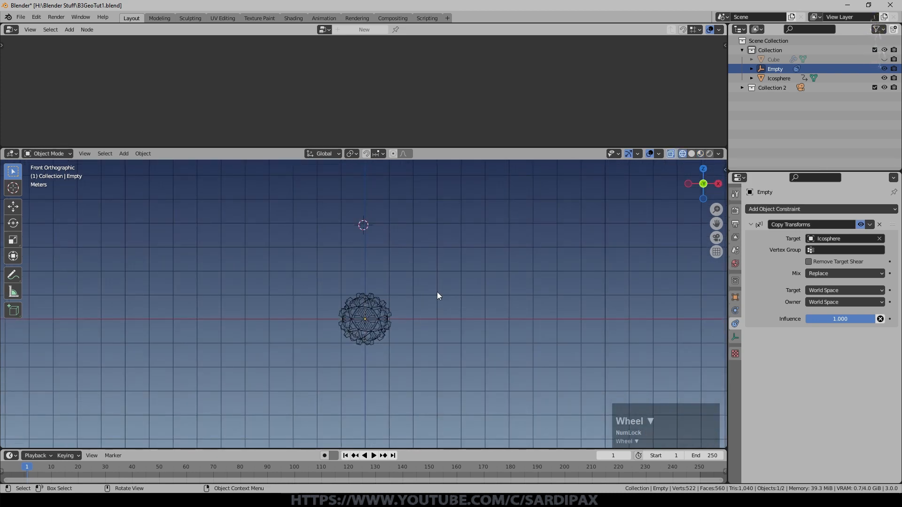
left_click(372, 455)
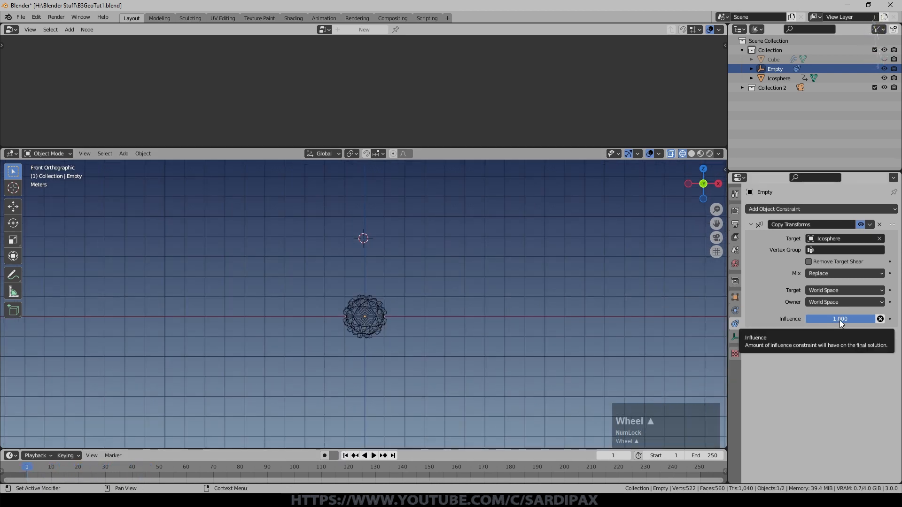
key("space")
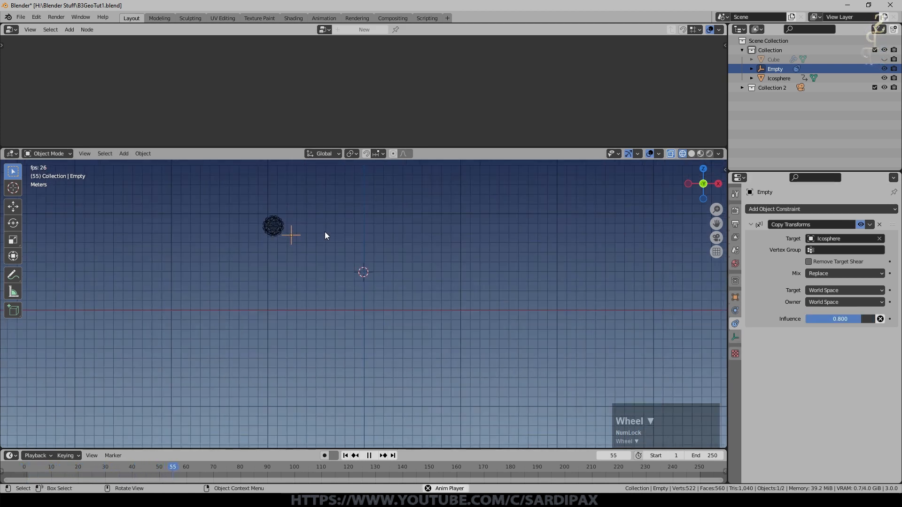
key("Space")
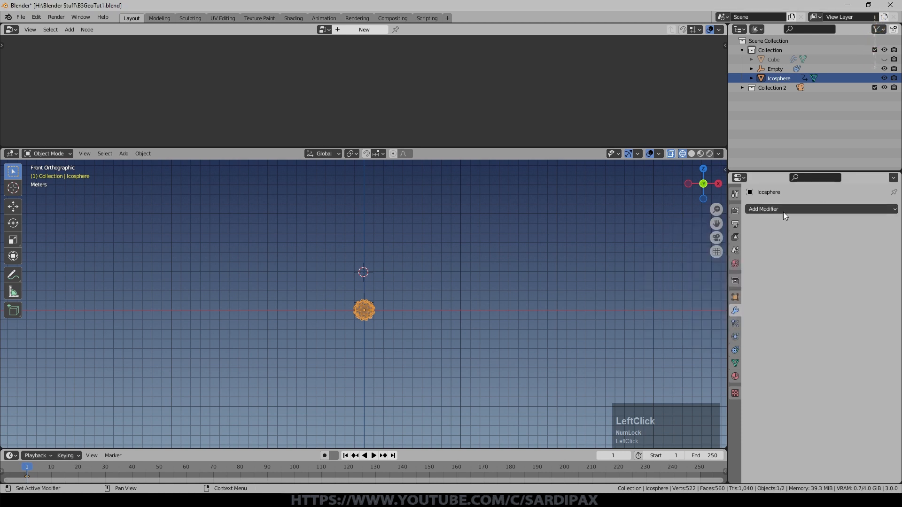
Add an Array modifier offset by the Empty, and scale the Empty to 0.060
left_click(763, 208)
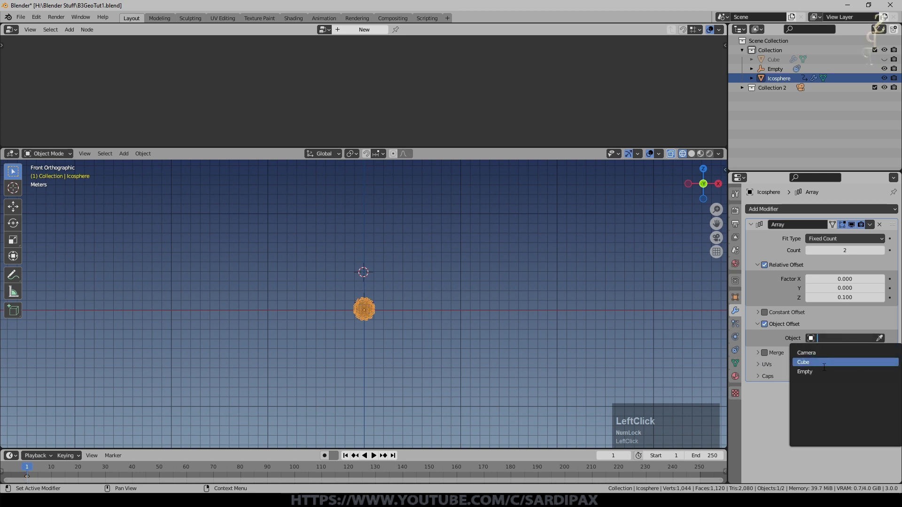
left_click(804, 371)
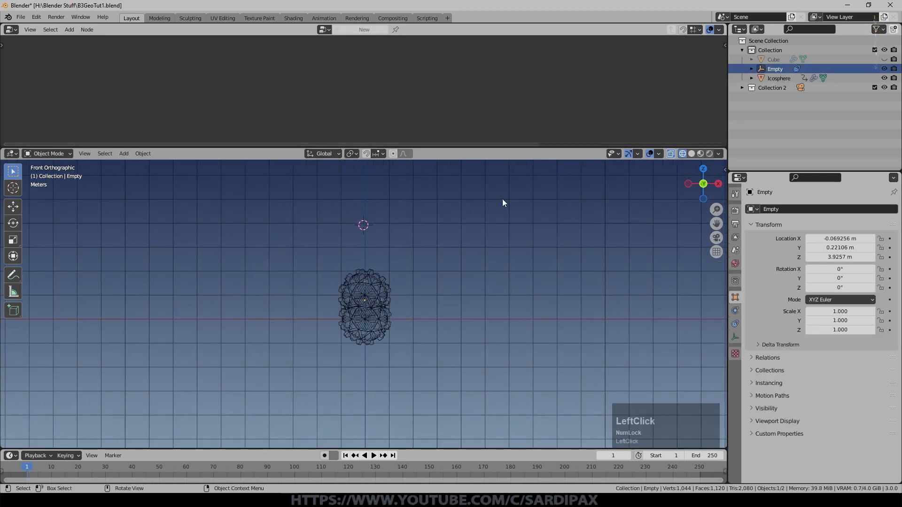
key("s")
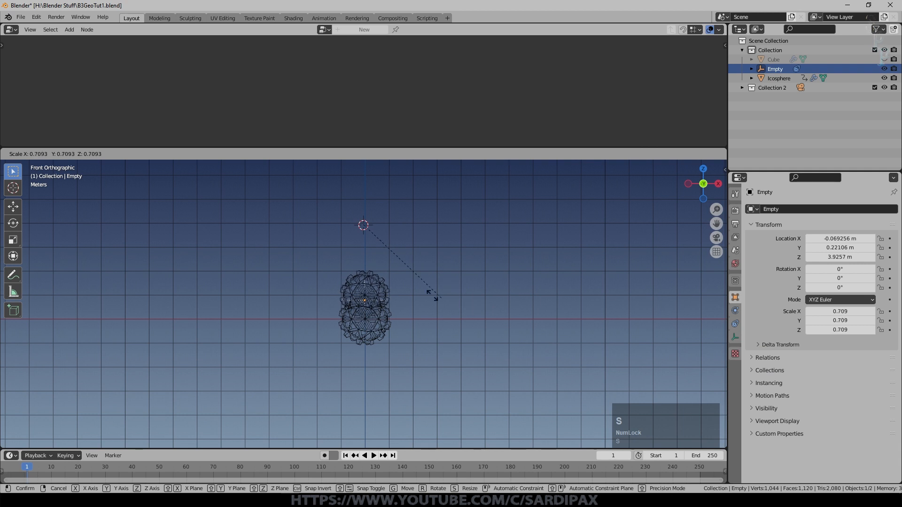
mouse_move(443, 254)
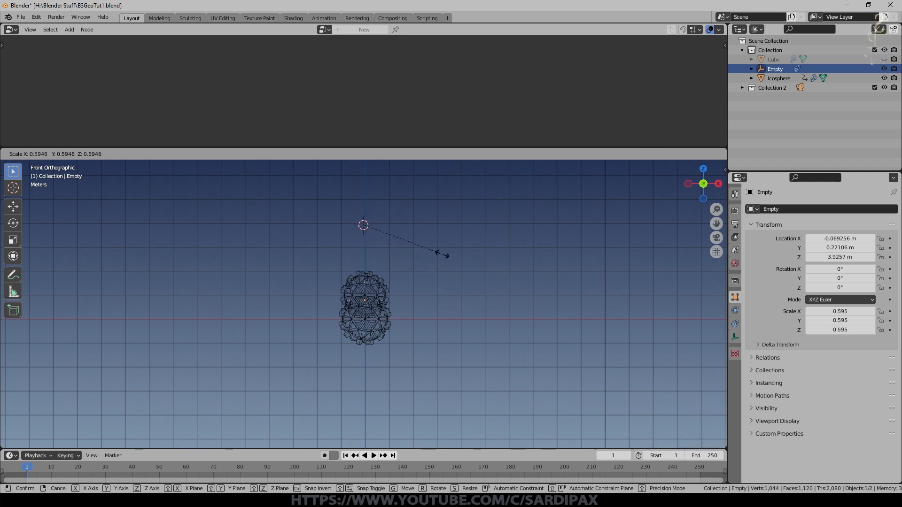
mouse_move(405, 251)
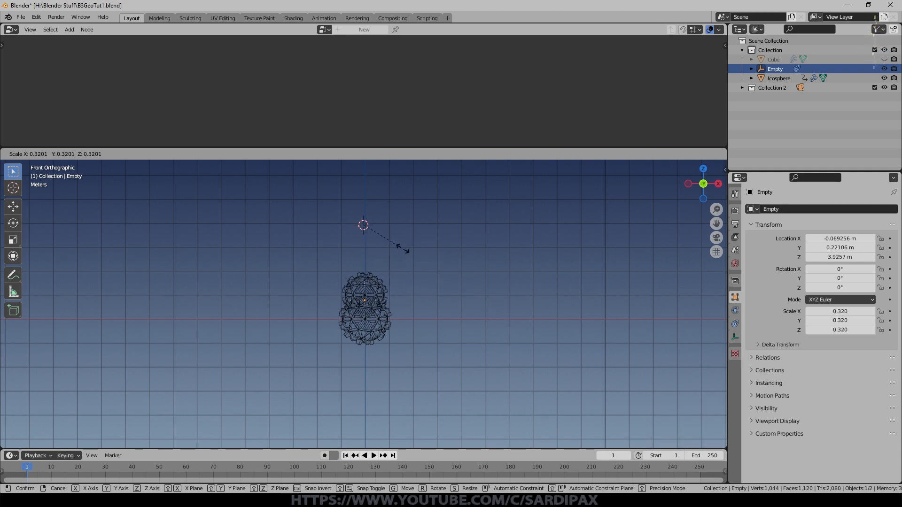
left_click(408, 326)
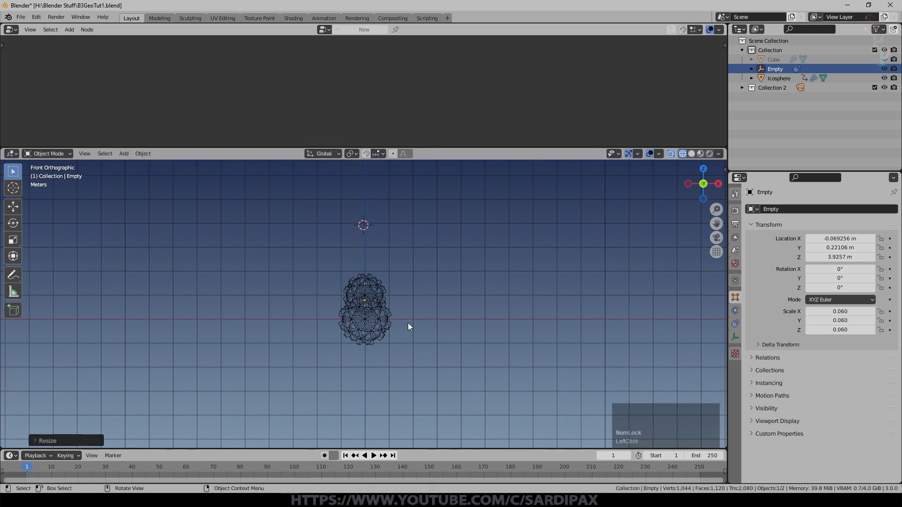
Raise the Icosphere's array count to 6 and play the animation to watch the tail
left_click(779, 79)
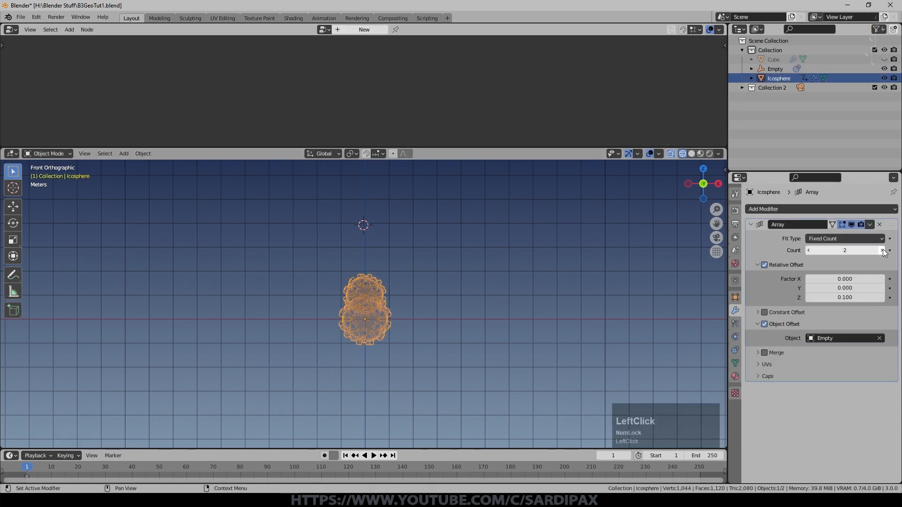
left_click(880, 250)
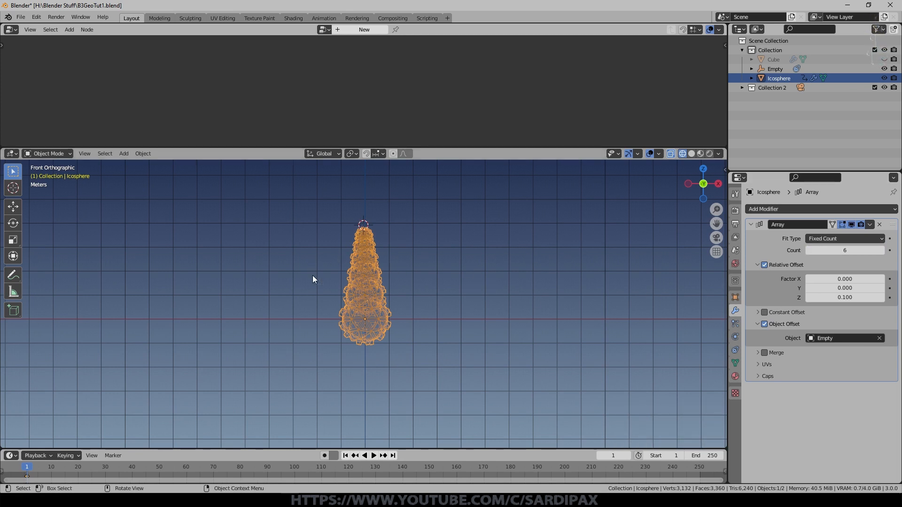
key("space")
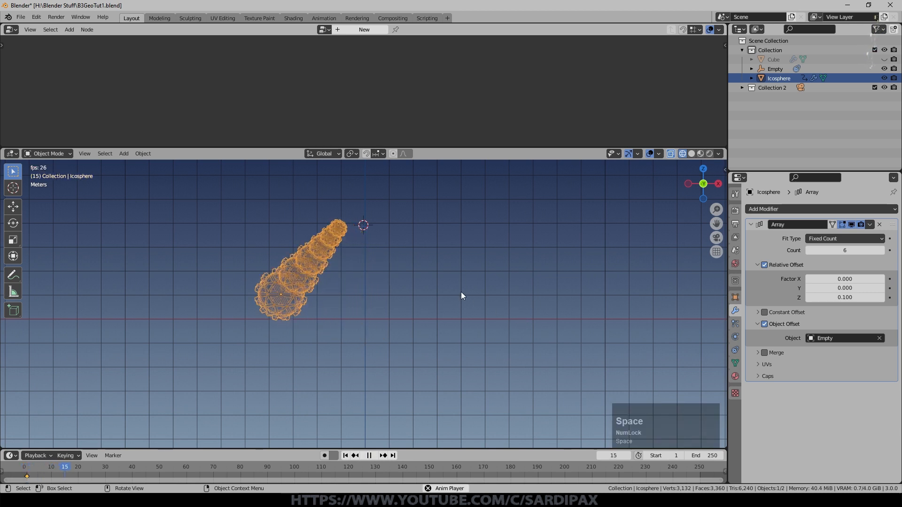
key("space")
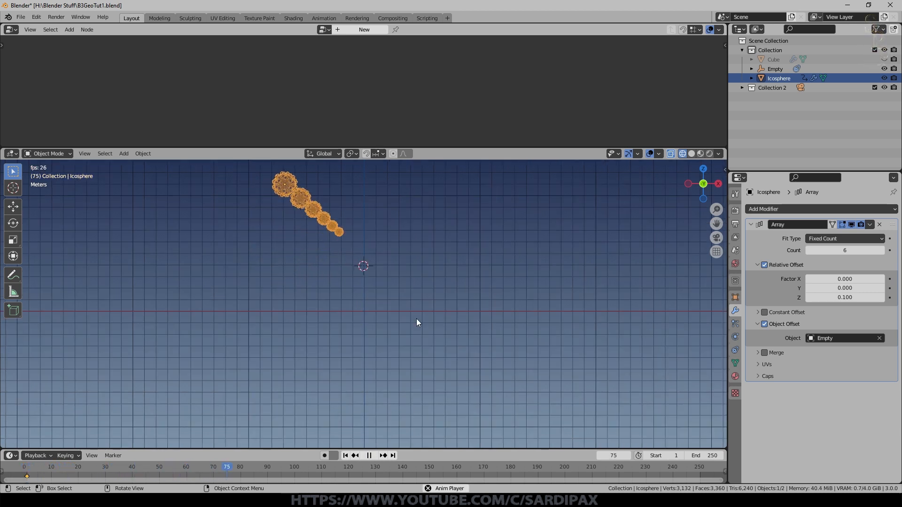
left_click(367, 455)
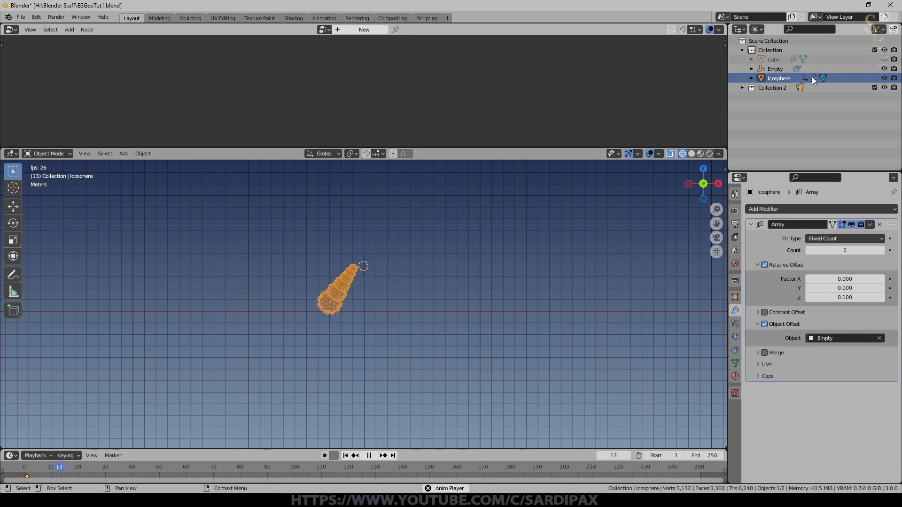
Lower the Empty's Copy Transforms influence to about 0.77
left_click(774, 69)
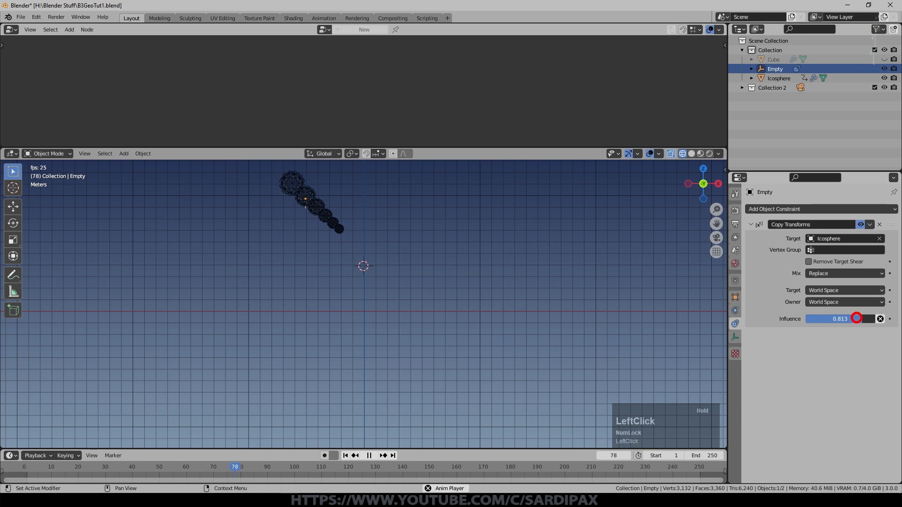
left_click(369, 456)
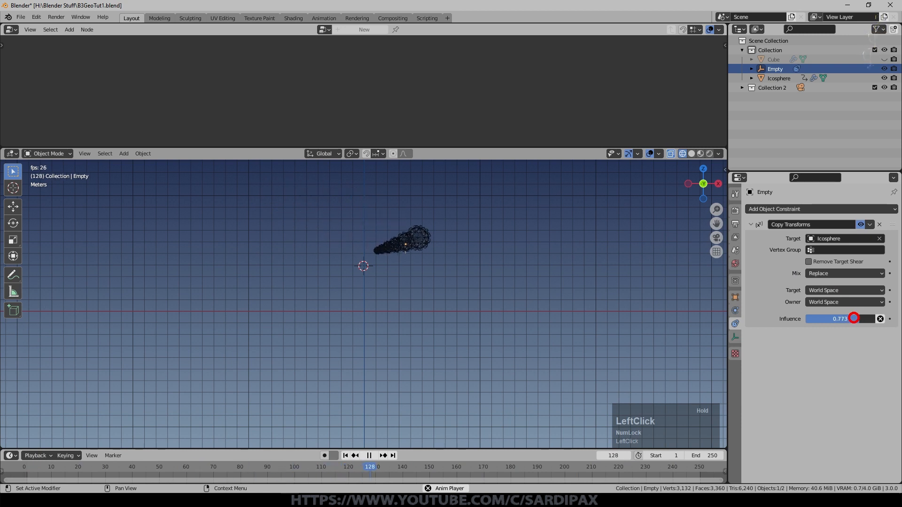
left_click(778, 78)
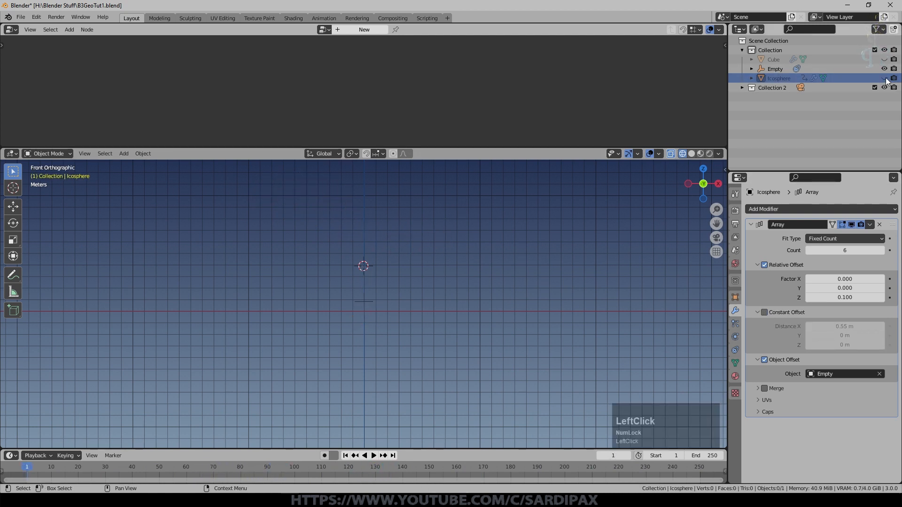
In Solid shading, rotate the Empty to 157° about Y, then view the swarm from the front
left_click(884, 77)
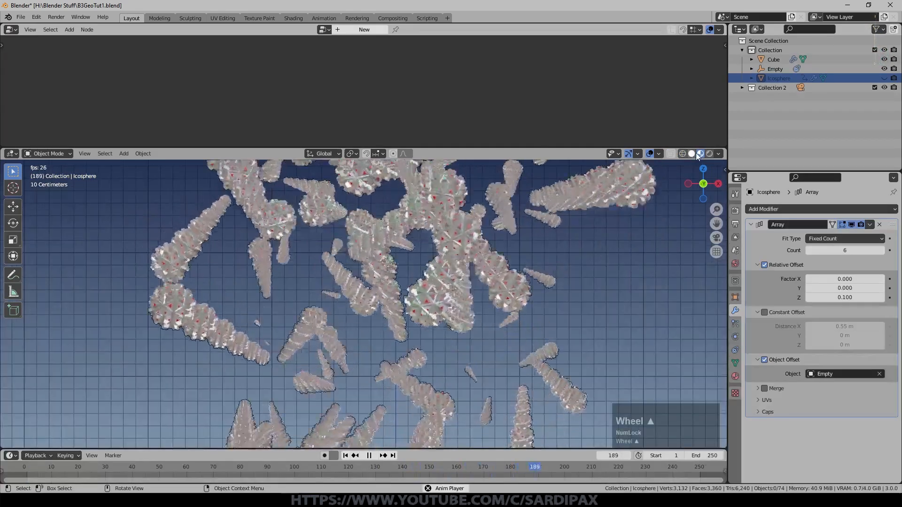
left_click(774, 69)
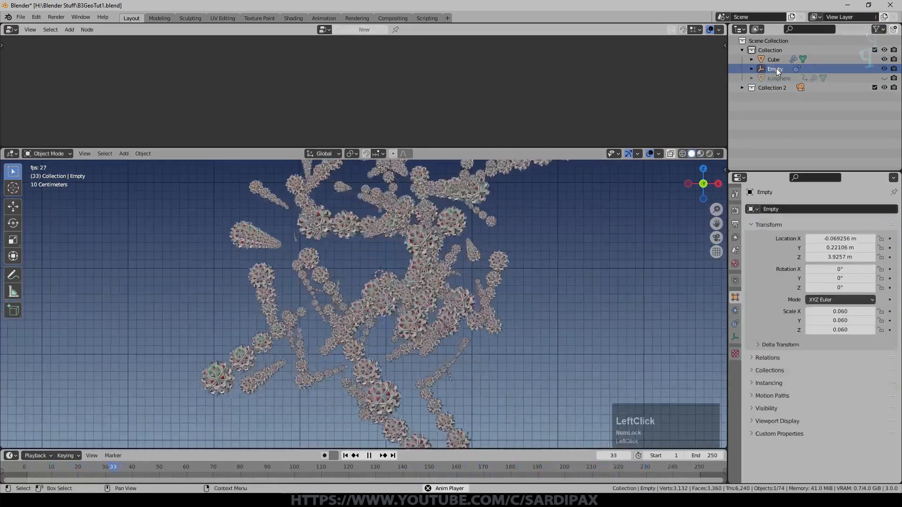
key("r")
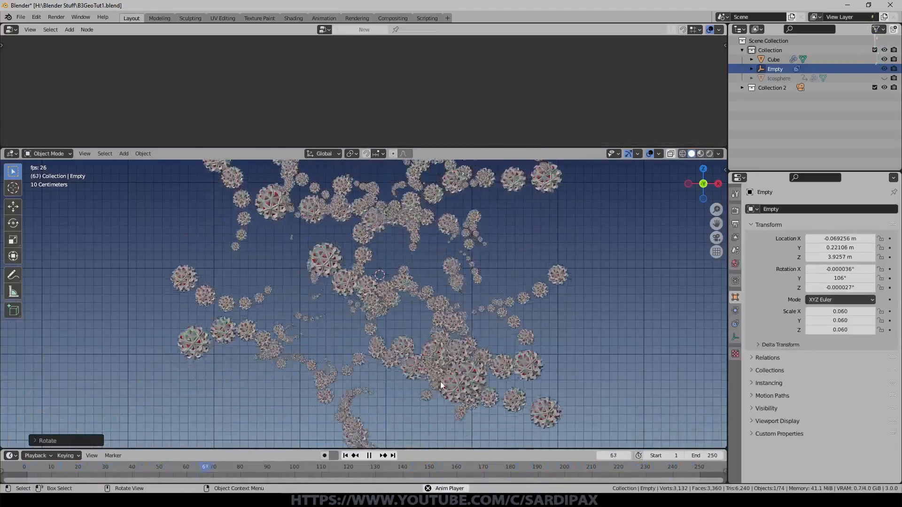
key("r")
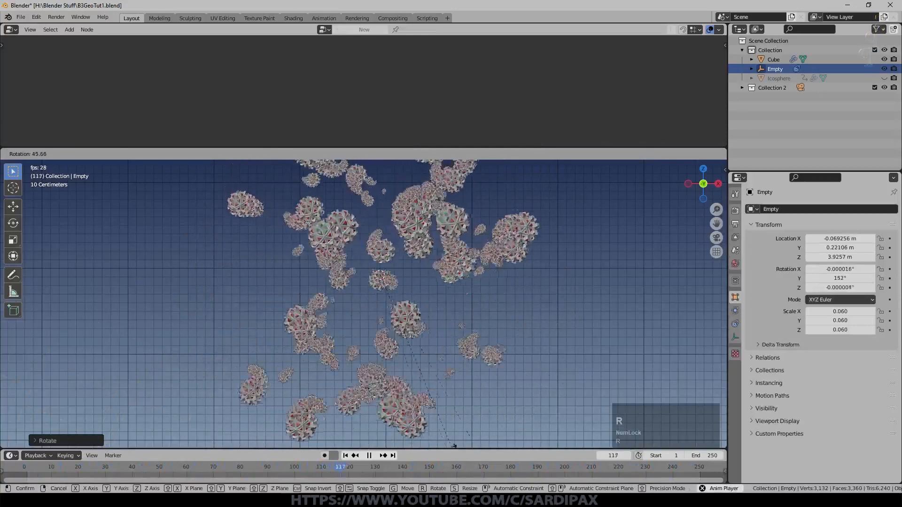
left_click(518, 272)
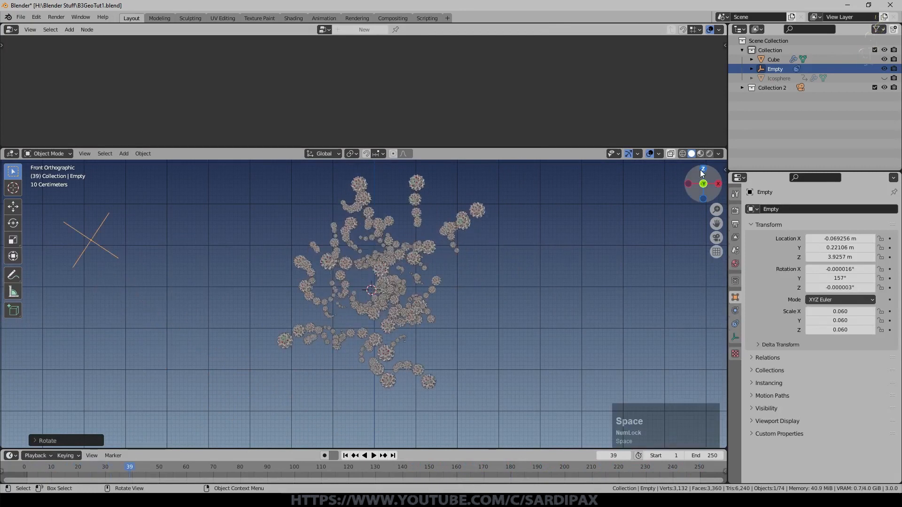
left_click(698, 153)
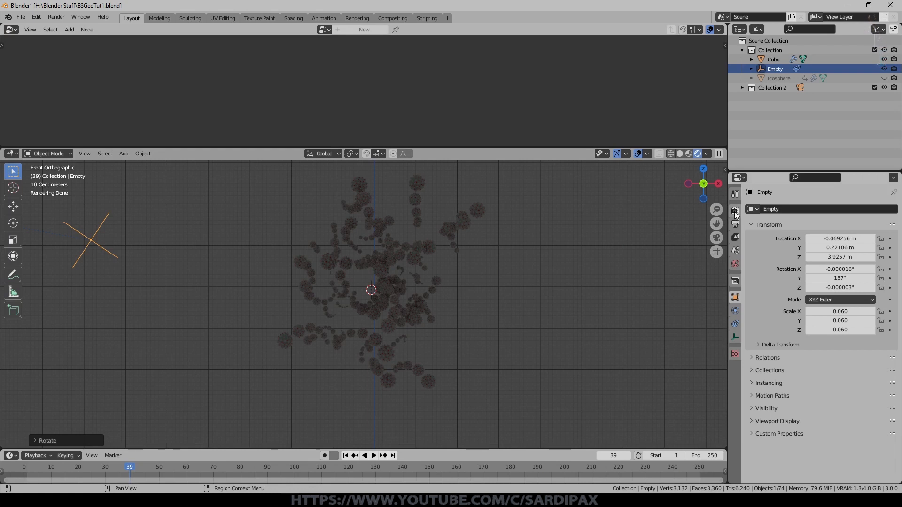
Switch the render engine to Eevee and add a point light to the scene
left_click(735, 210)
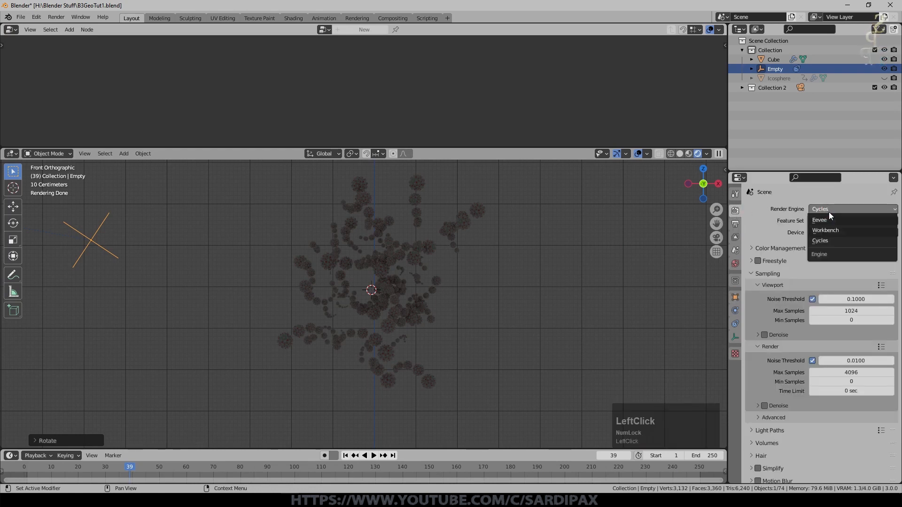
left_click(824, 230)
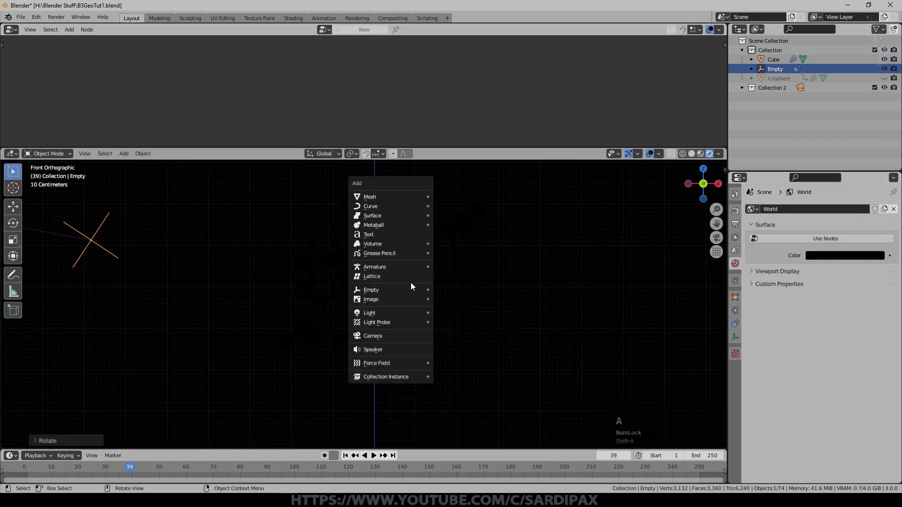
left_click(369, 312)
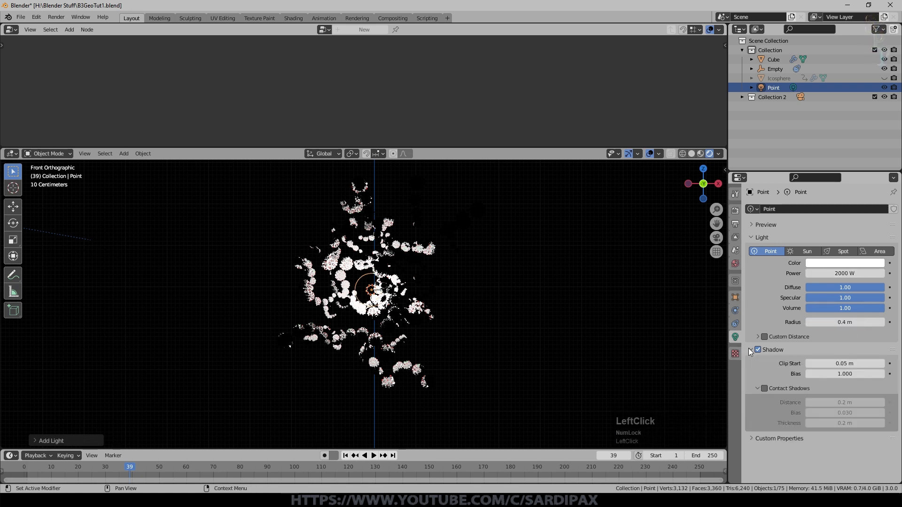
Enable contact shadows, bloom and screen-space reflections, and set volumetric tile size to 2 px
left_click(763, 388)
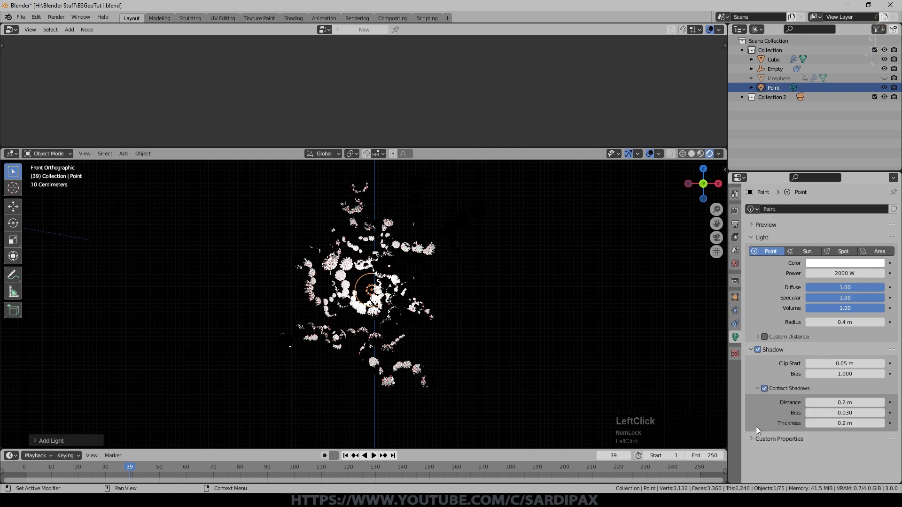
mouse_move(563, 271)
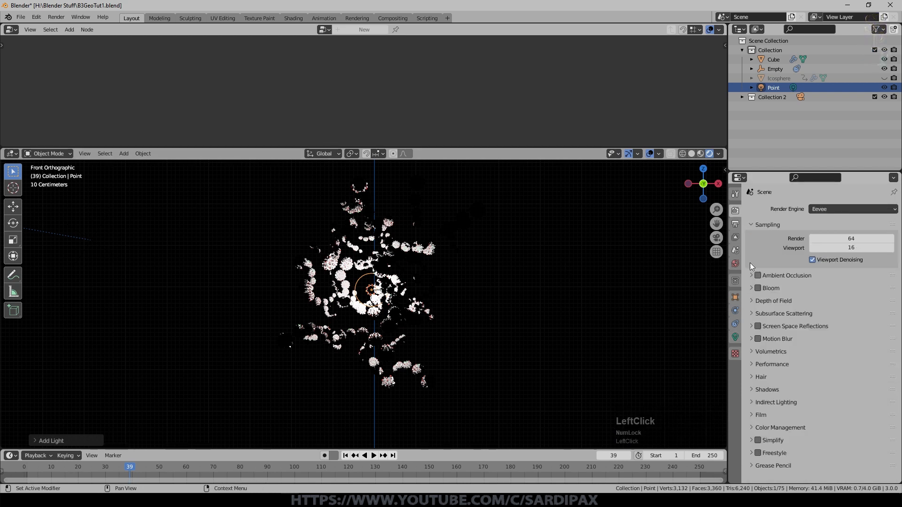
left_click(758, 288)
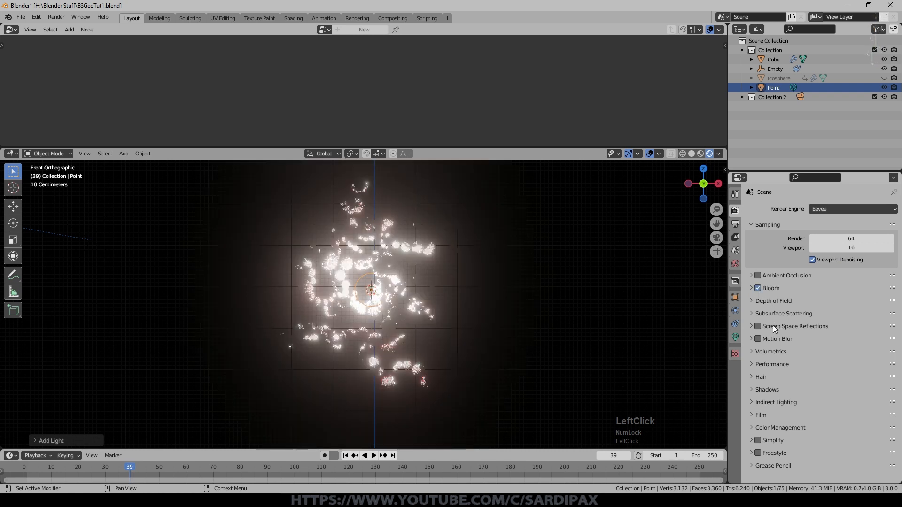
left_click(751, 351)
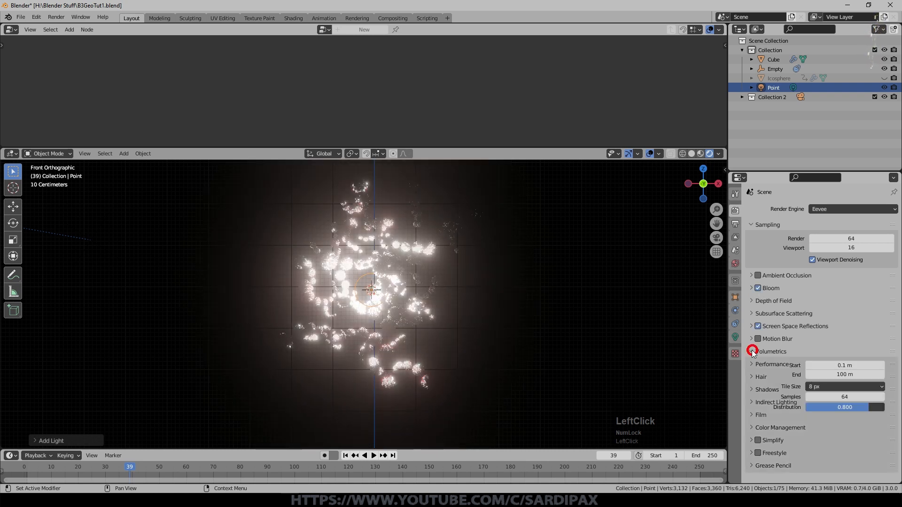
left_click(844, 386)
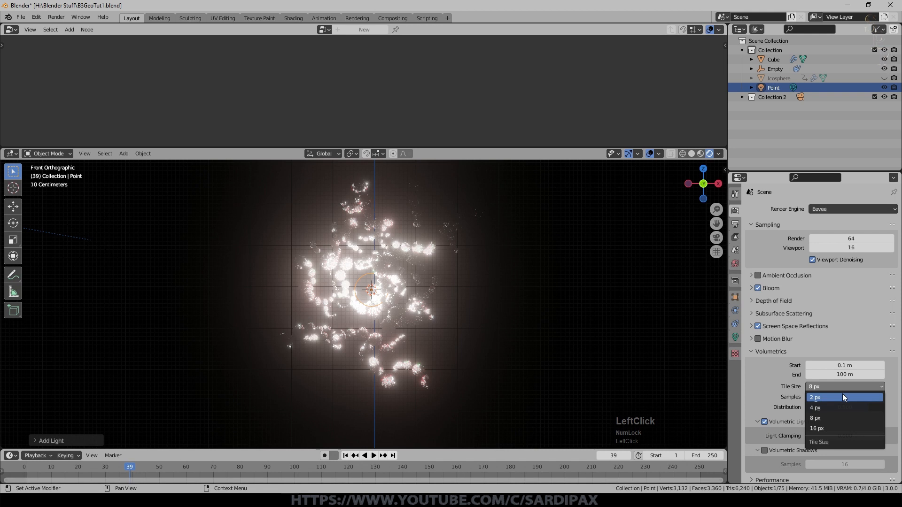
left_click(815, 397)
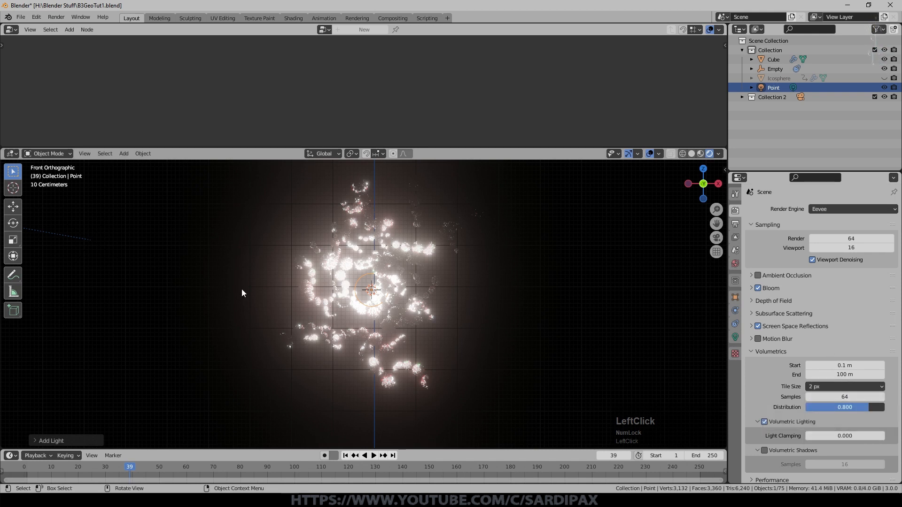
scroll("up", 3)
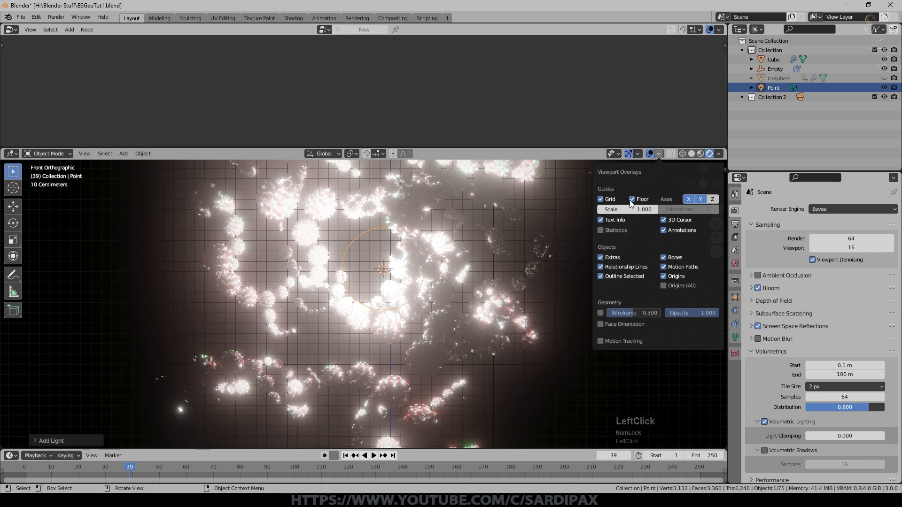
Add a cube mesh as the Mist volume and give it a new material
left_click(601, 199)
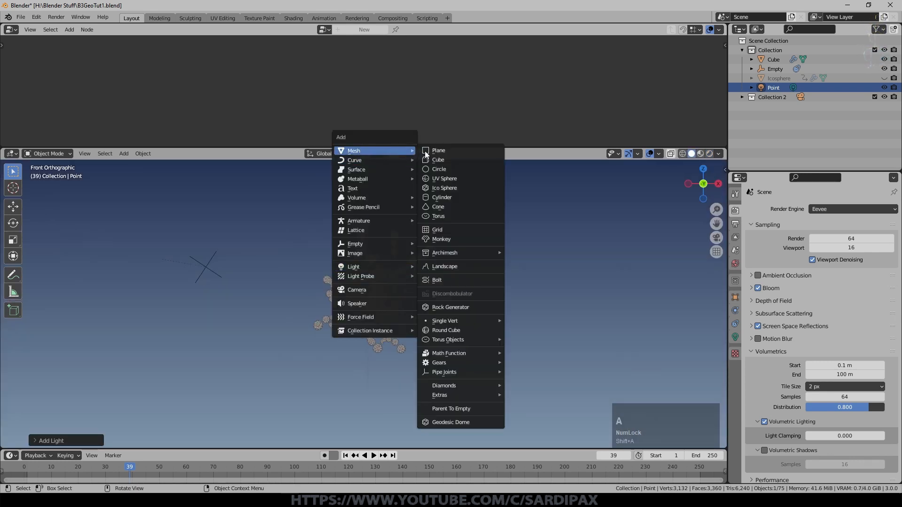
left_click(438, 159)
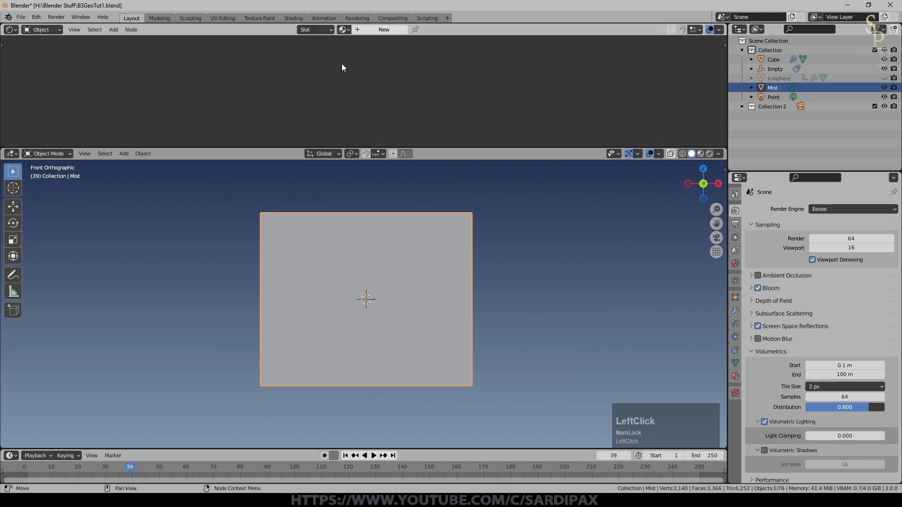
left_click(383, 29)
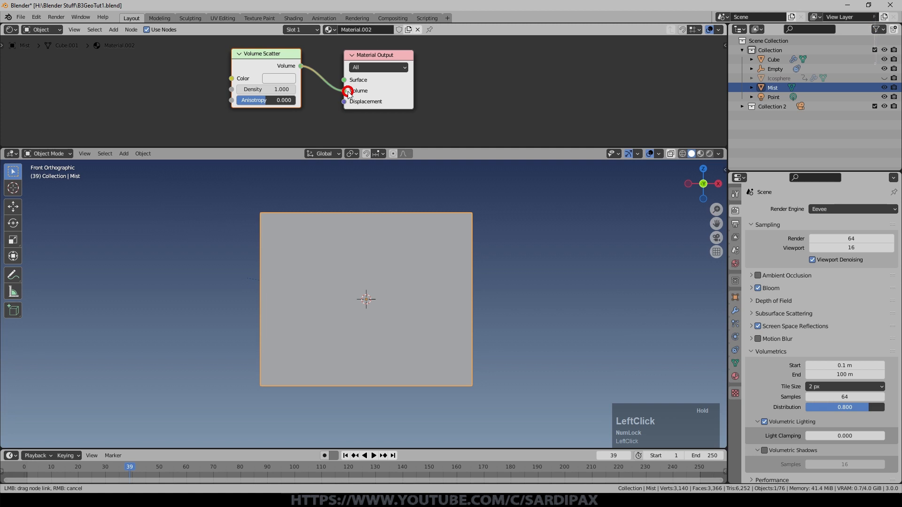
Connect Volume Scatter to the output's Volume at density 0.2, then play the animation
left_click(344, 90)
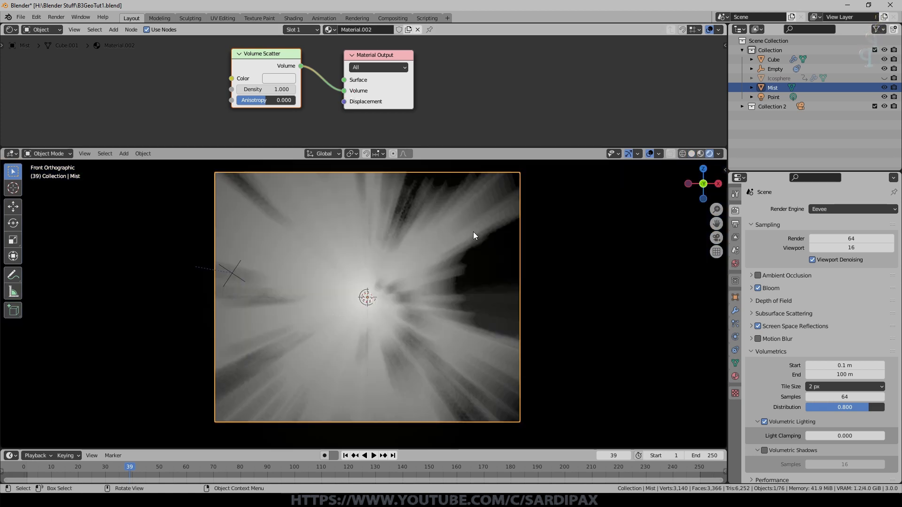
double_click(265, 90)
type("0.200")
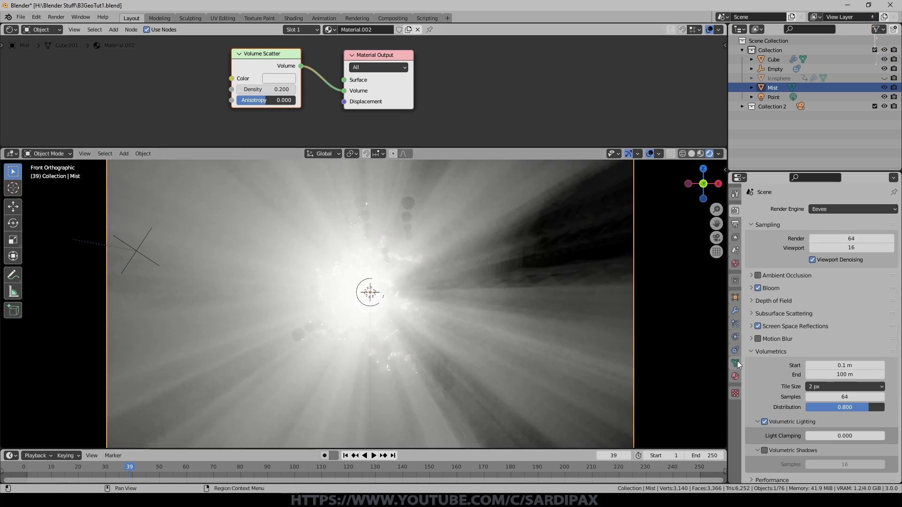
left_click(773, 97)
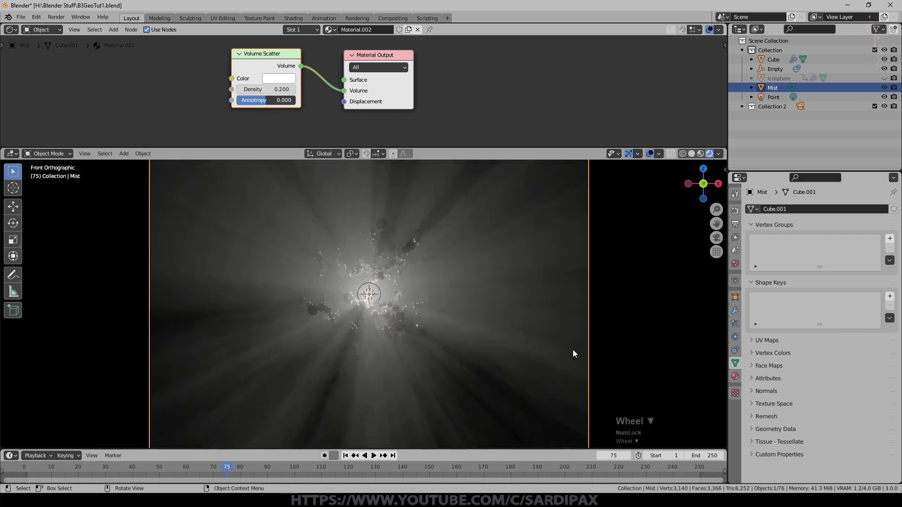
key("space")
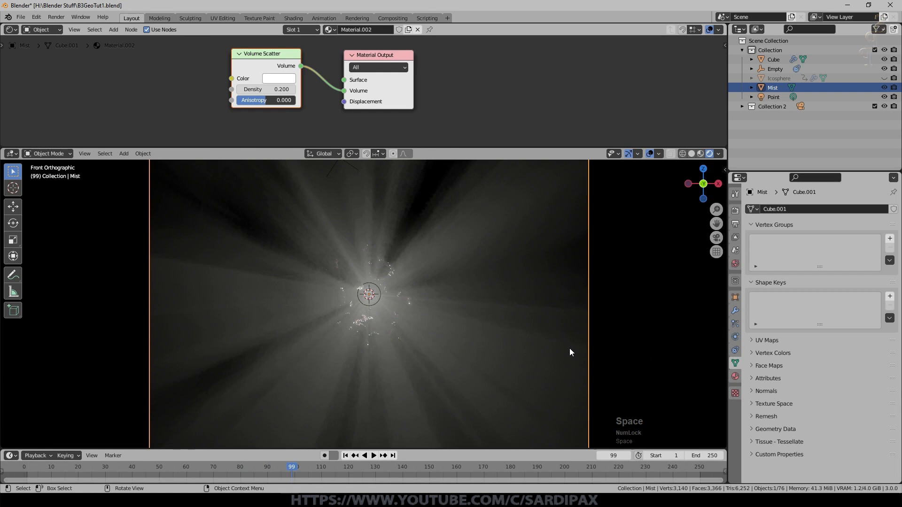